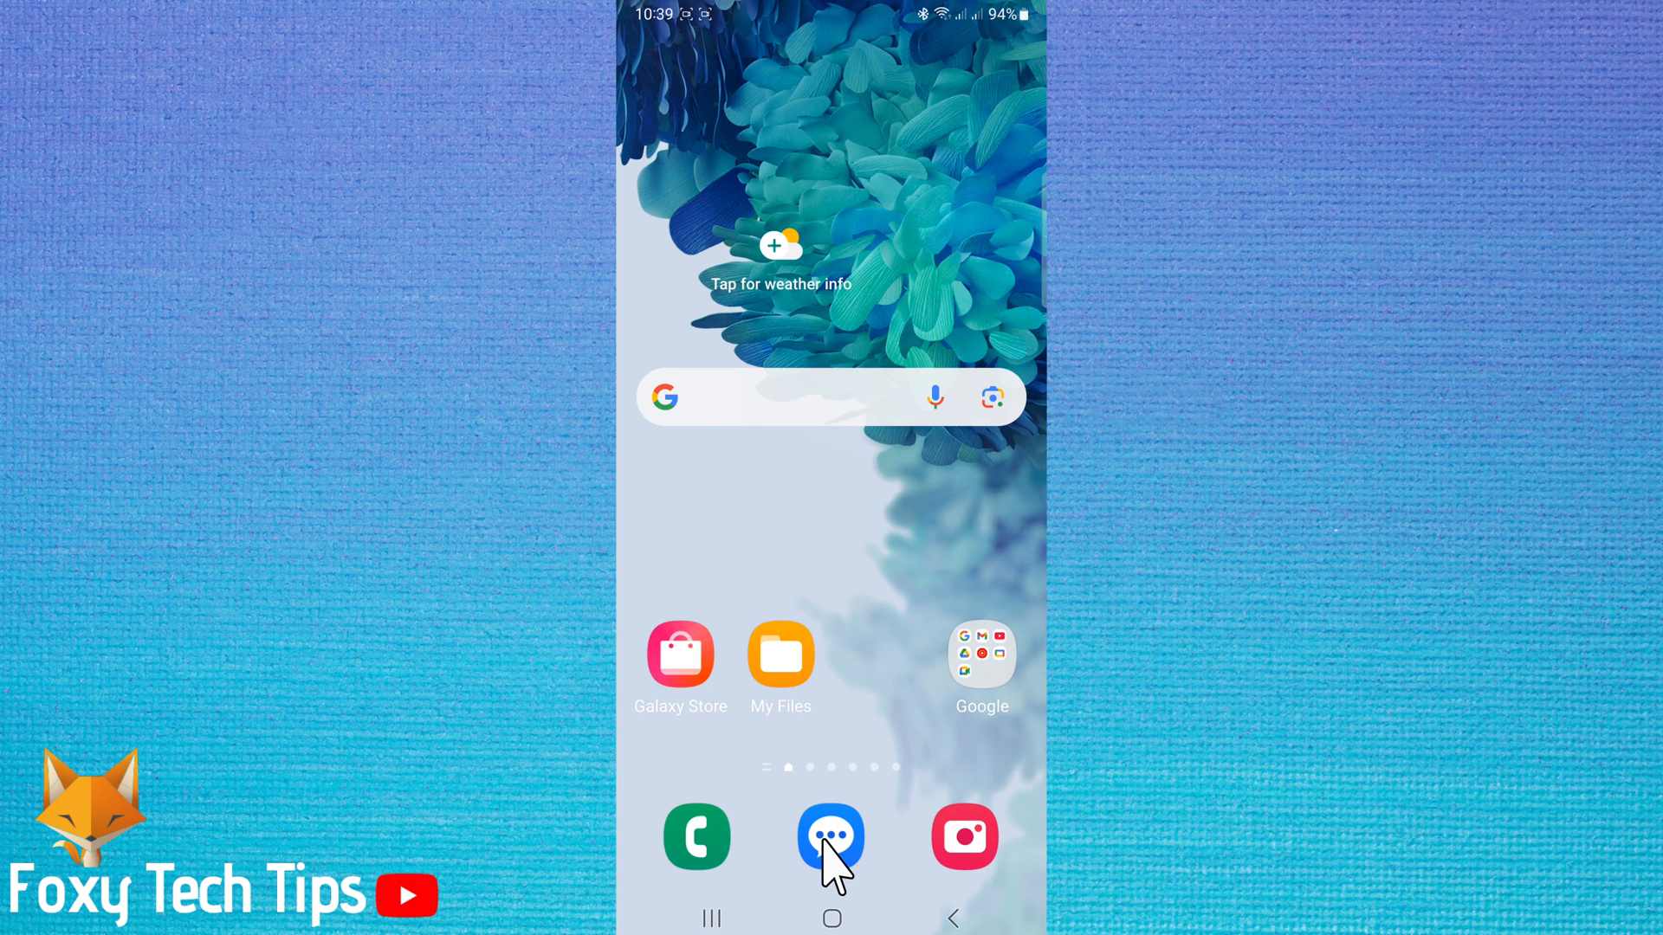
- Launch Messages from the home-screen dock and scroll through the conversation list
left_click(832, 837)
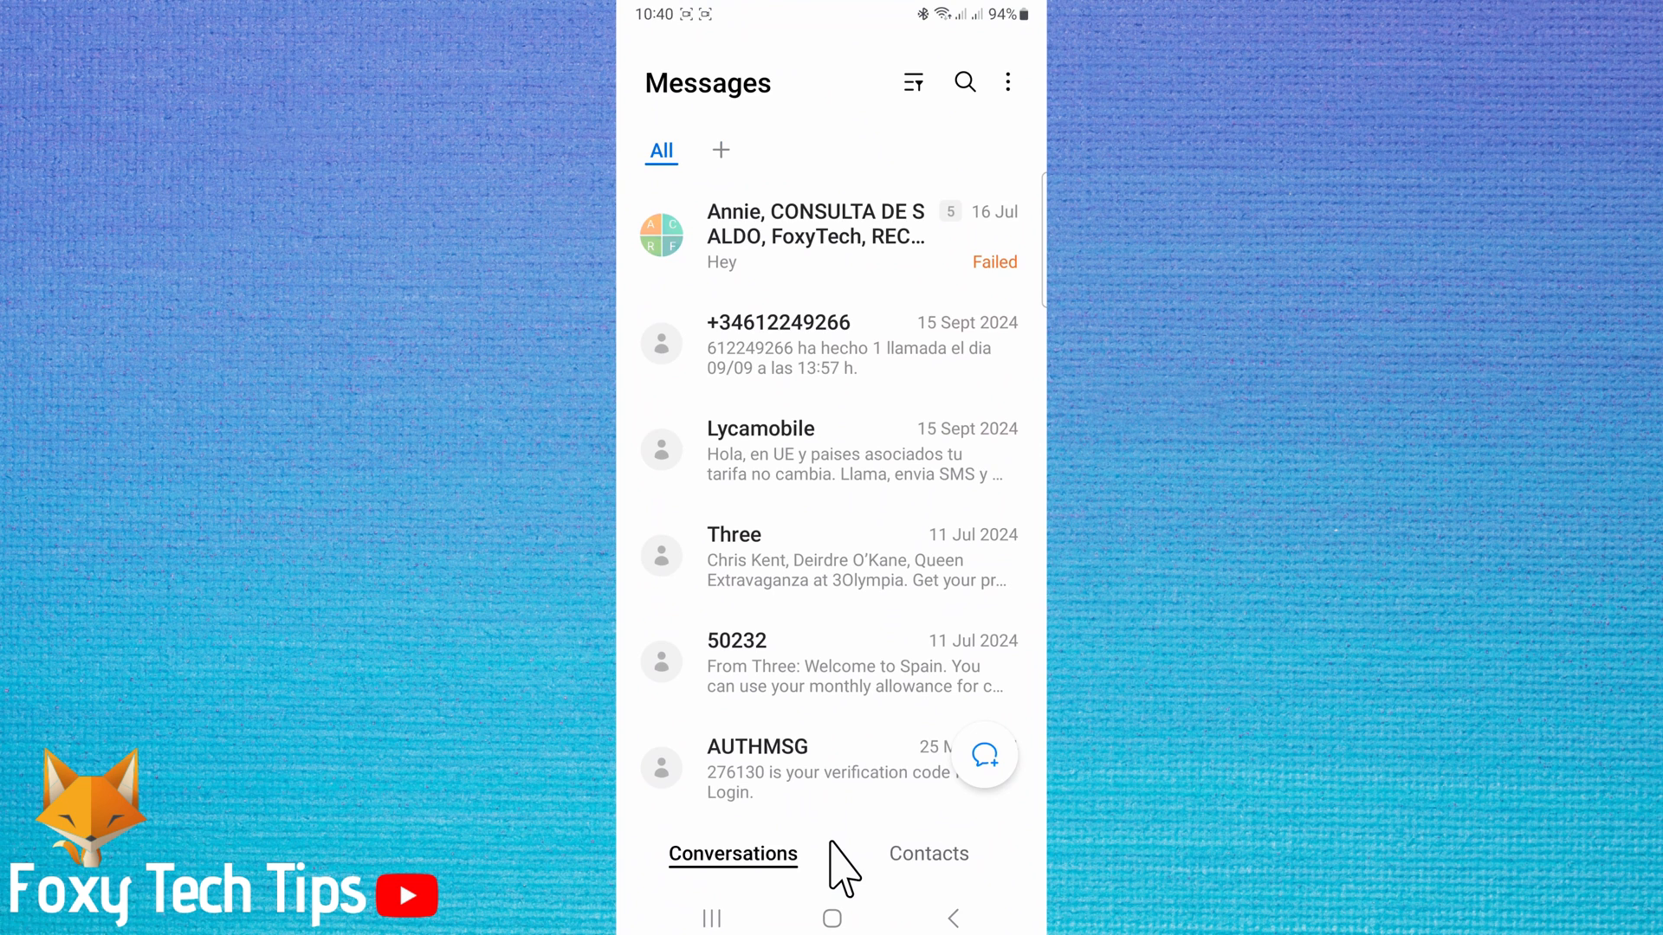
mouse_move(843, 636)
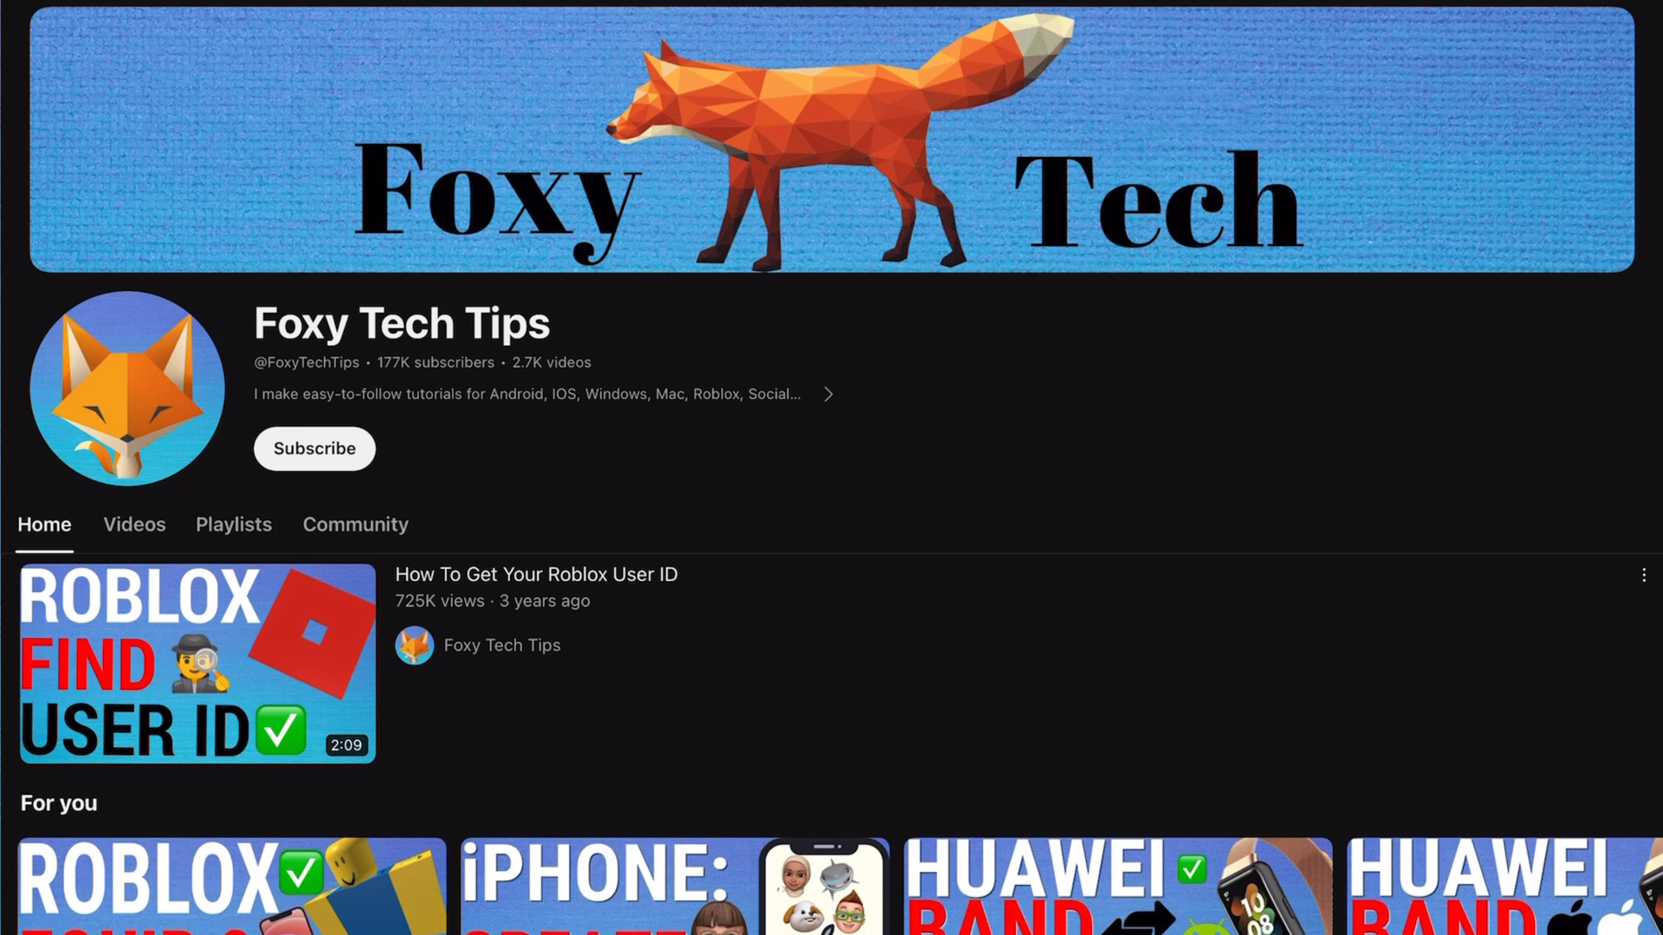
scroll("down", 3)
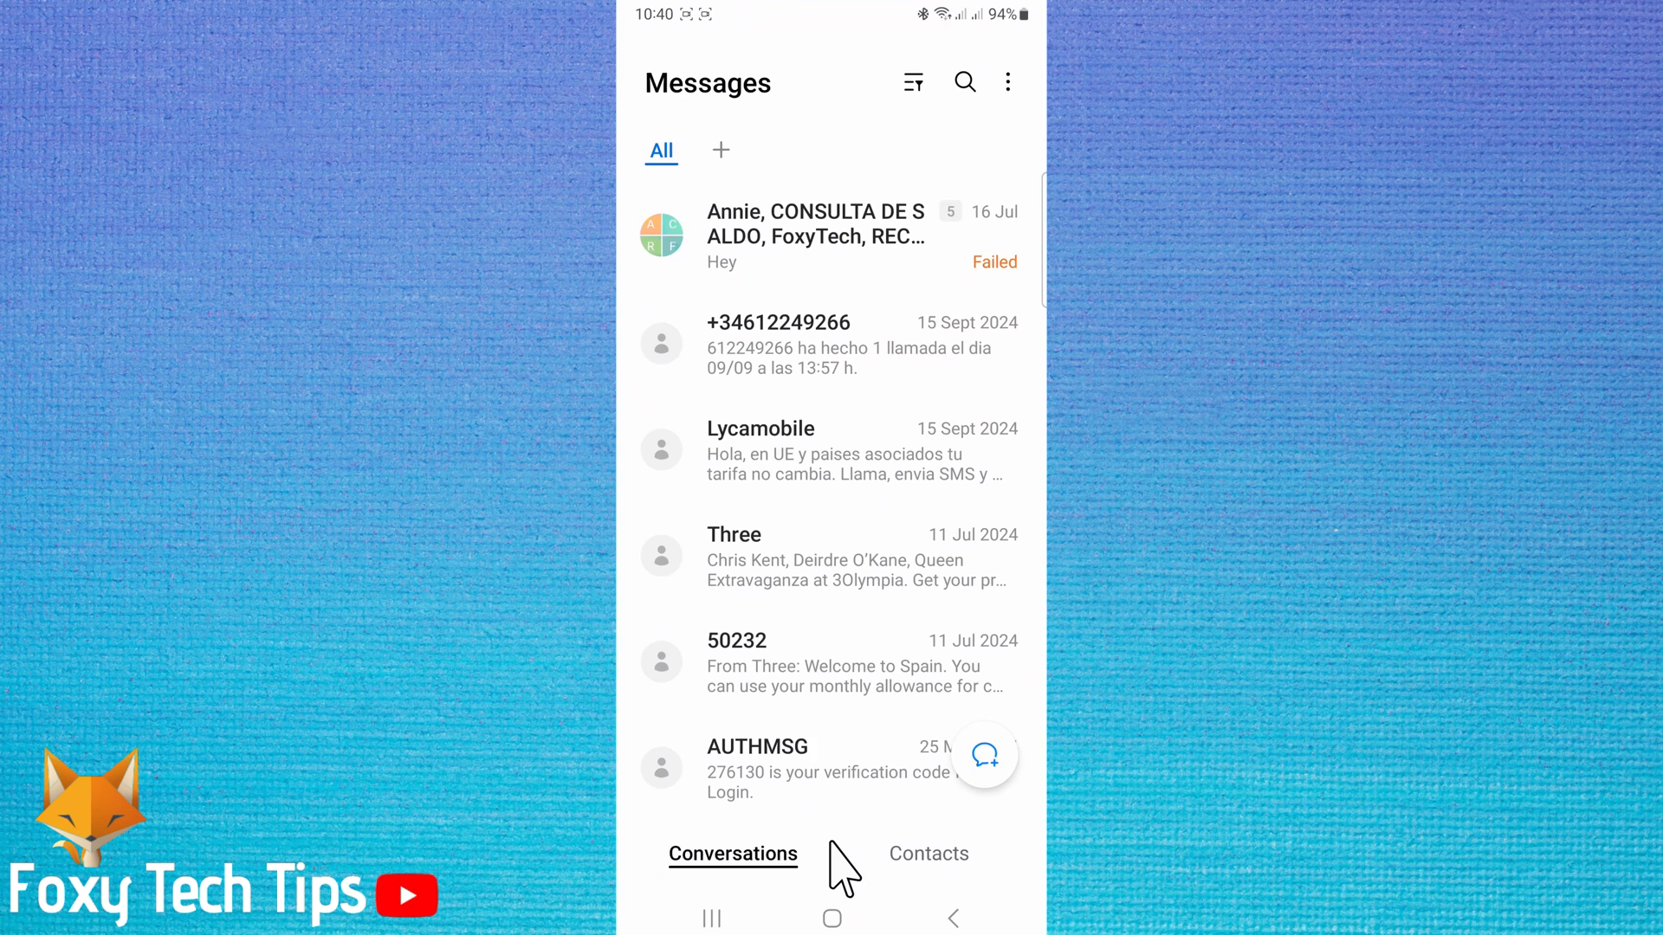
mouse_move(774, 716)
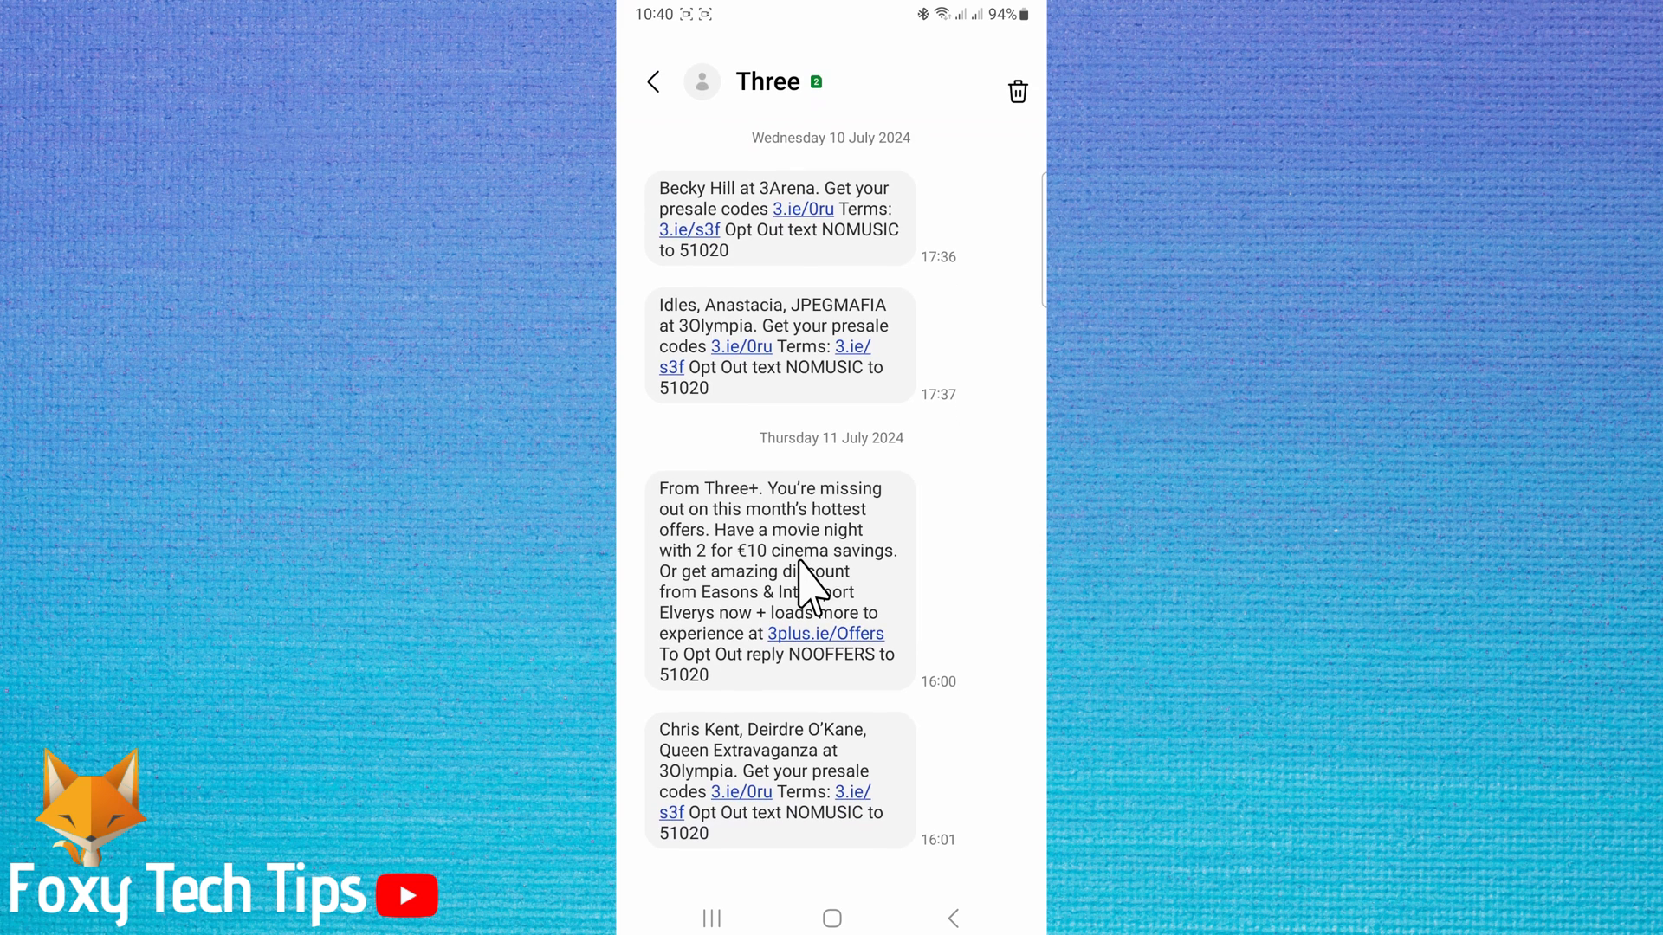
mouse_move(805, 562)
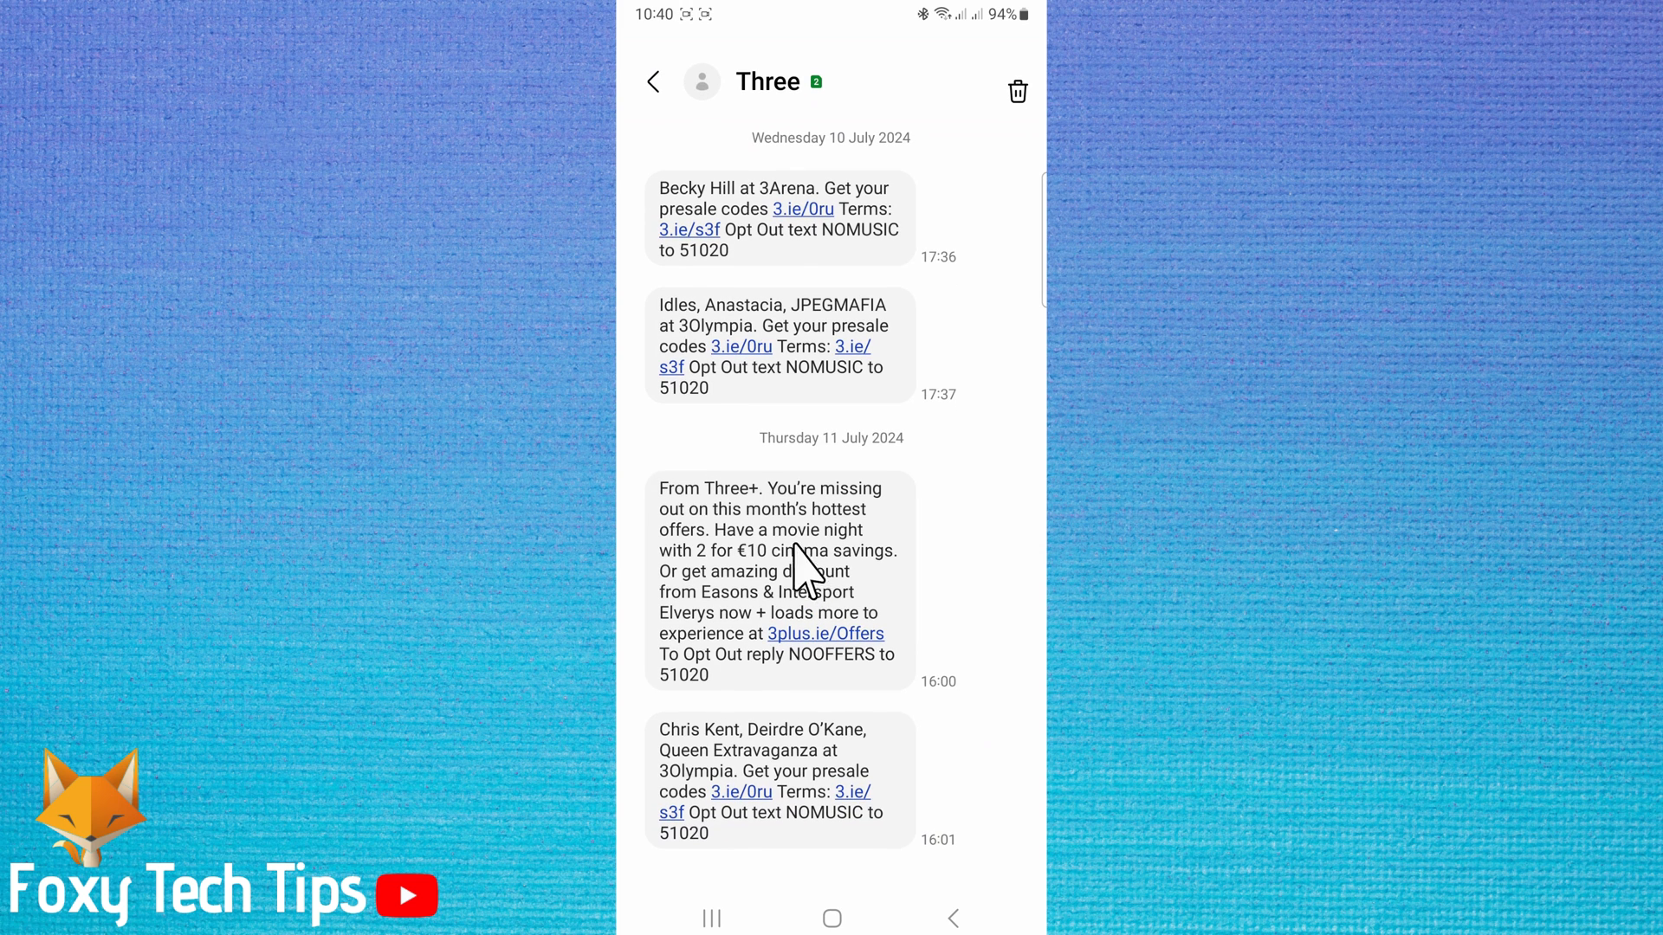
mouse_move(764, 556)
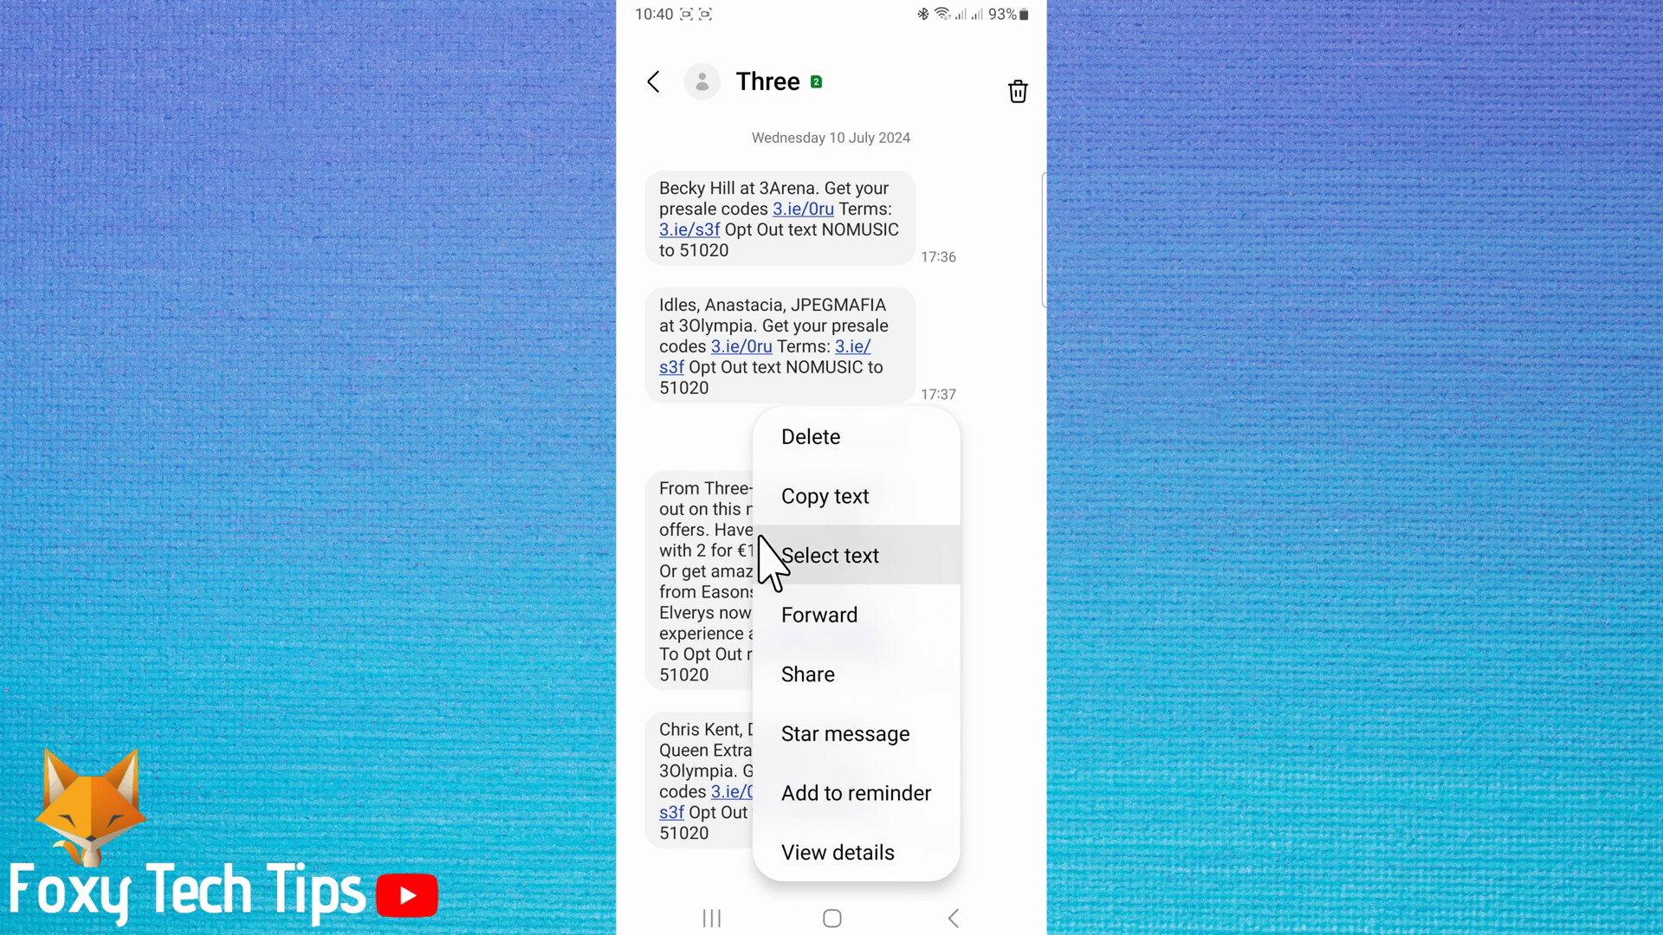
mouse_move(797, 466)
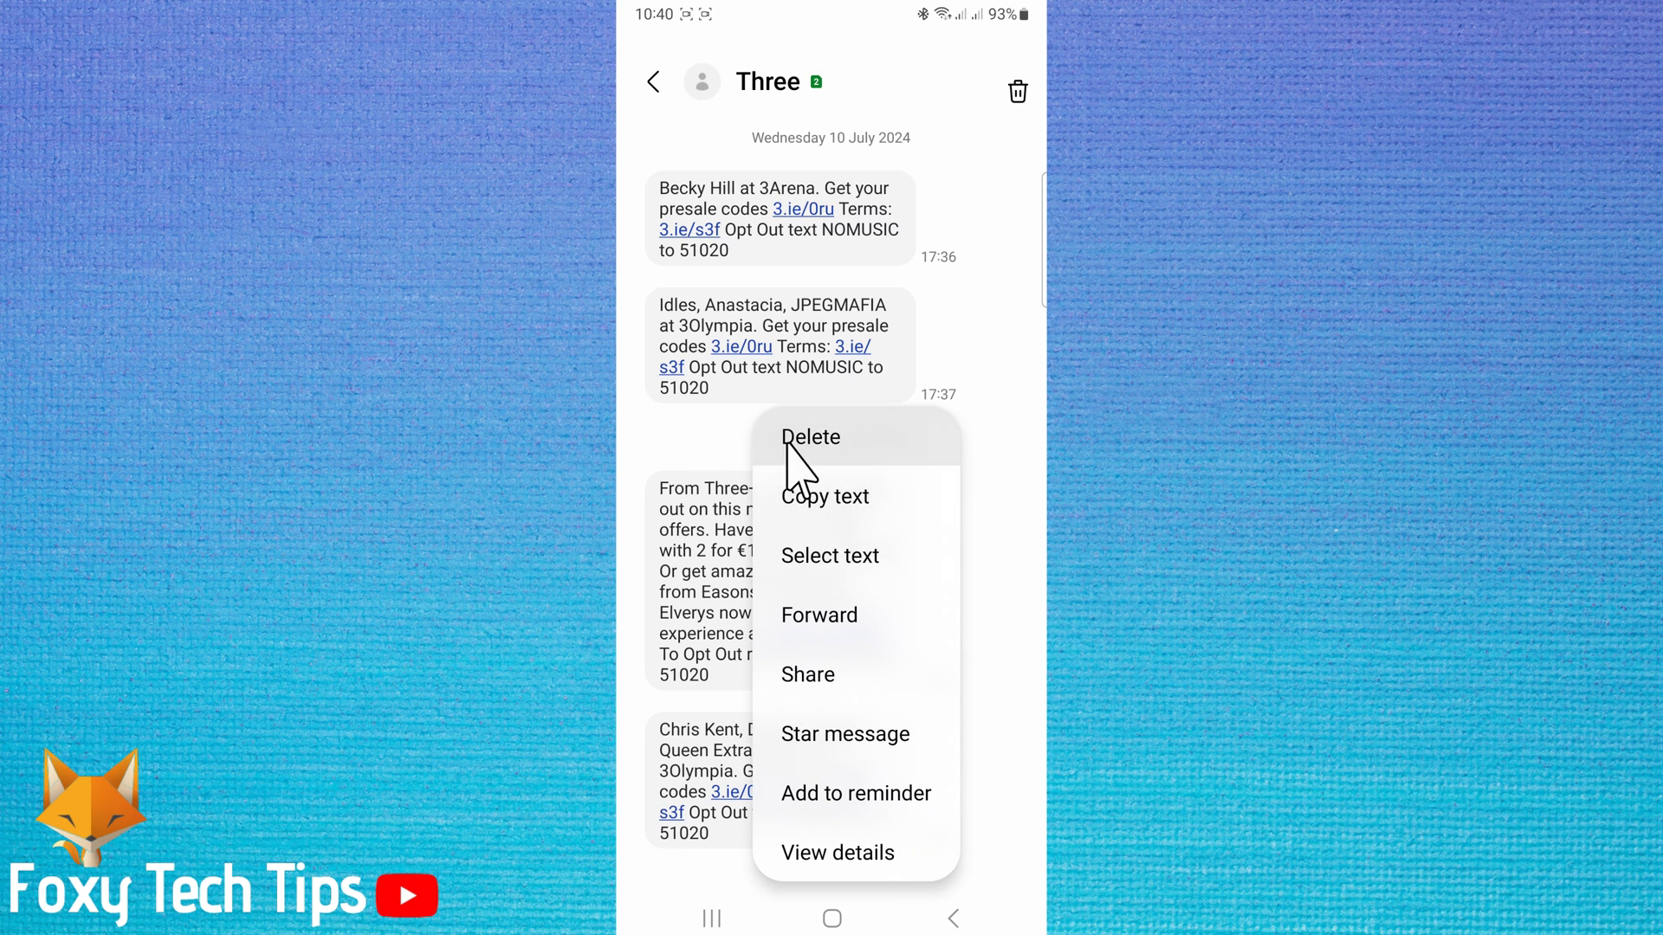
mouse_move(816, 466)
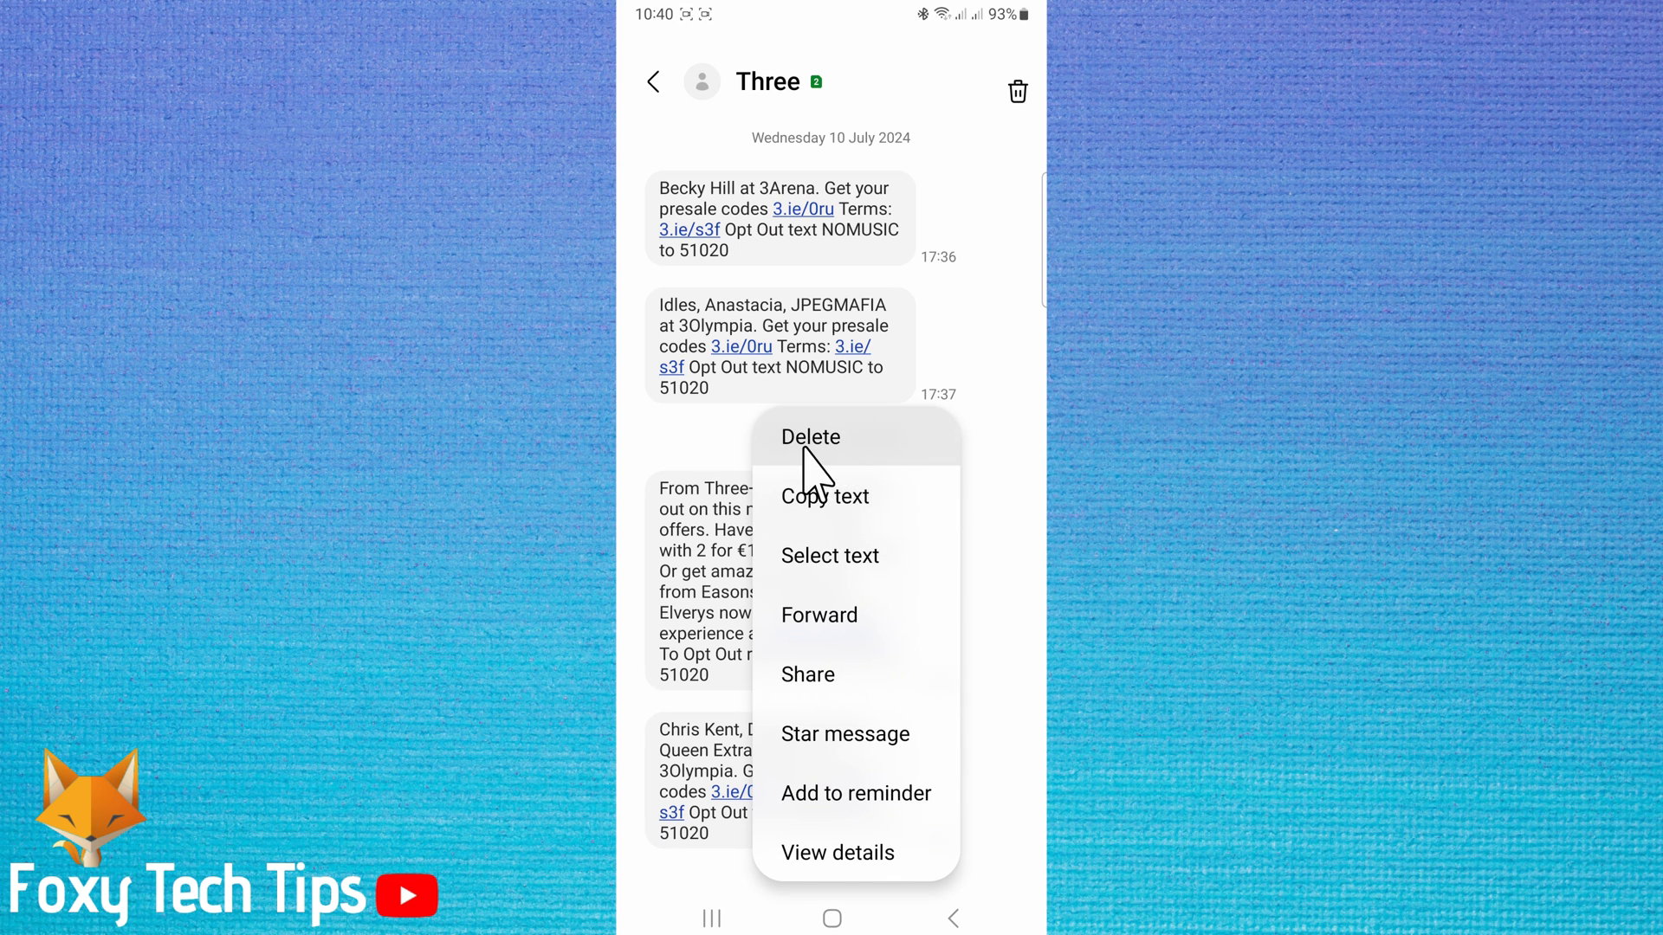
mouse_move(838, 461)
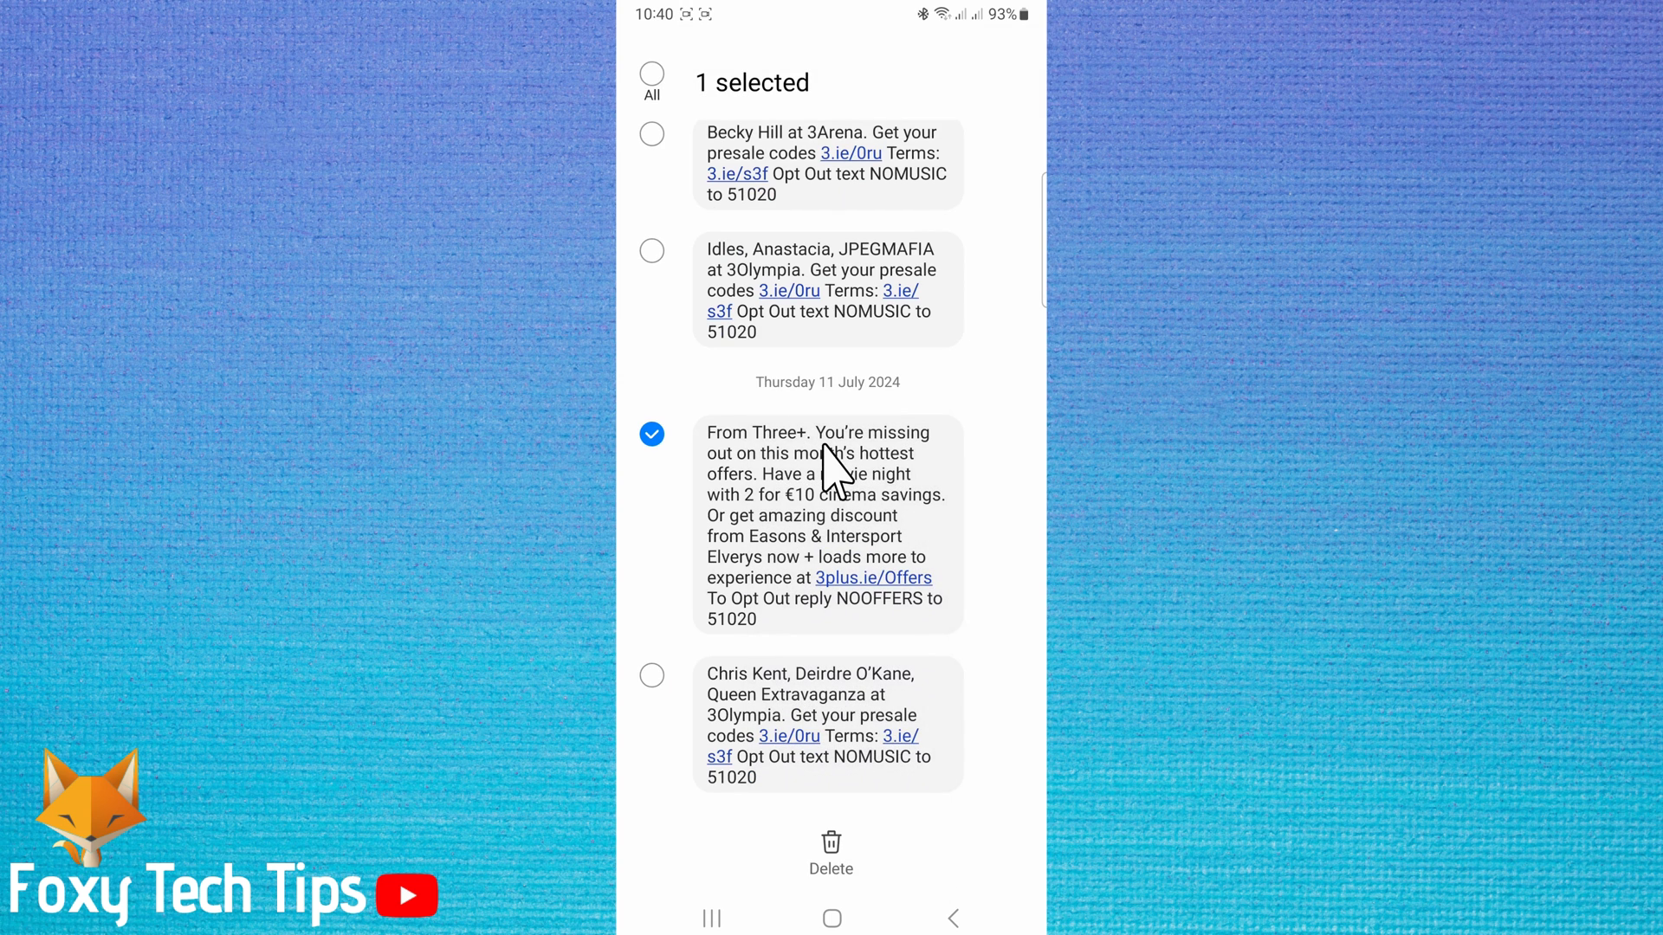
mouse_move(712, 218)
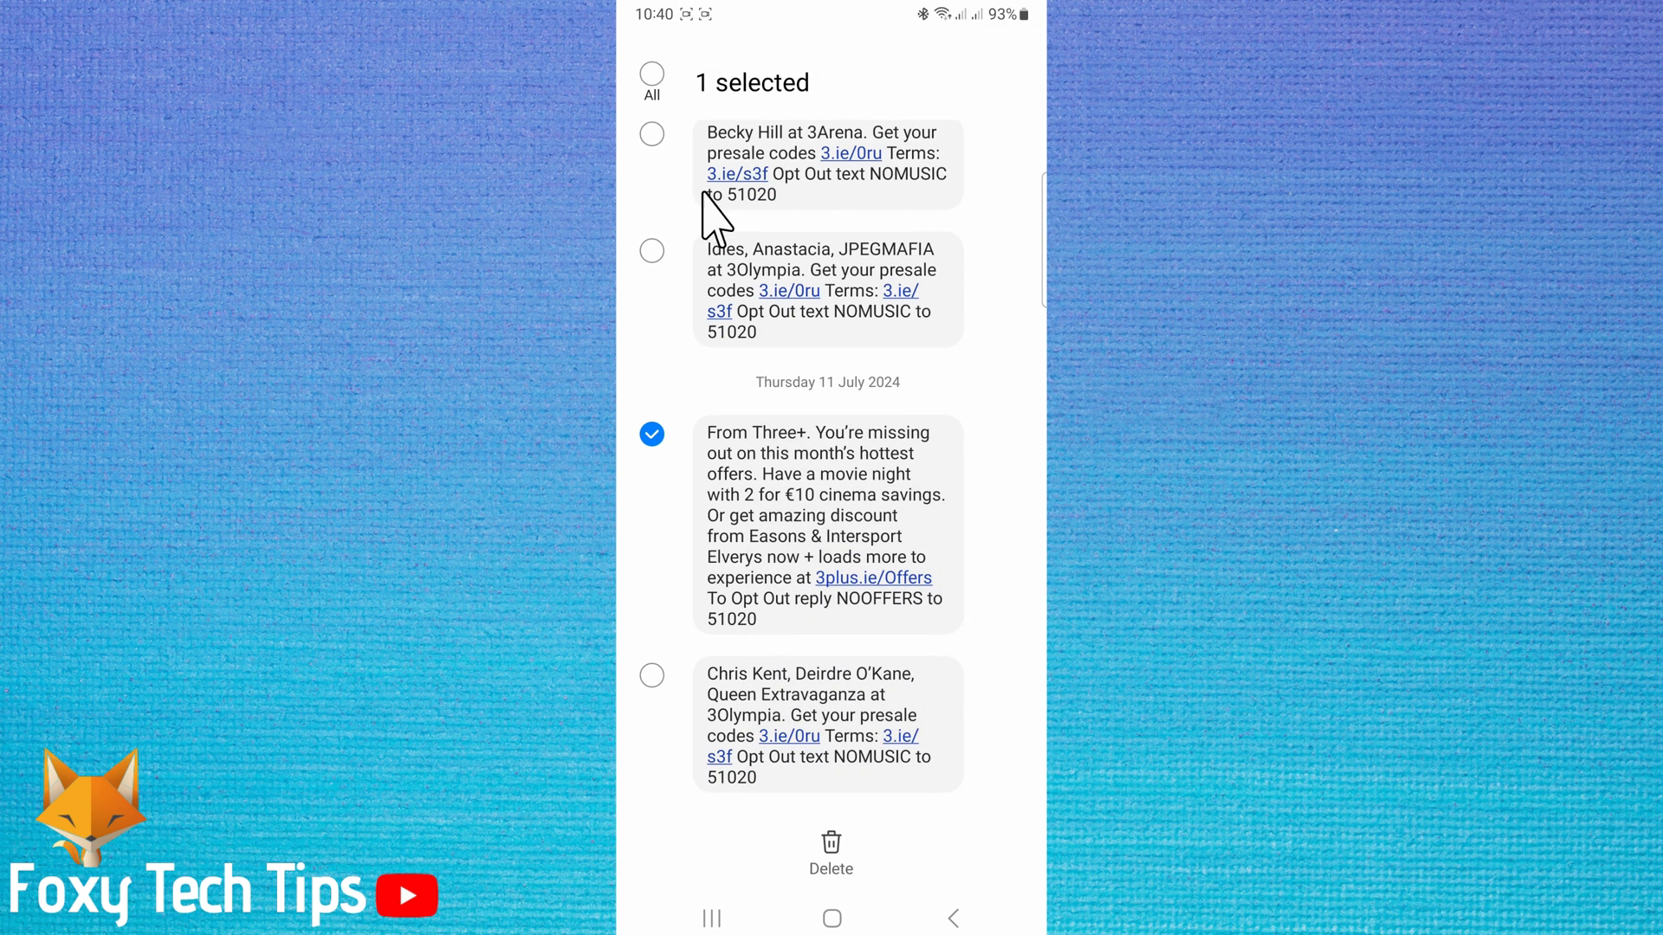
- Select the Idles and Chris Kent presale texts in the Three conversation, toggling select-all along the way
left_click(651, 251)
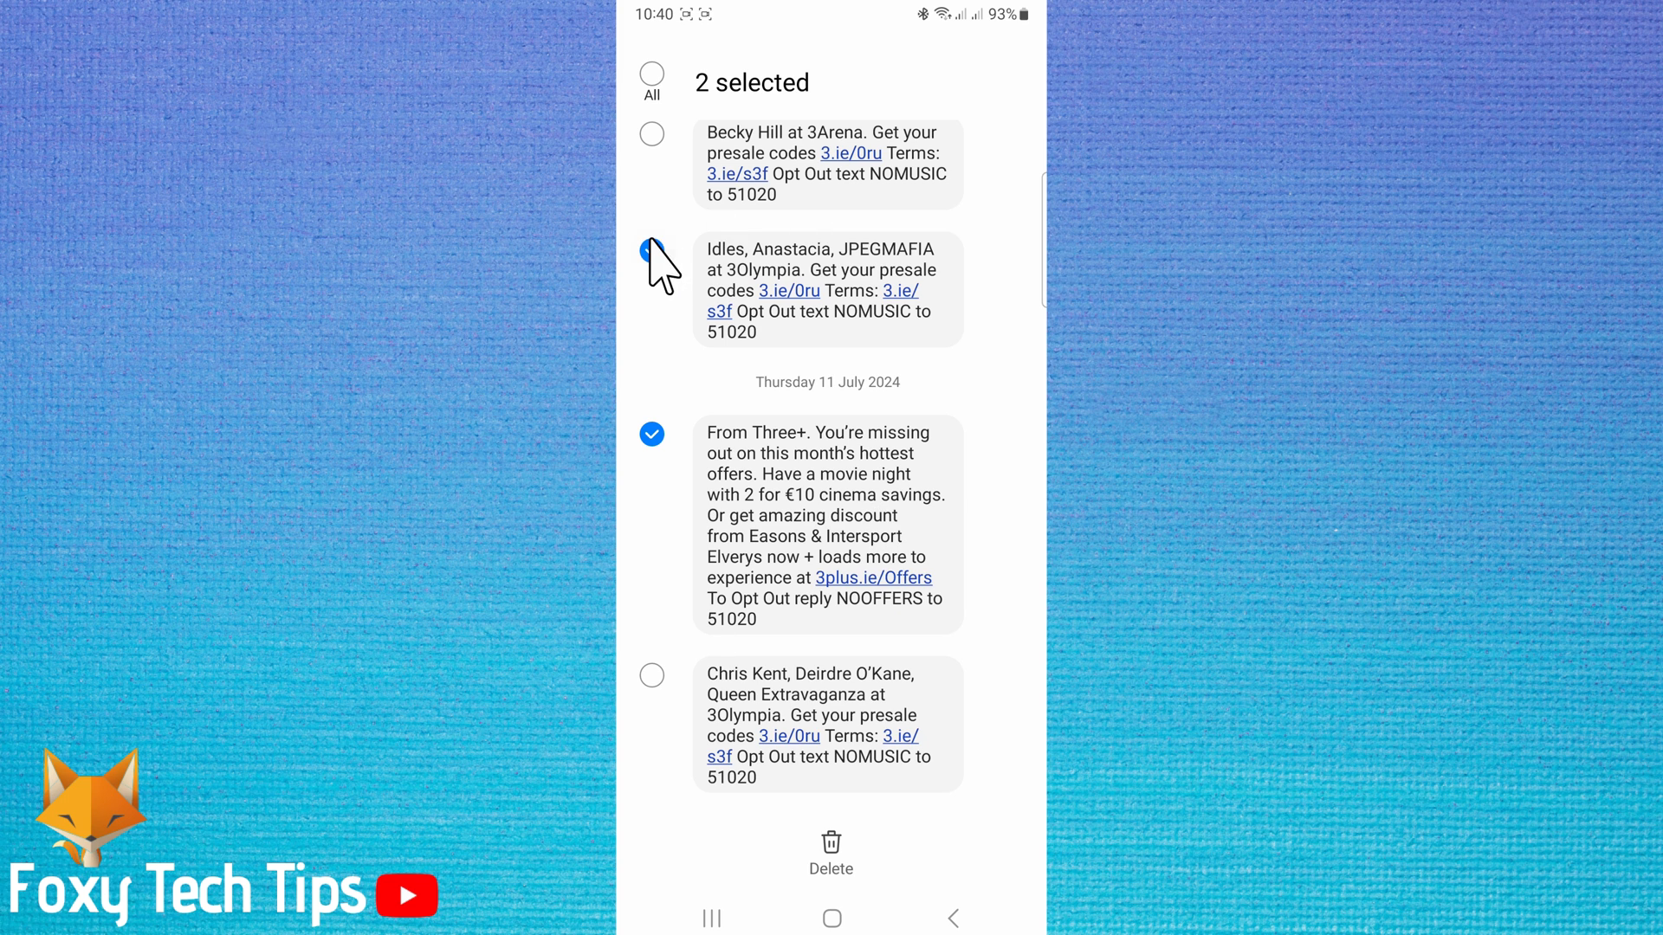
left_click(651, 250)
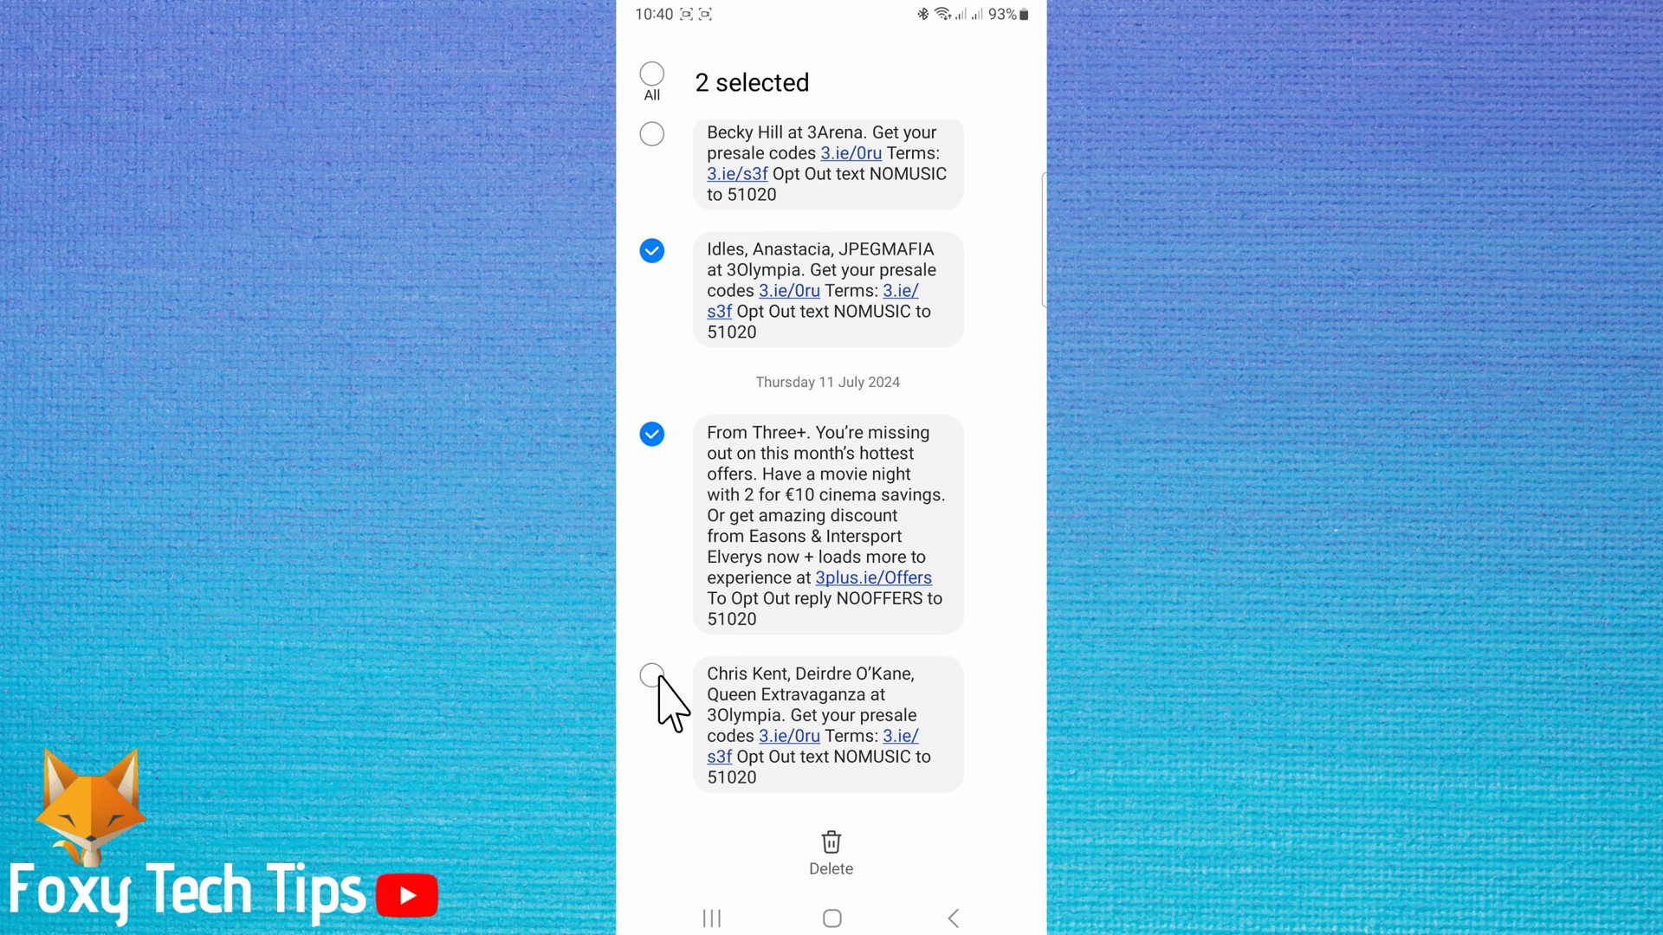
left_click(651, 676)
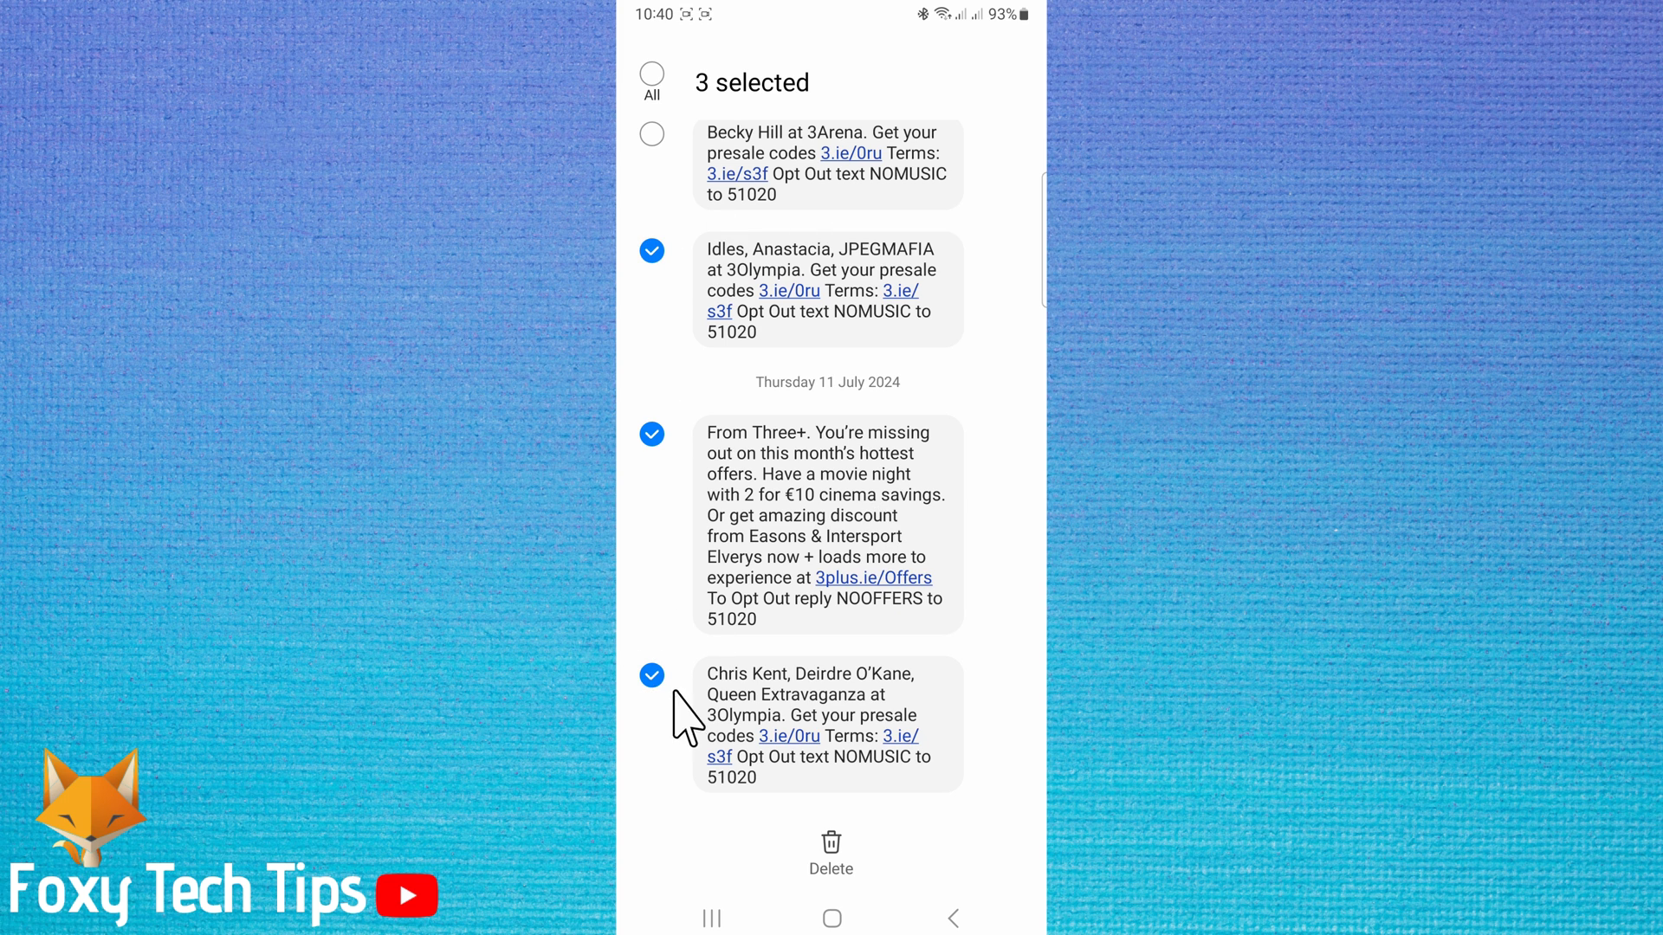
left_click(651, 674)
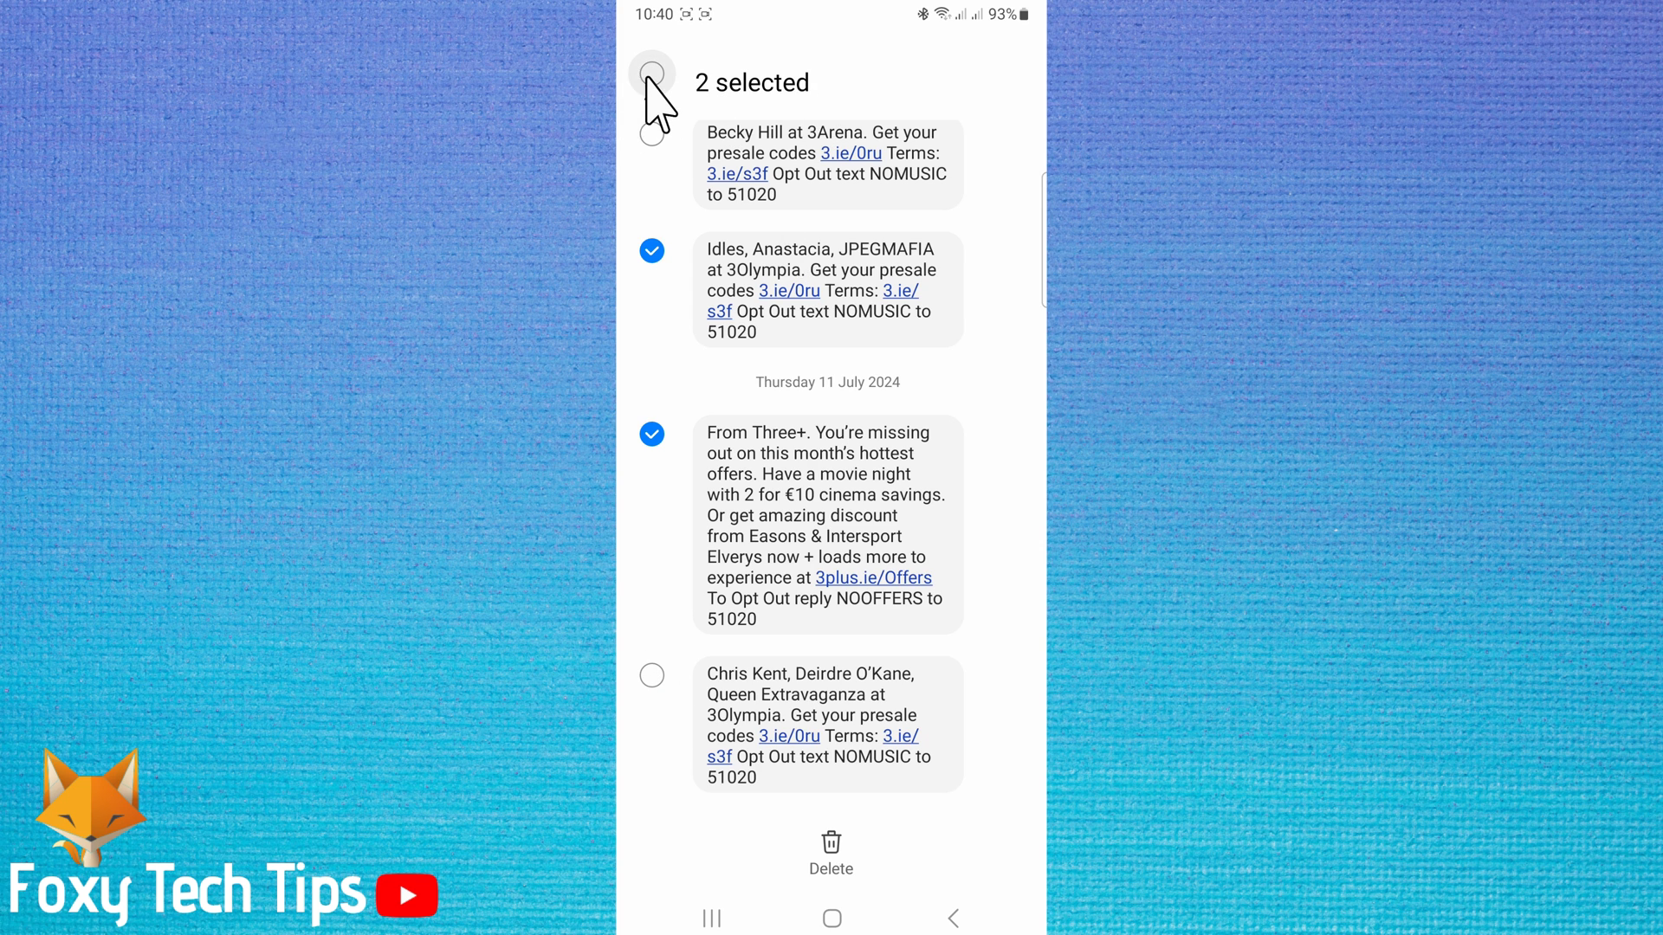
left_click(651, 74)
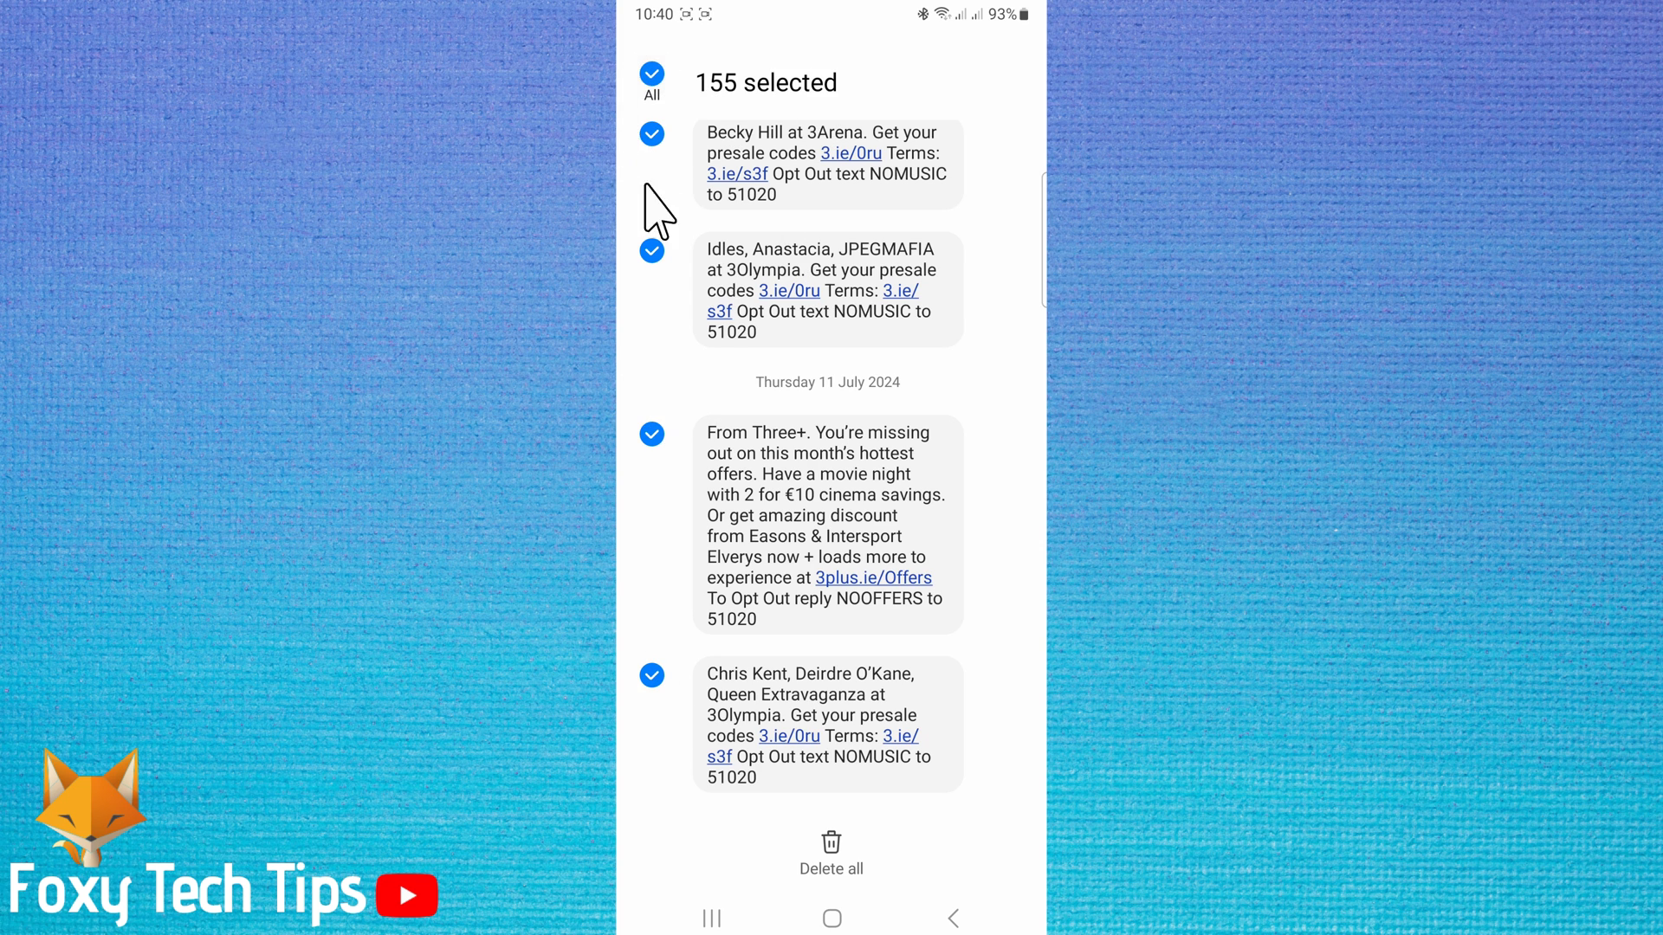
mouse_move(651, 74)
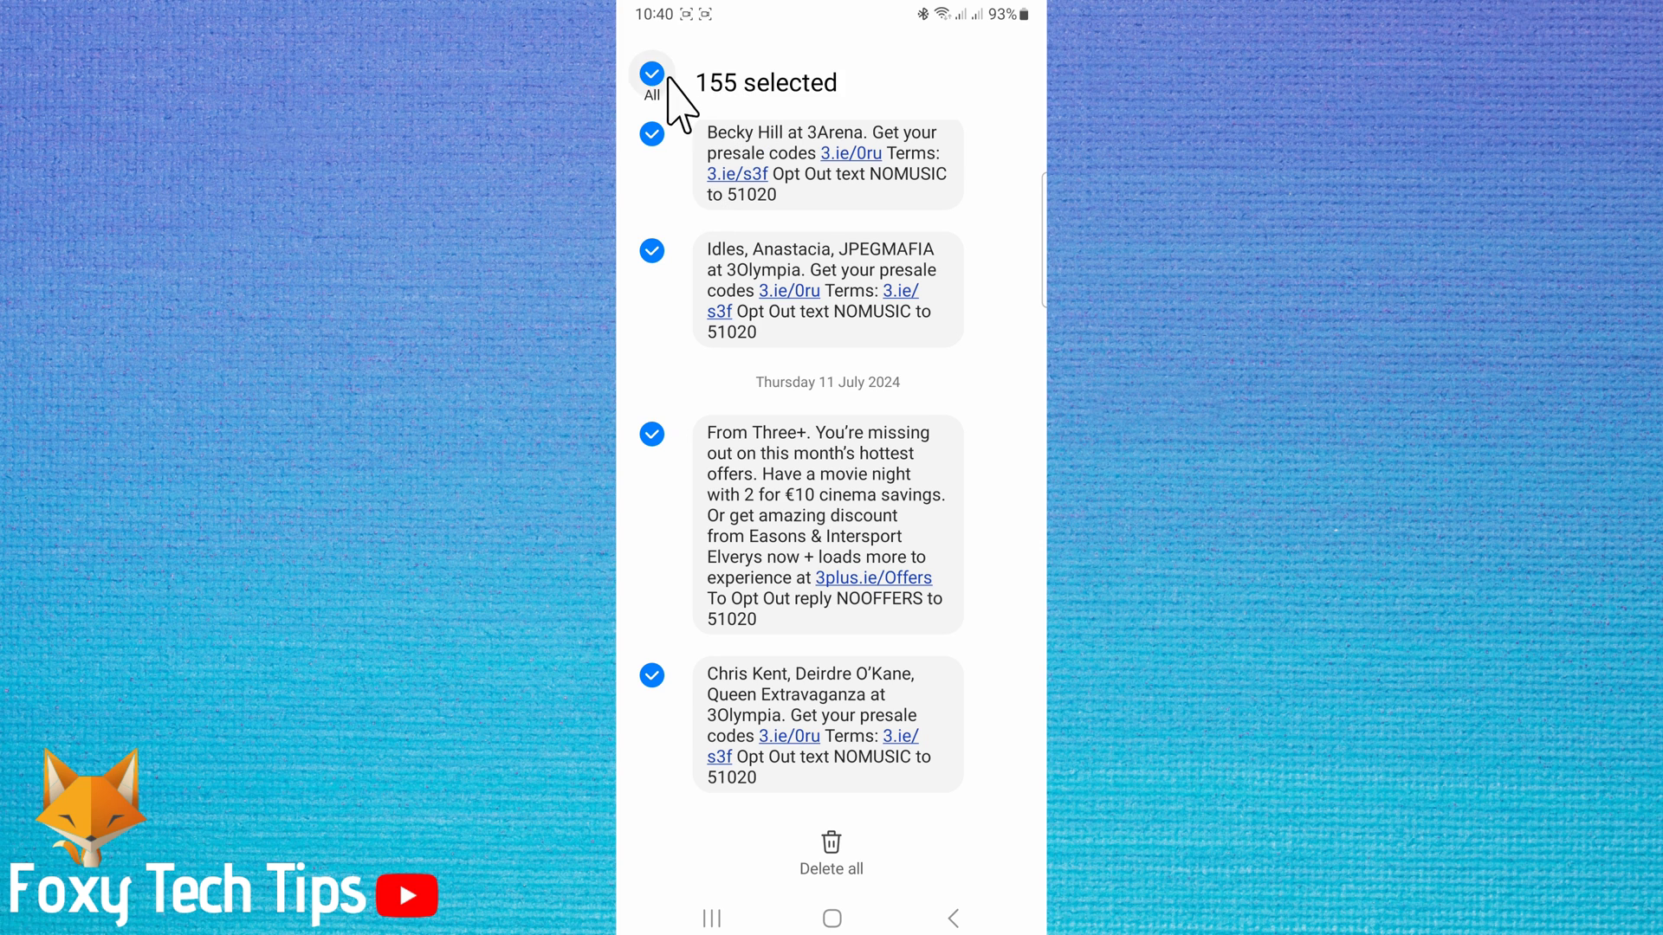
left_click(651, 75)
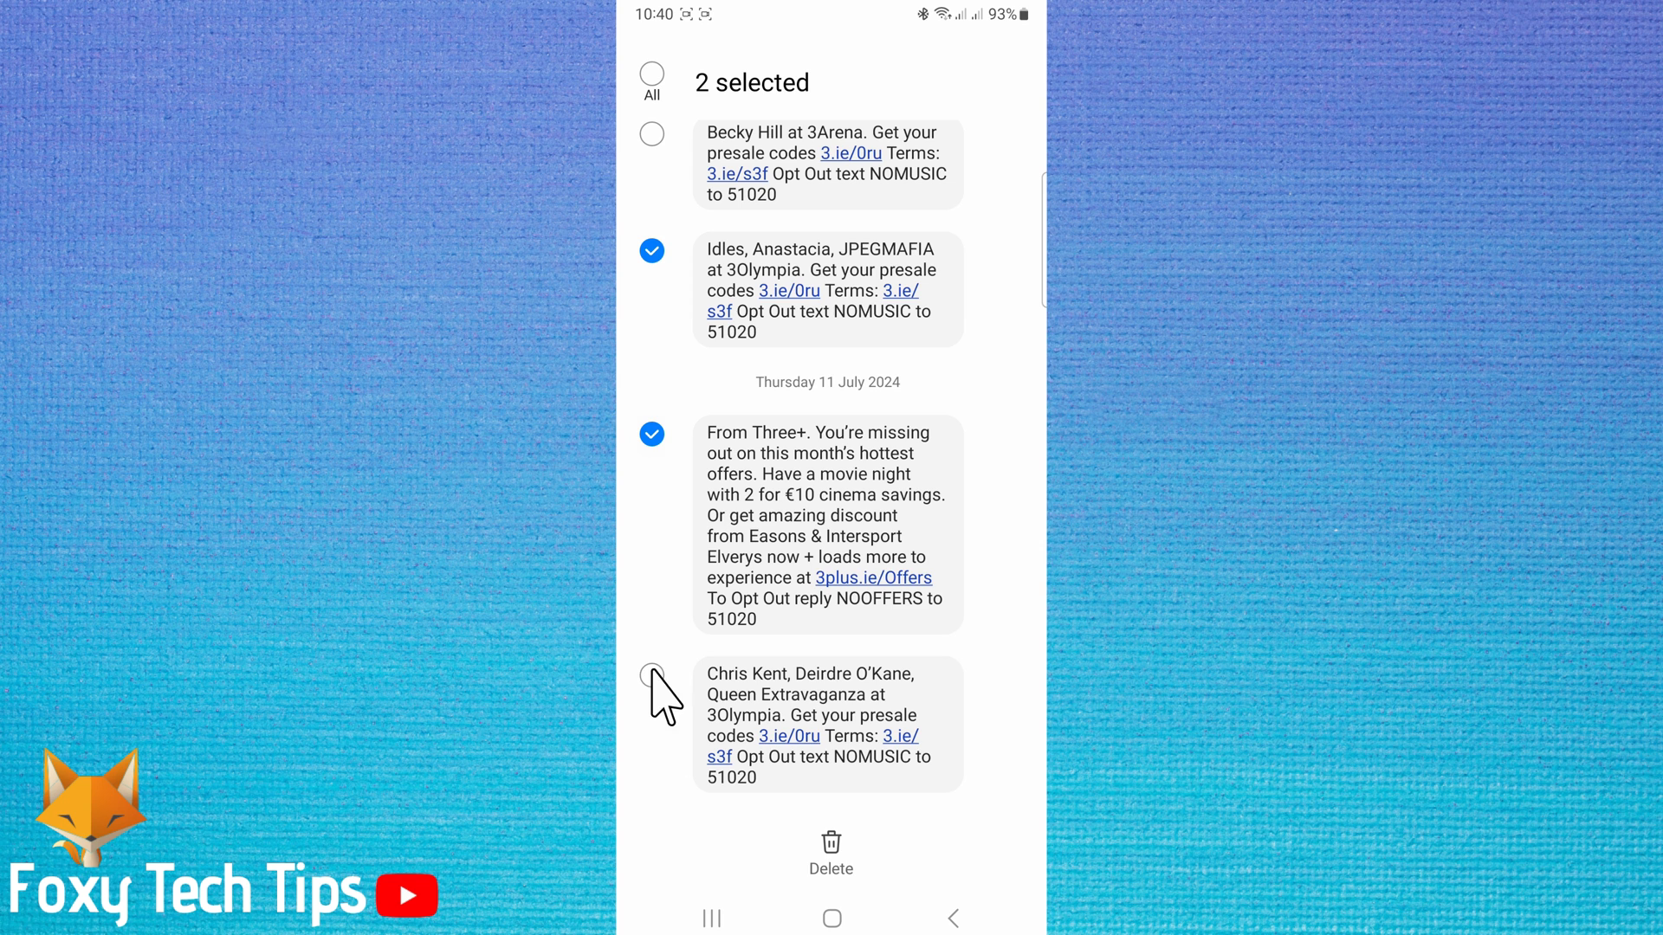
left_click(652, 676)
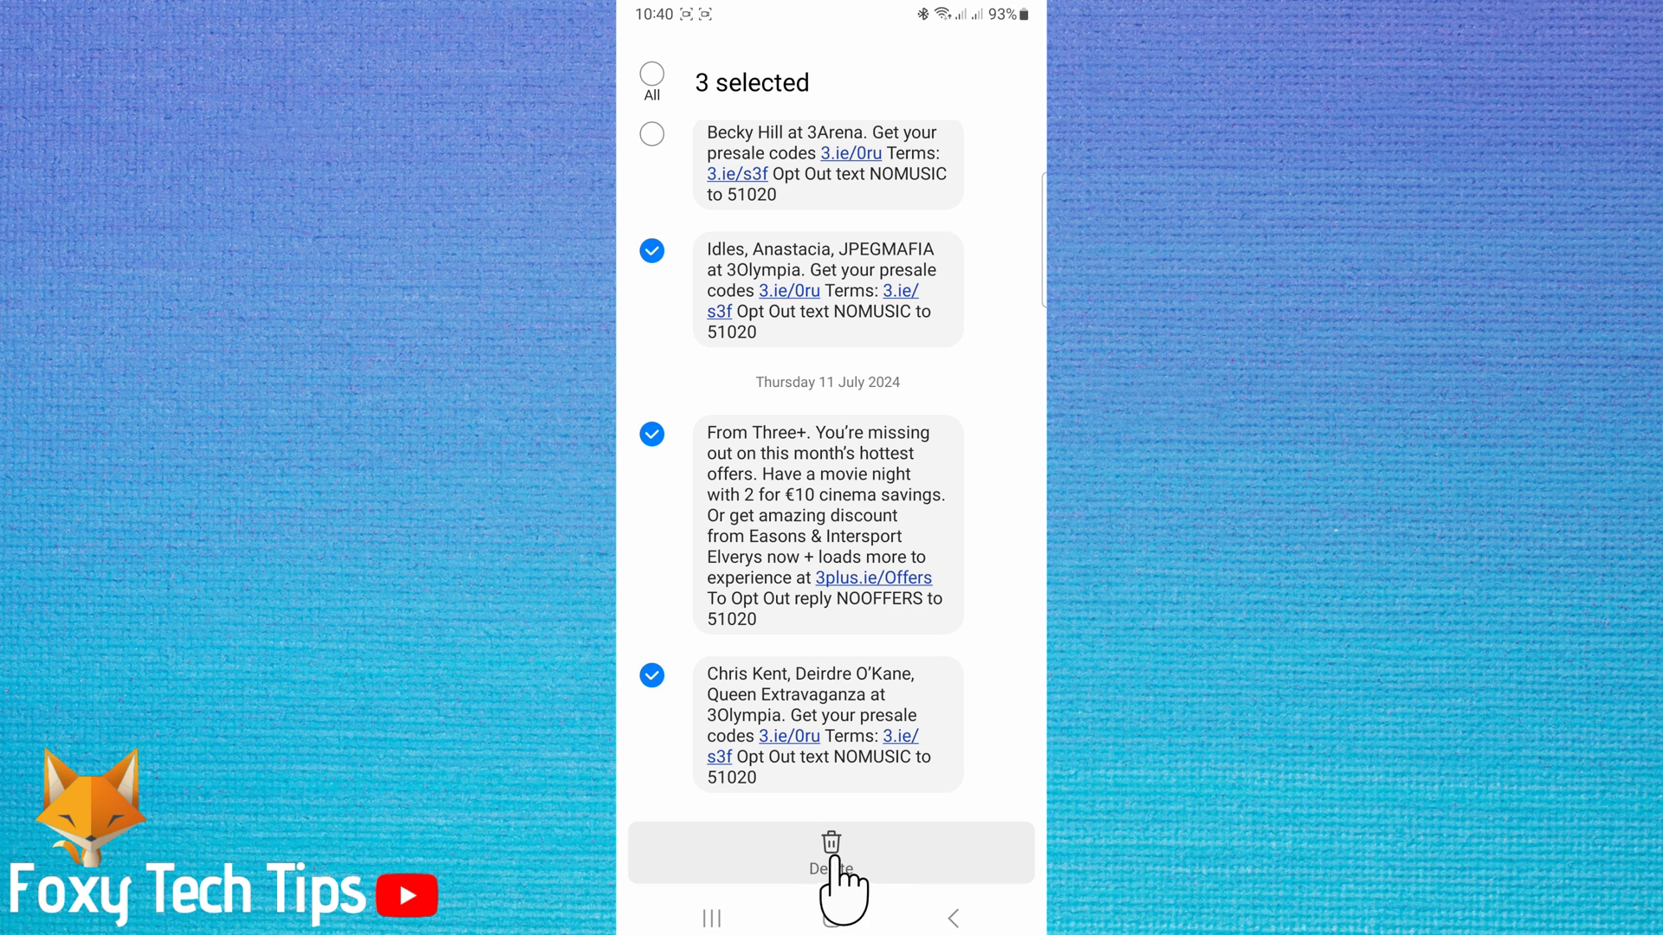
- Delete the three selected messages, confirming Move to Recycle bin
left_click(830, 849)
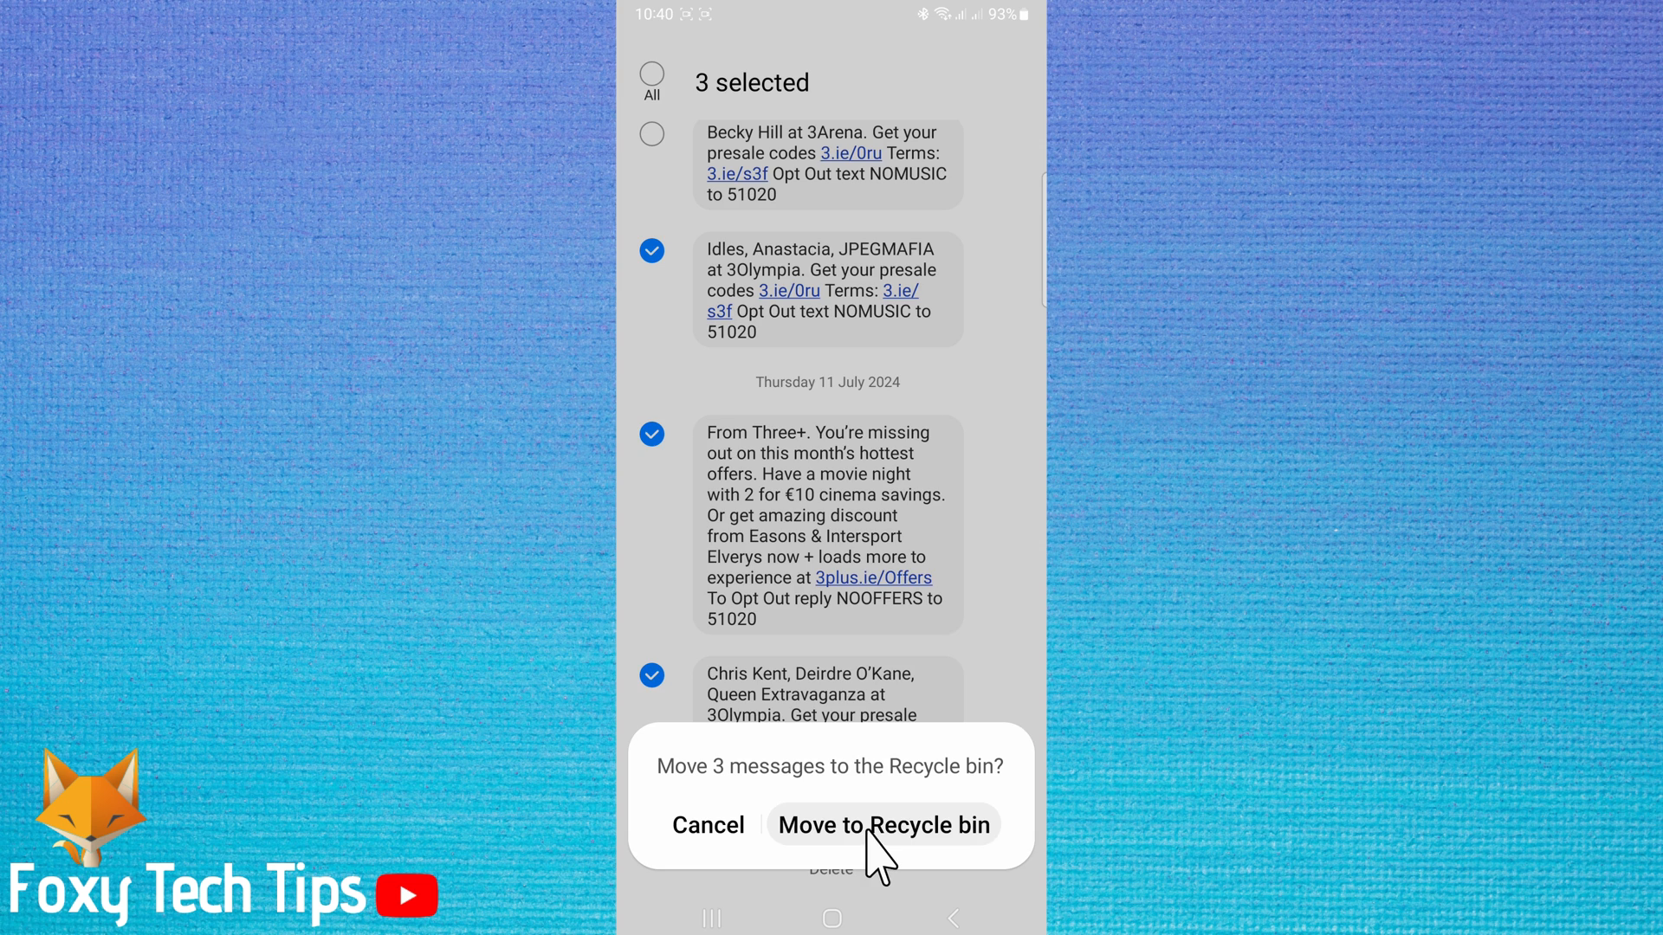
left_click(884, 825)
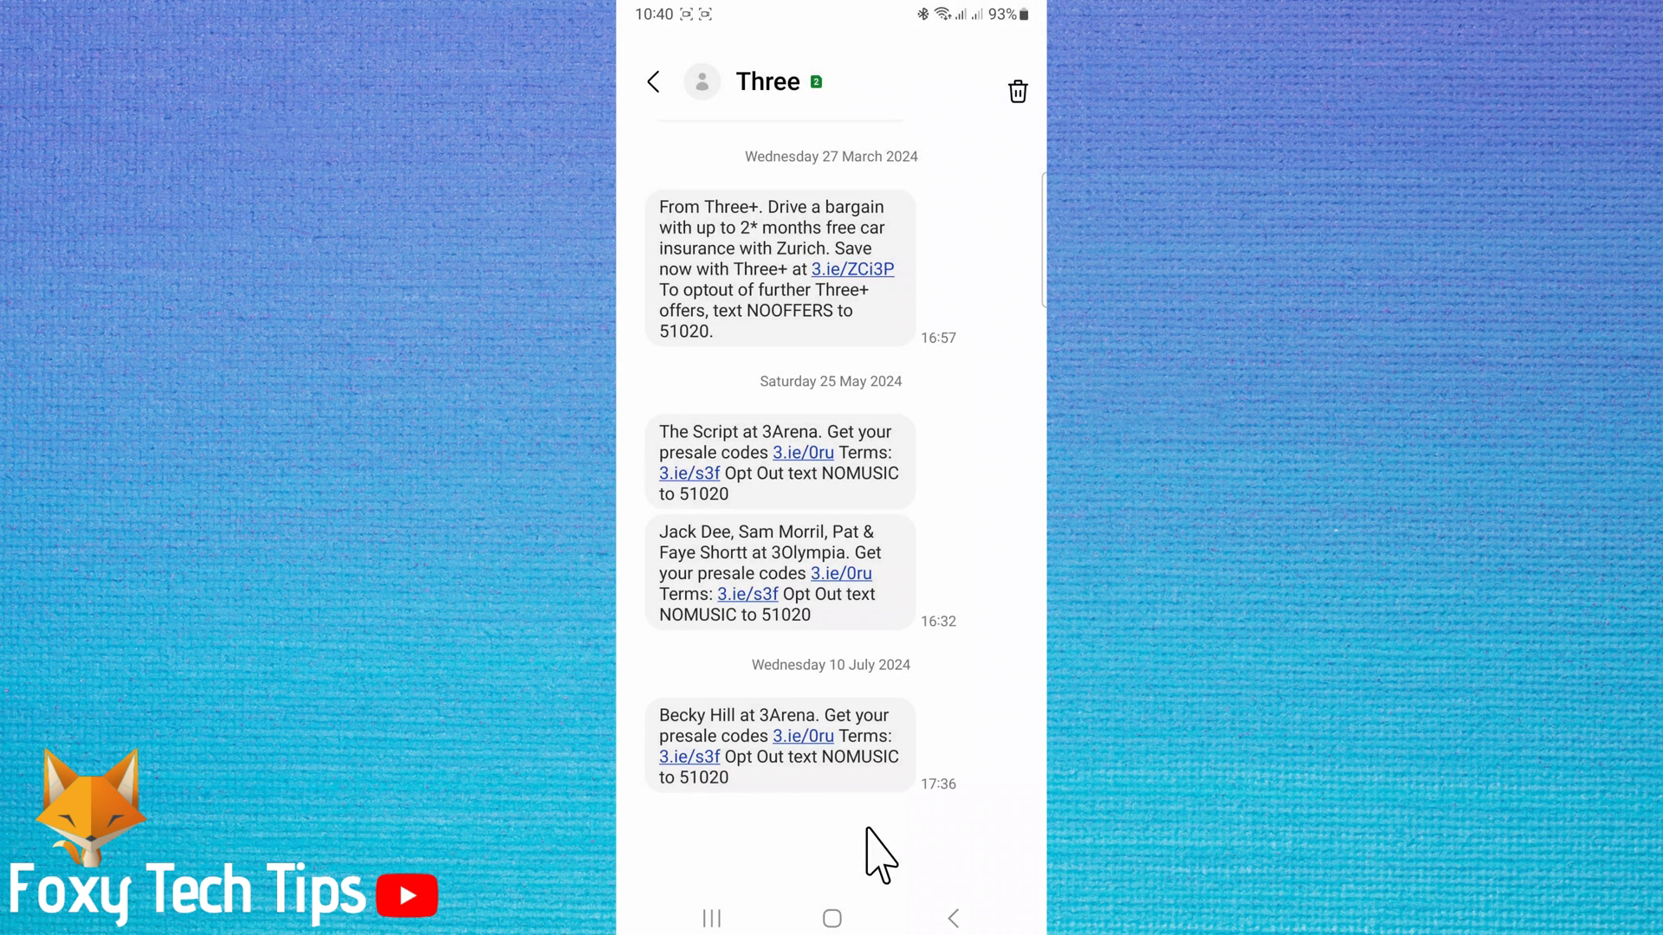
mouse_move(923, 610)
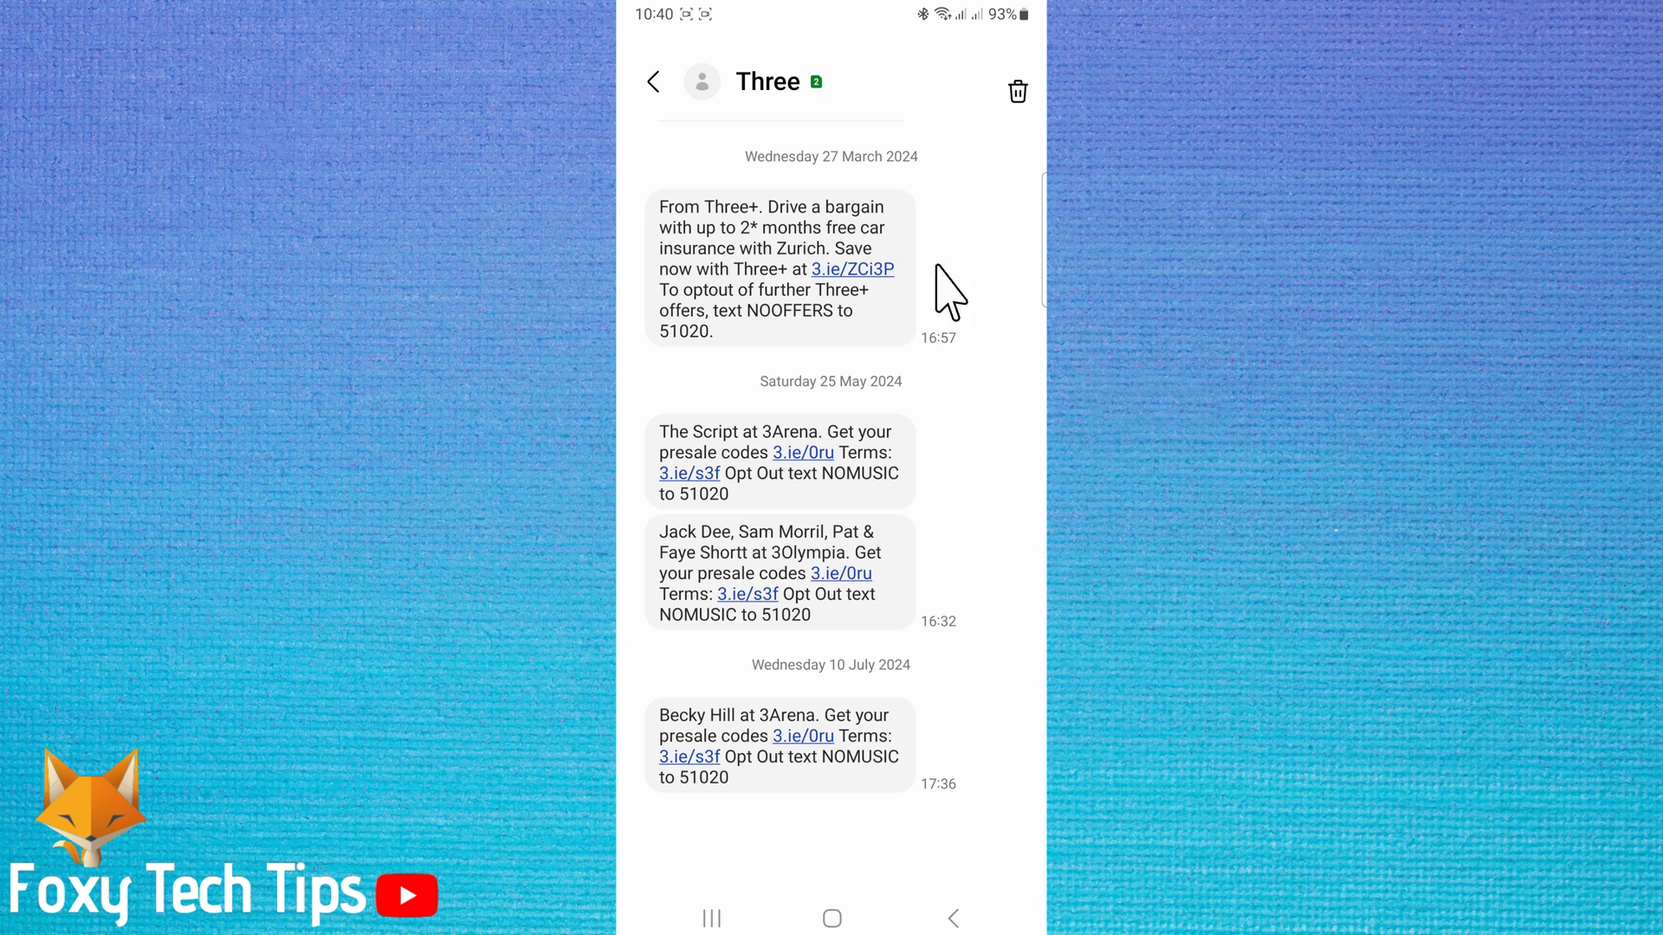
mouse_move(1026, 126)
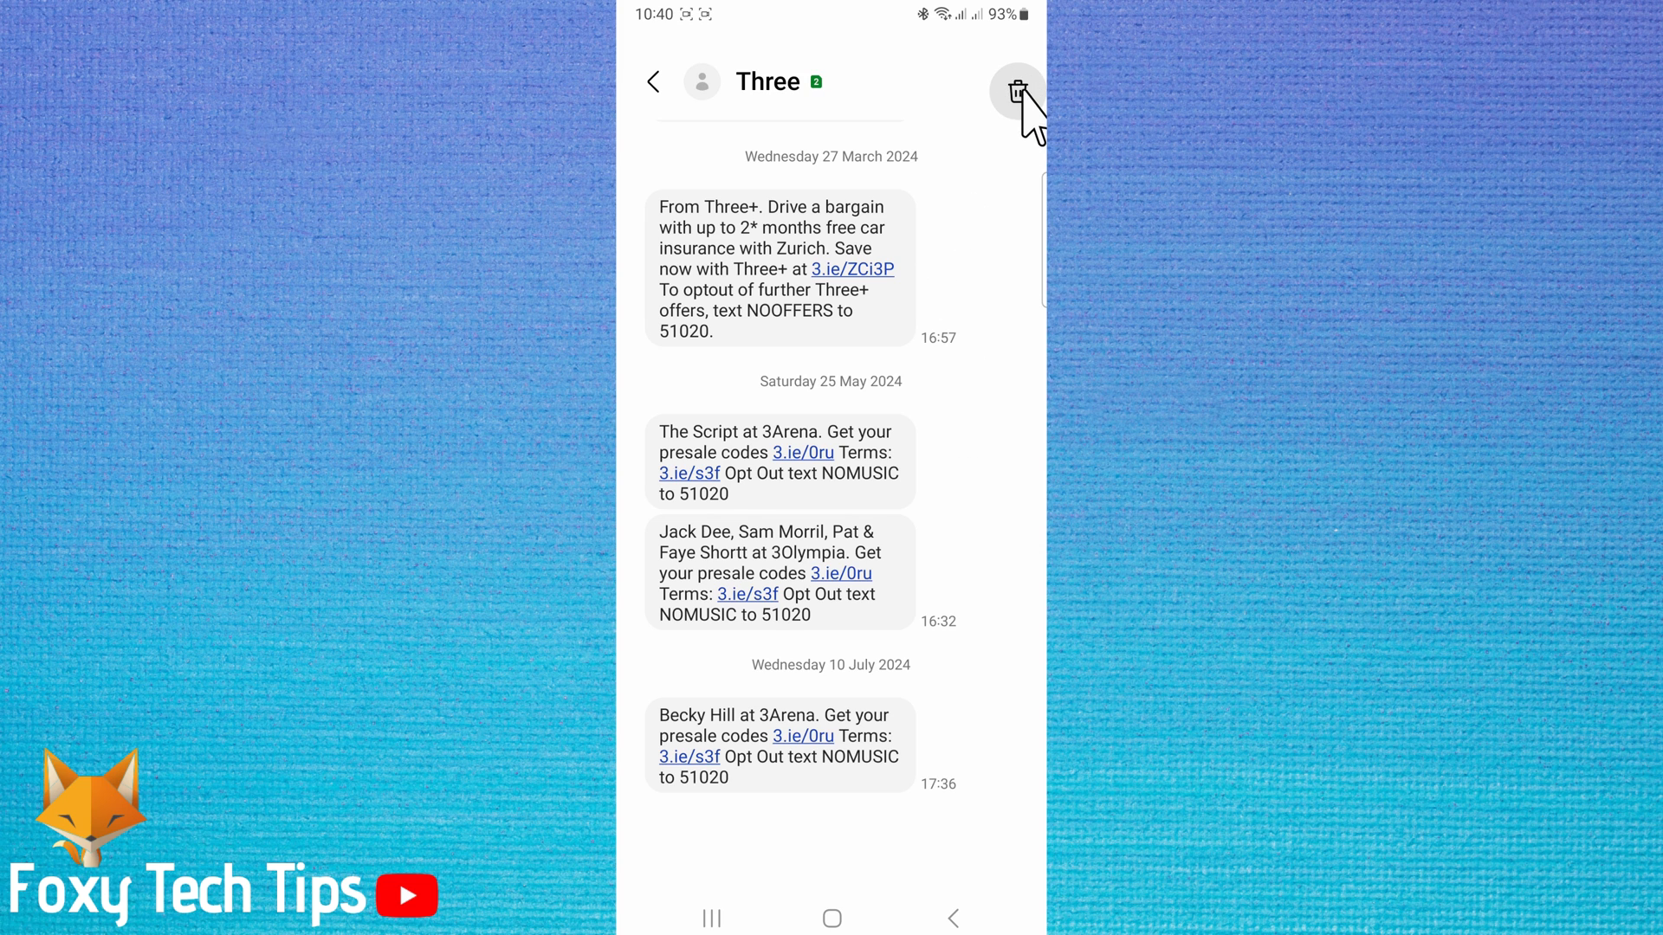
- Select The Script and Becky Hill presale texts, move them to the Recycle bin, and return to the conversation list
left_click(1016, 90)
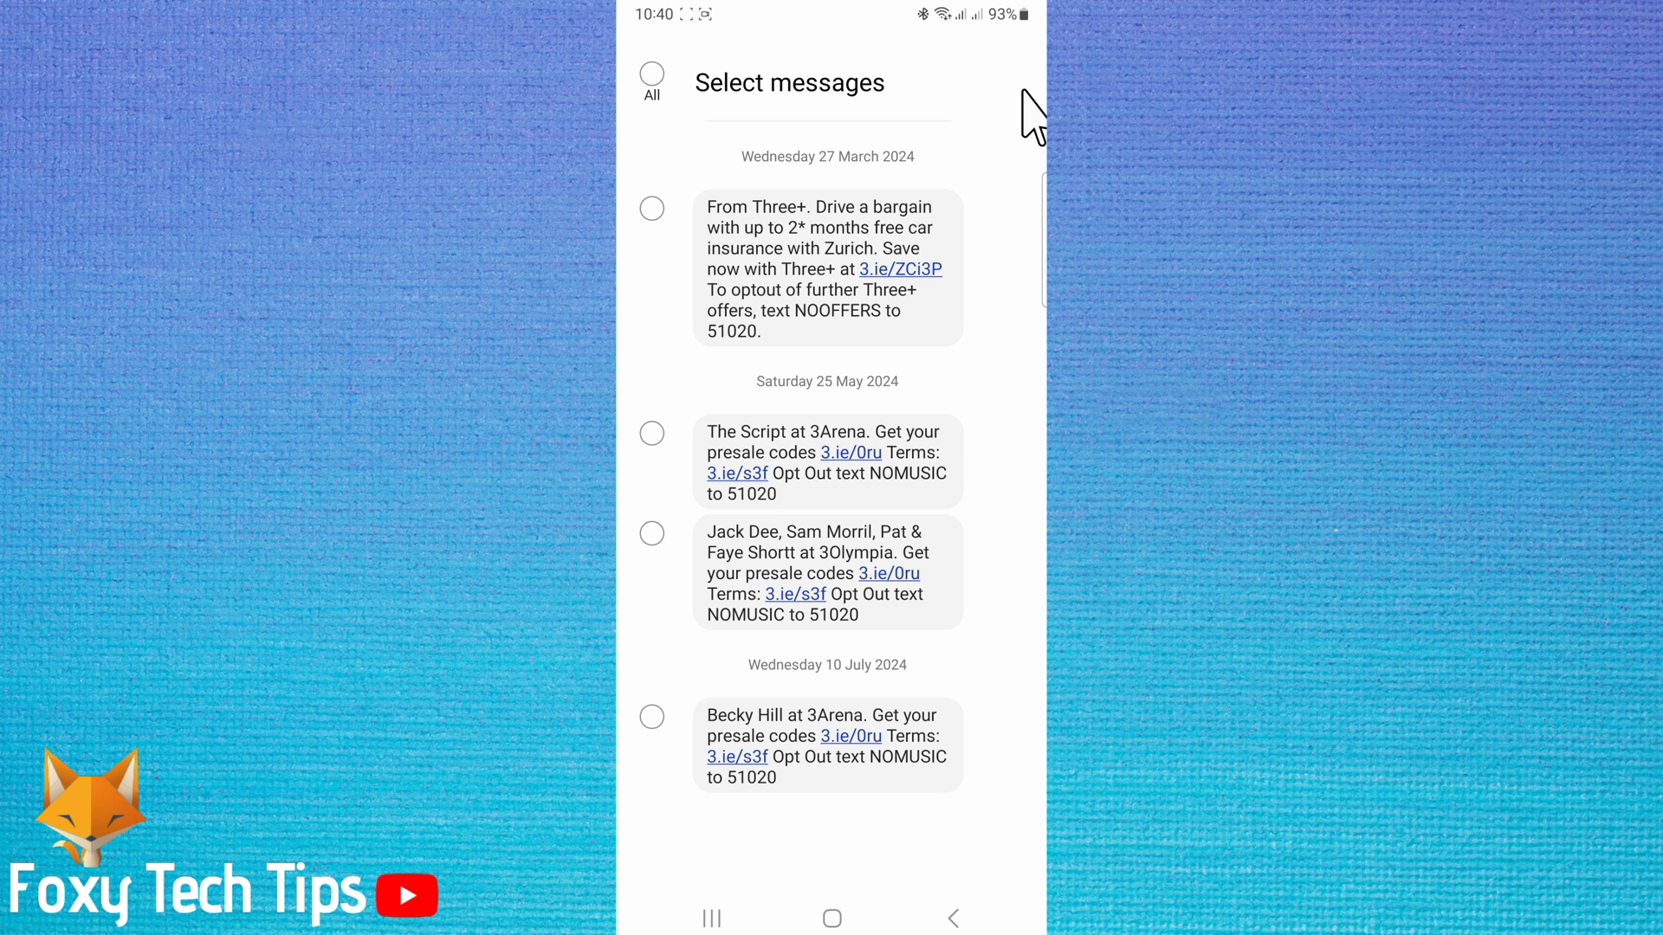
mouse_move(669, 451)
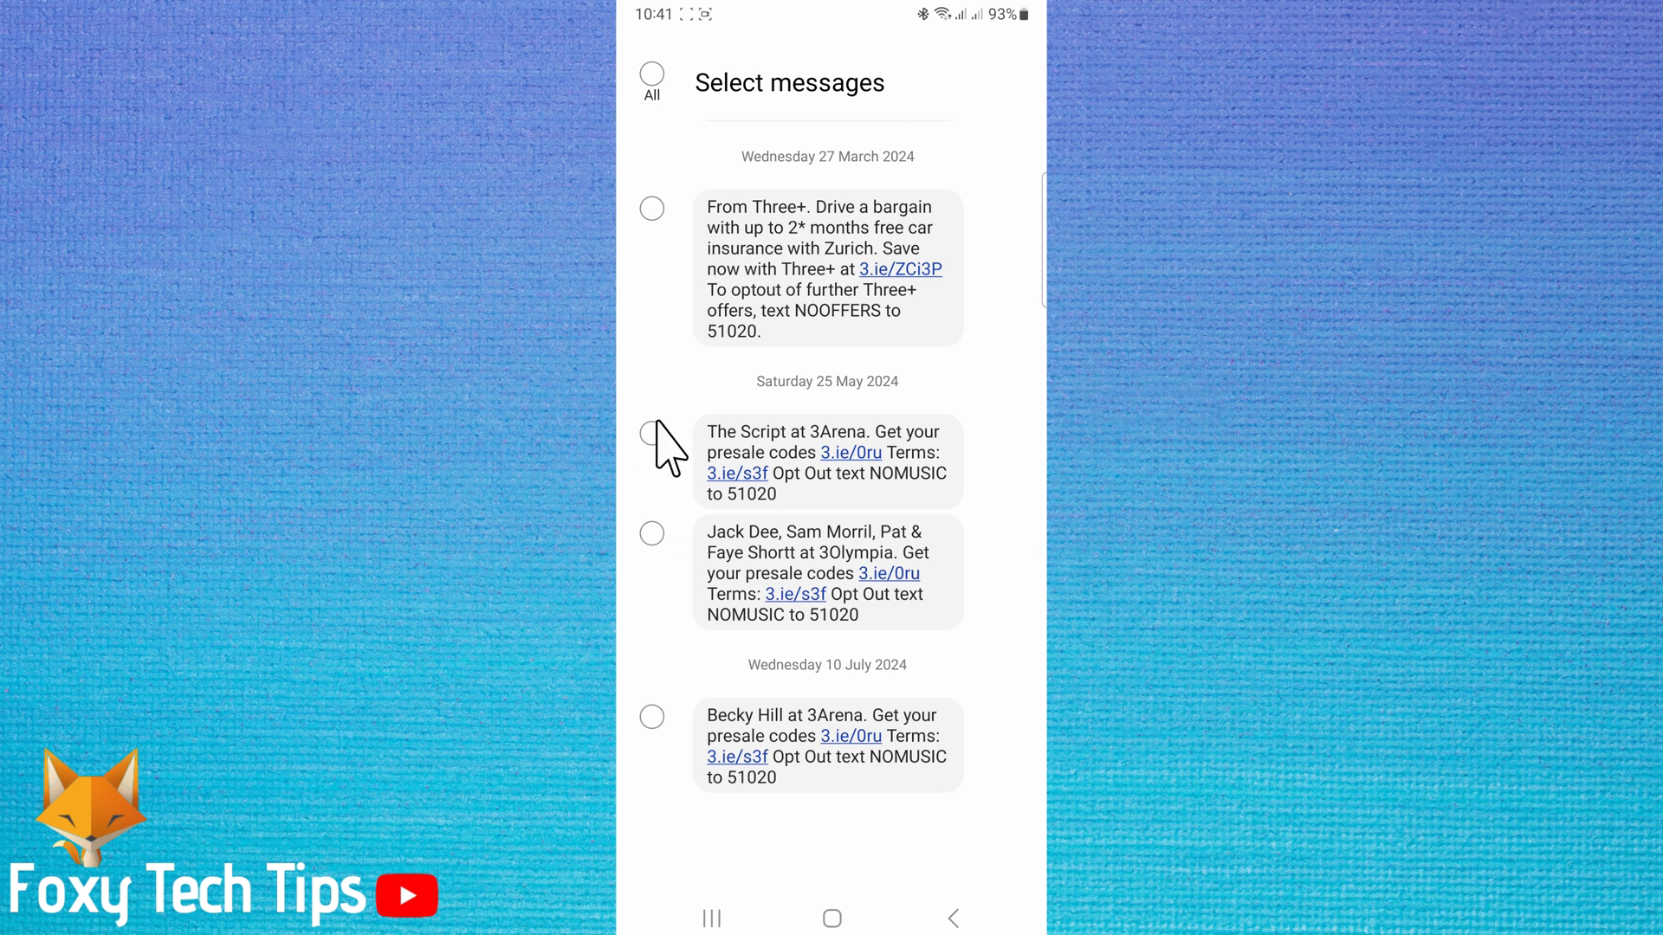
left_click(651, 433)
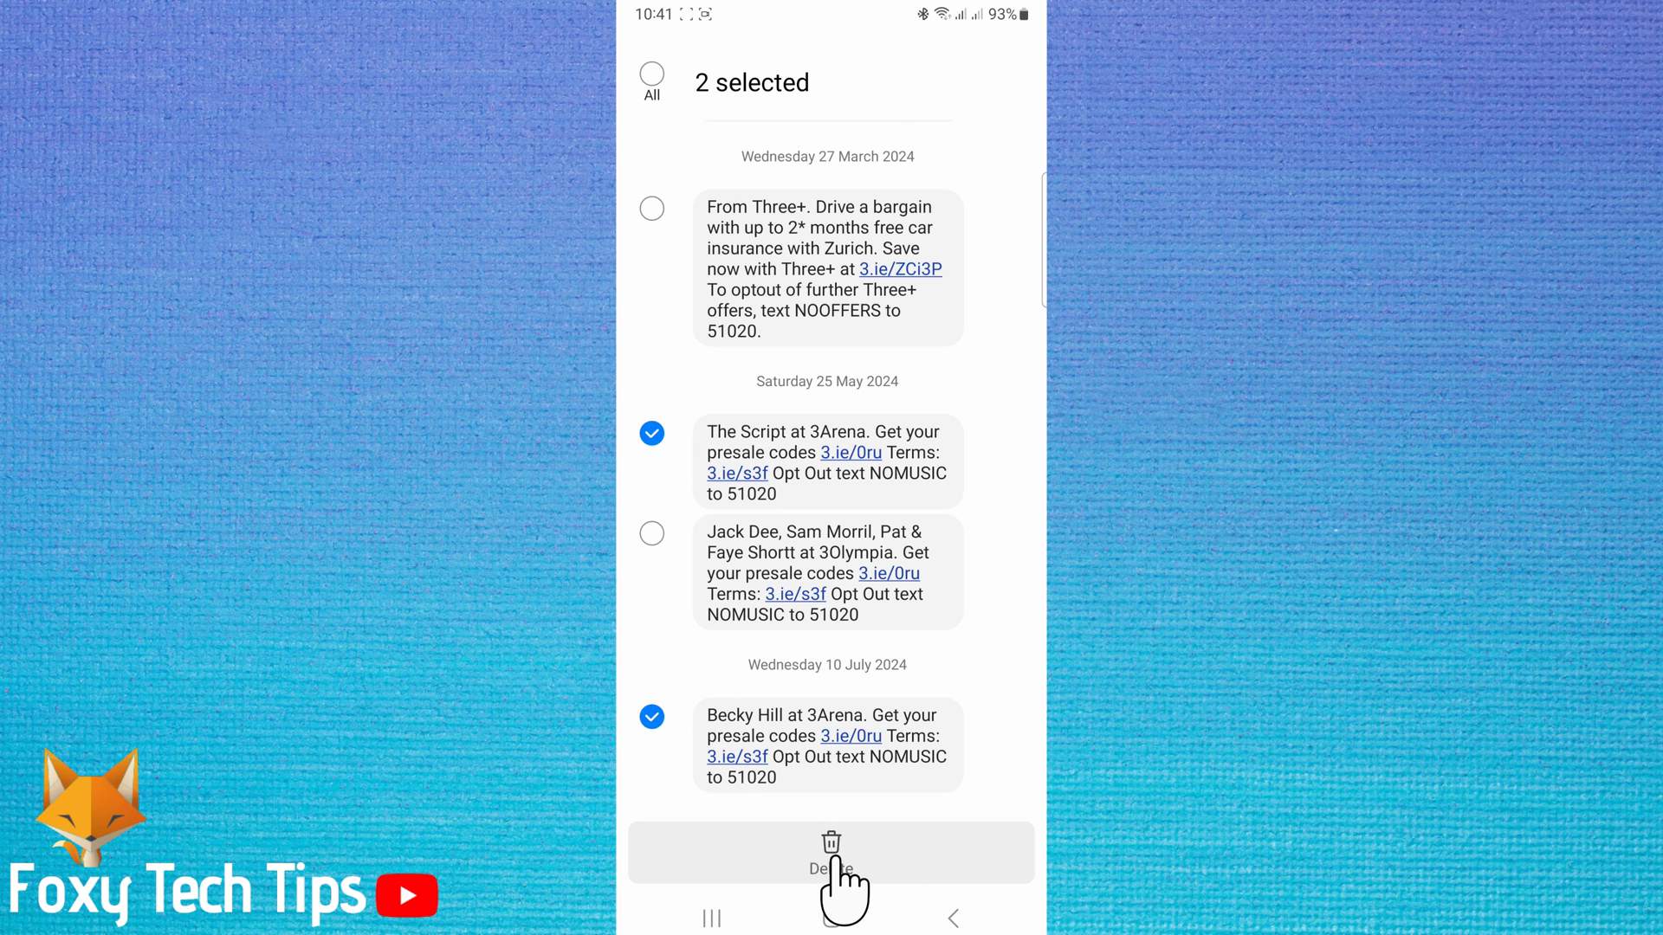
left_click(829, 852)
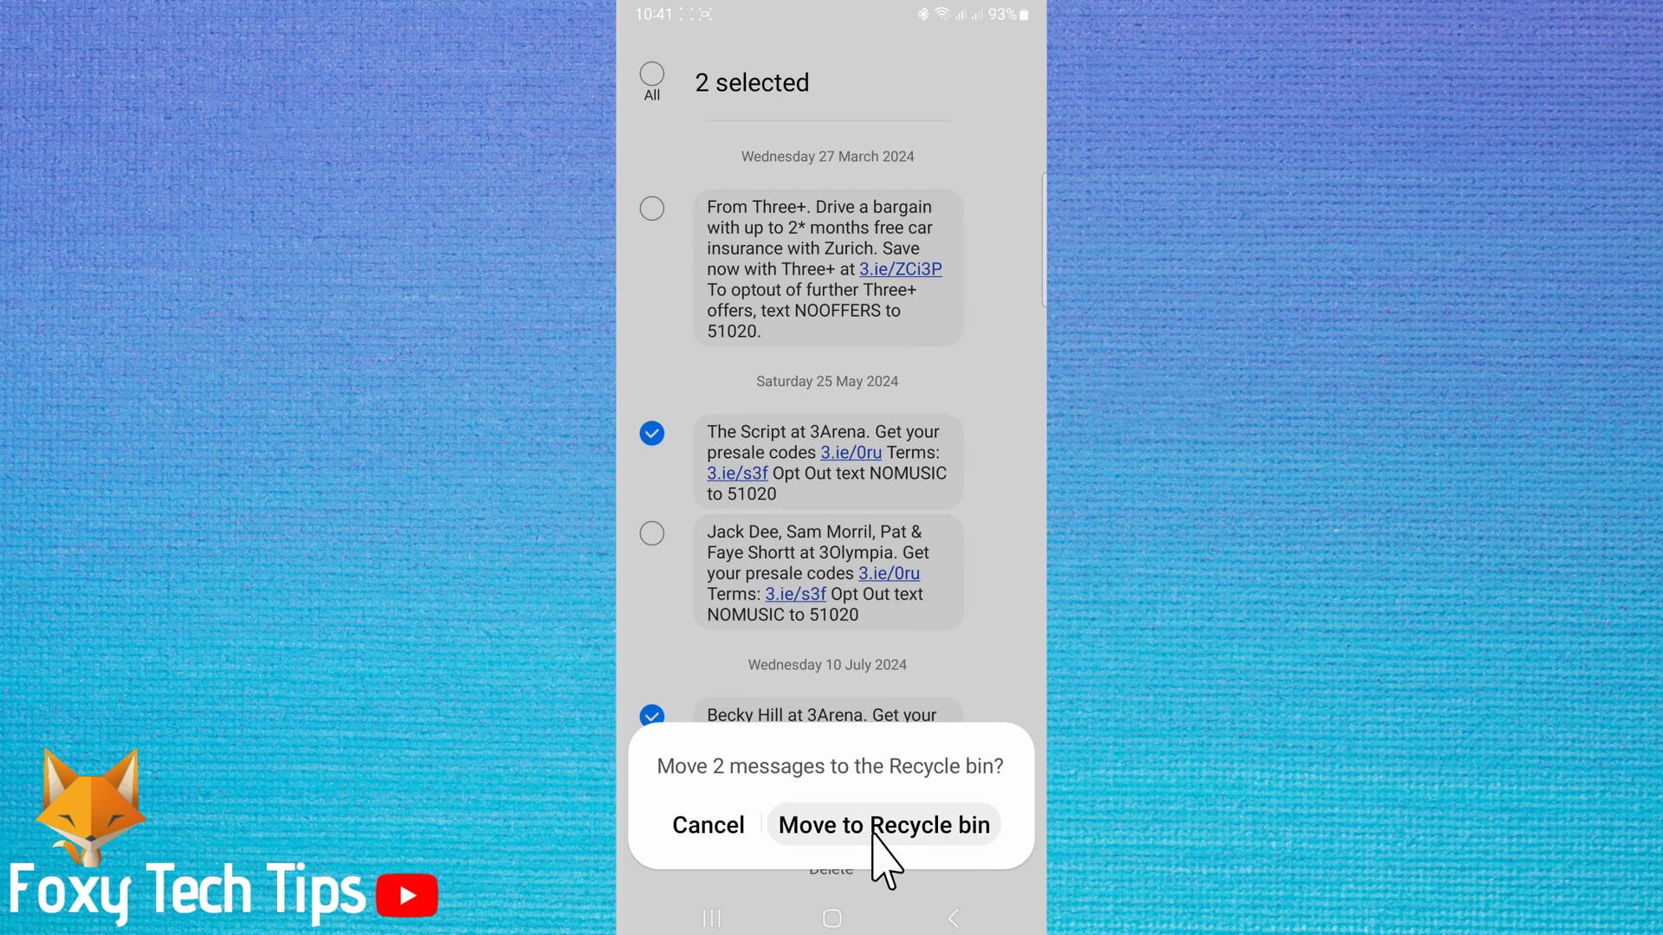
left_click(884, 824)
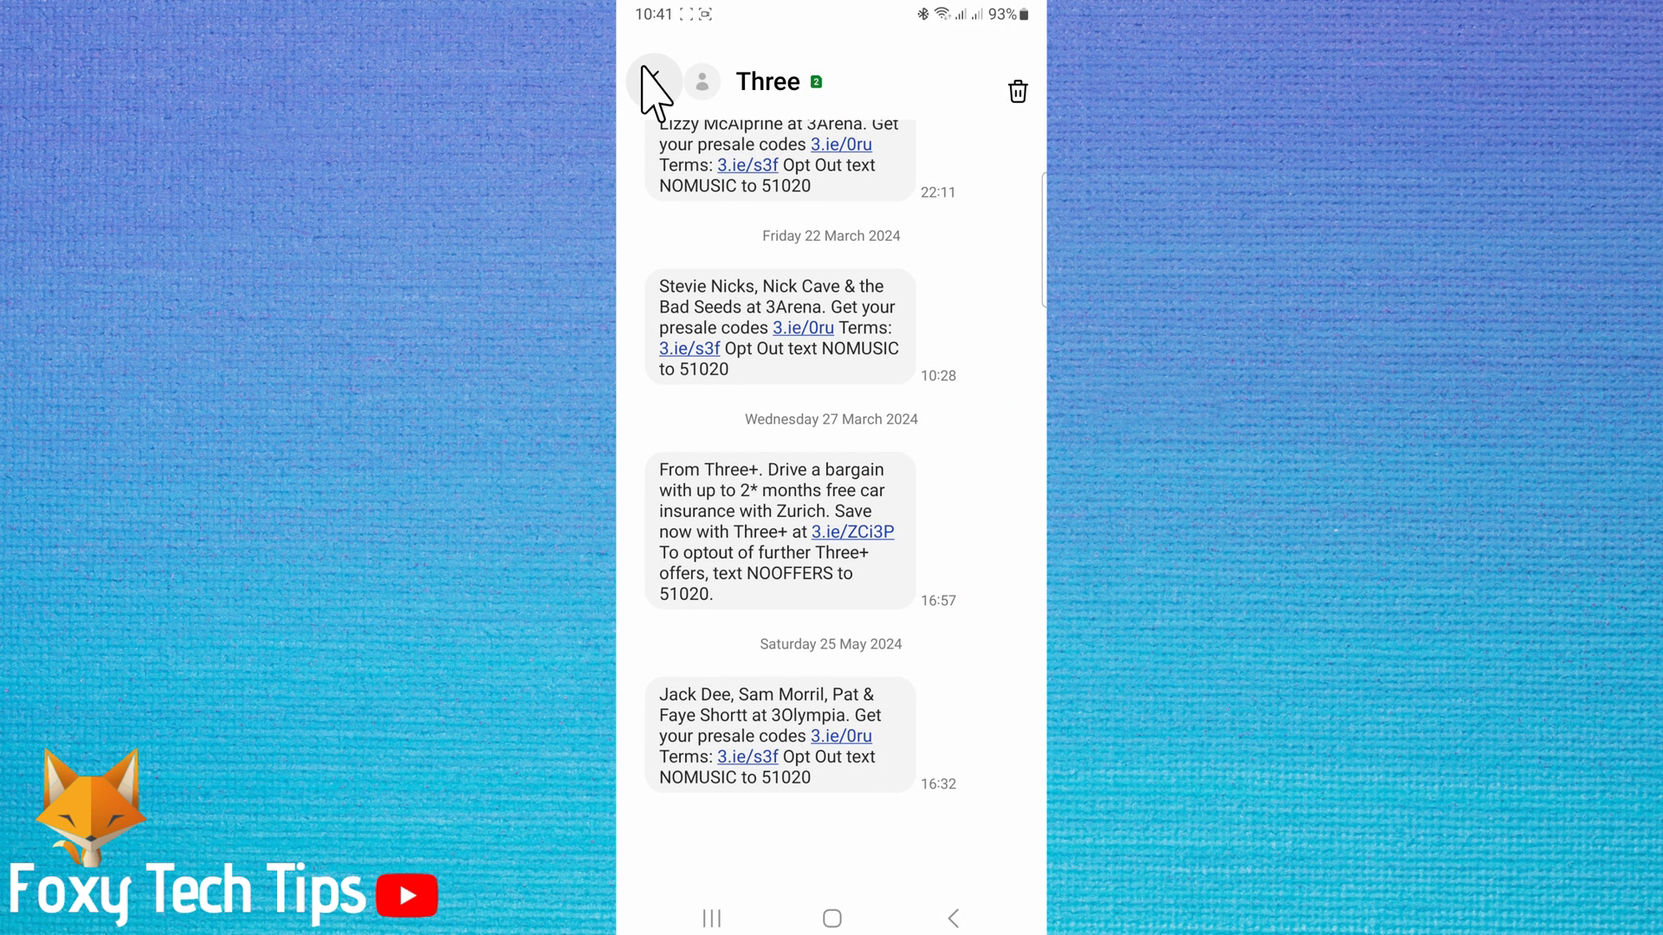
mouse_move(842, 318)
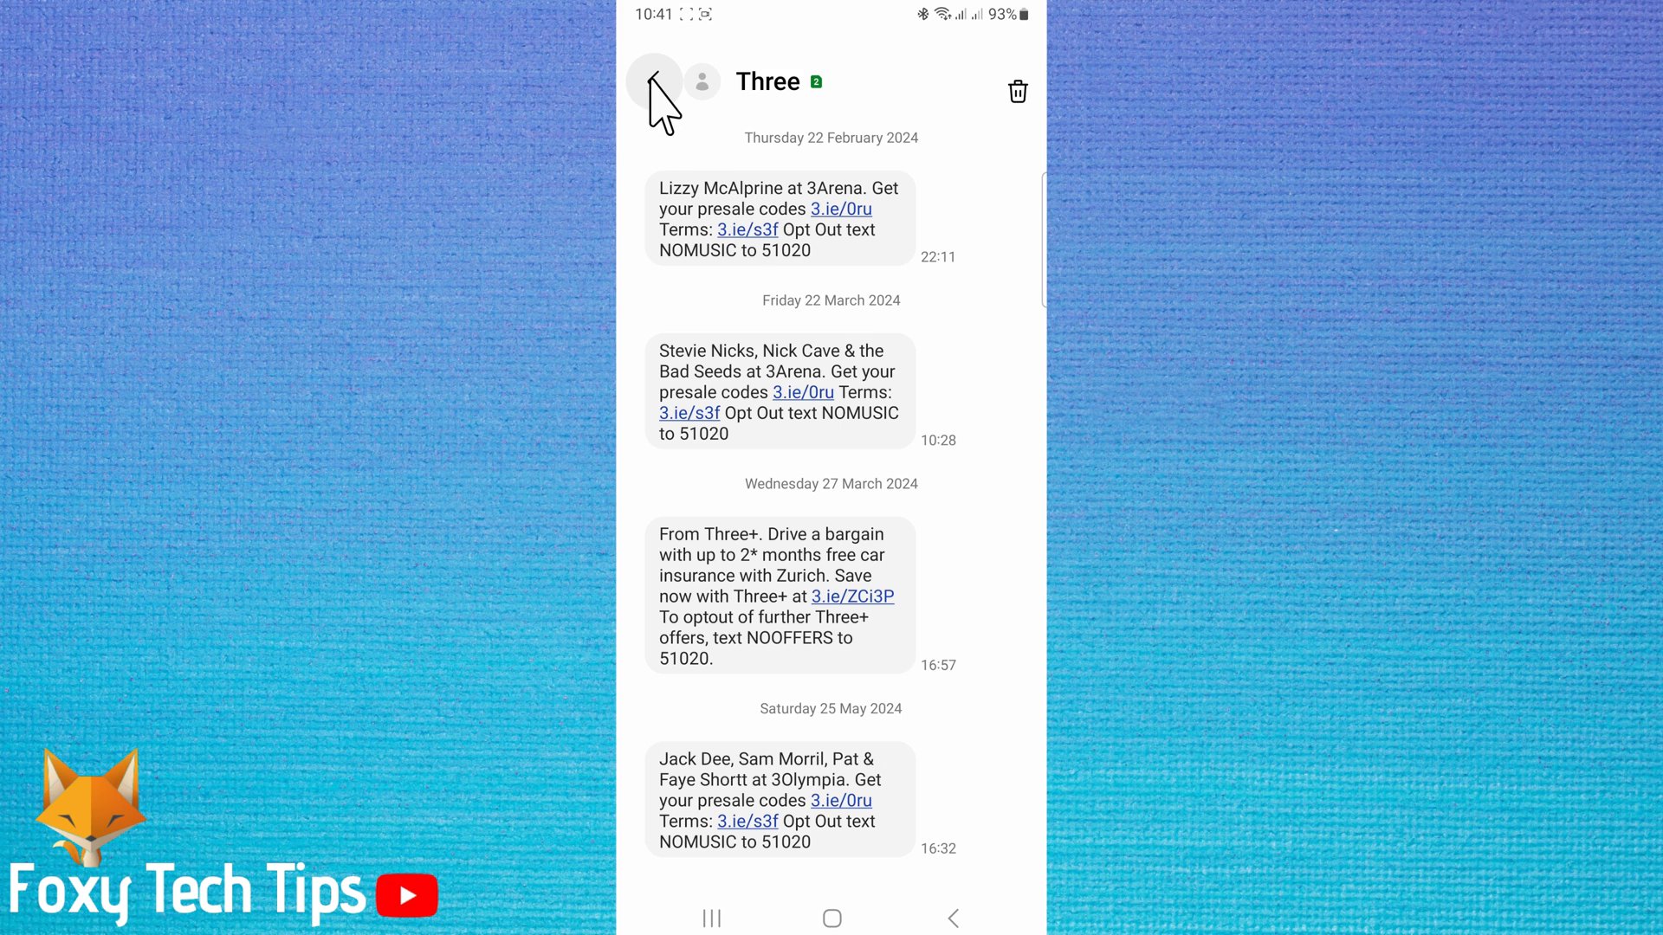
left_click(655, 83)
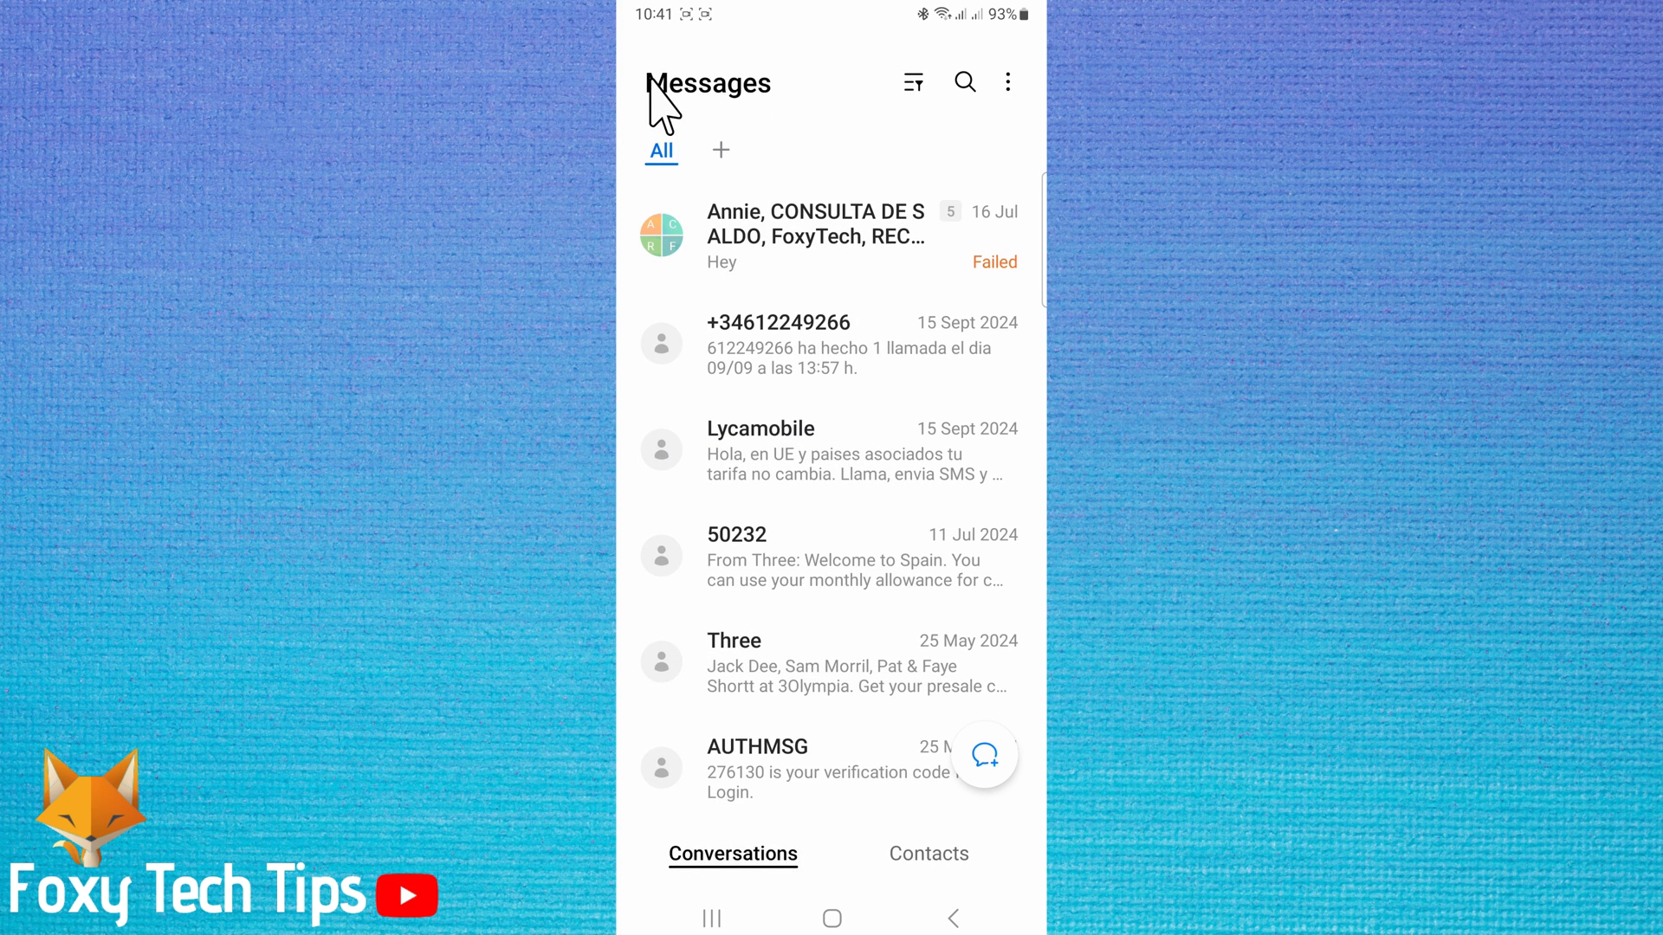
mouse_move(881, 530)
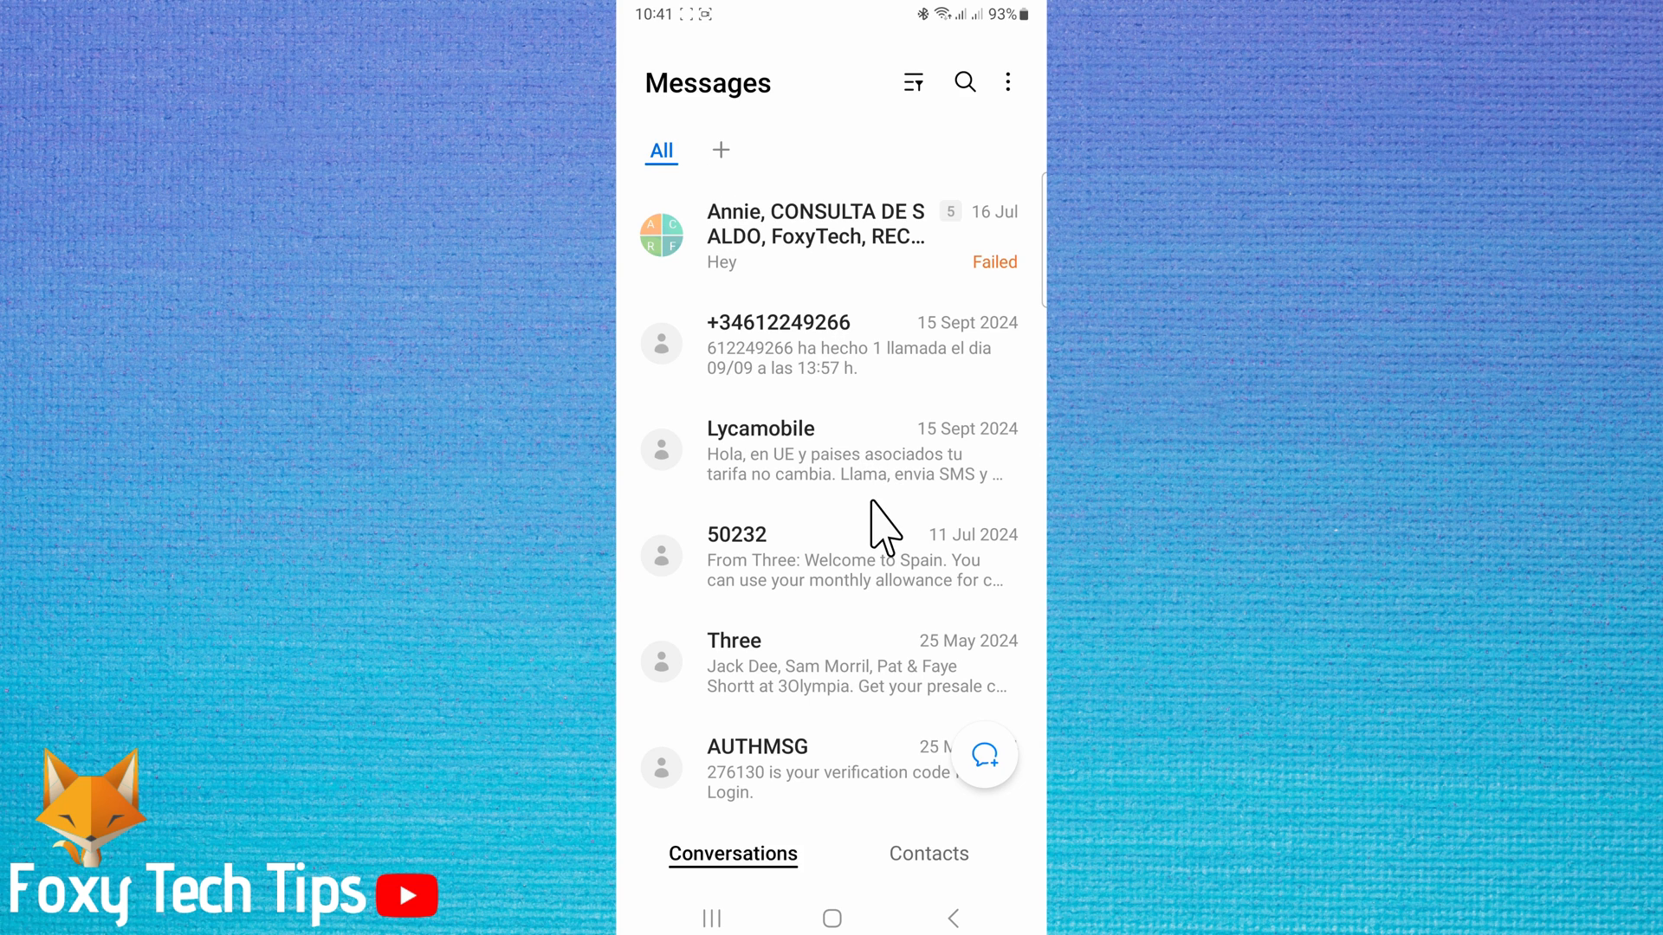
mouse_move(821, 615)
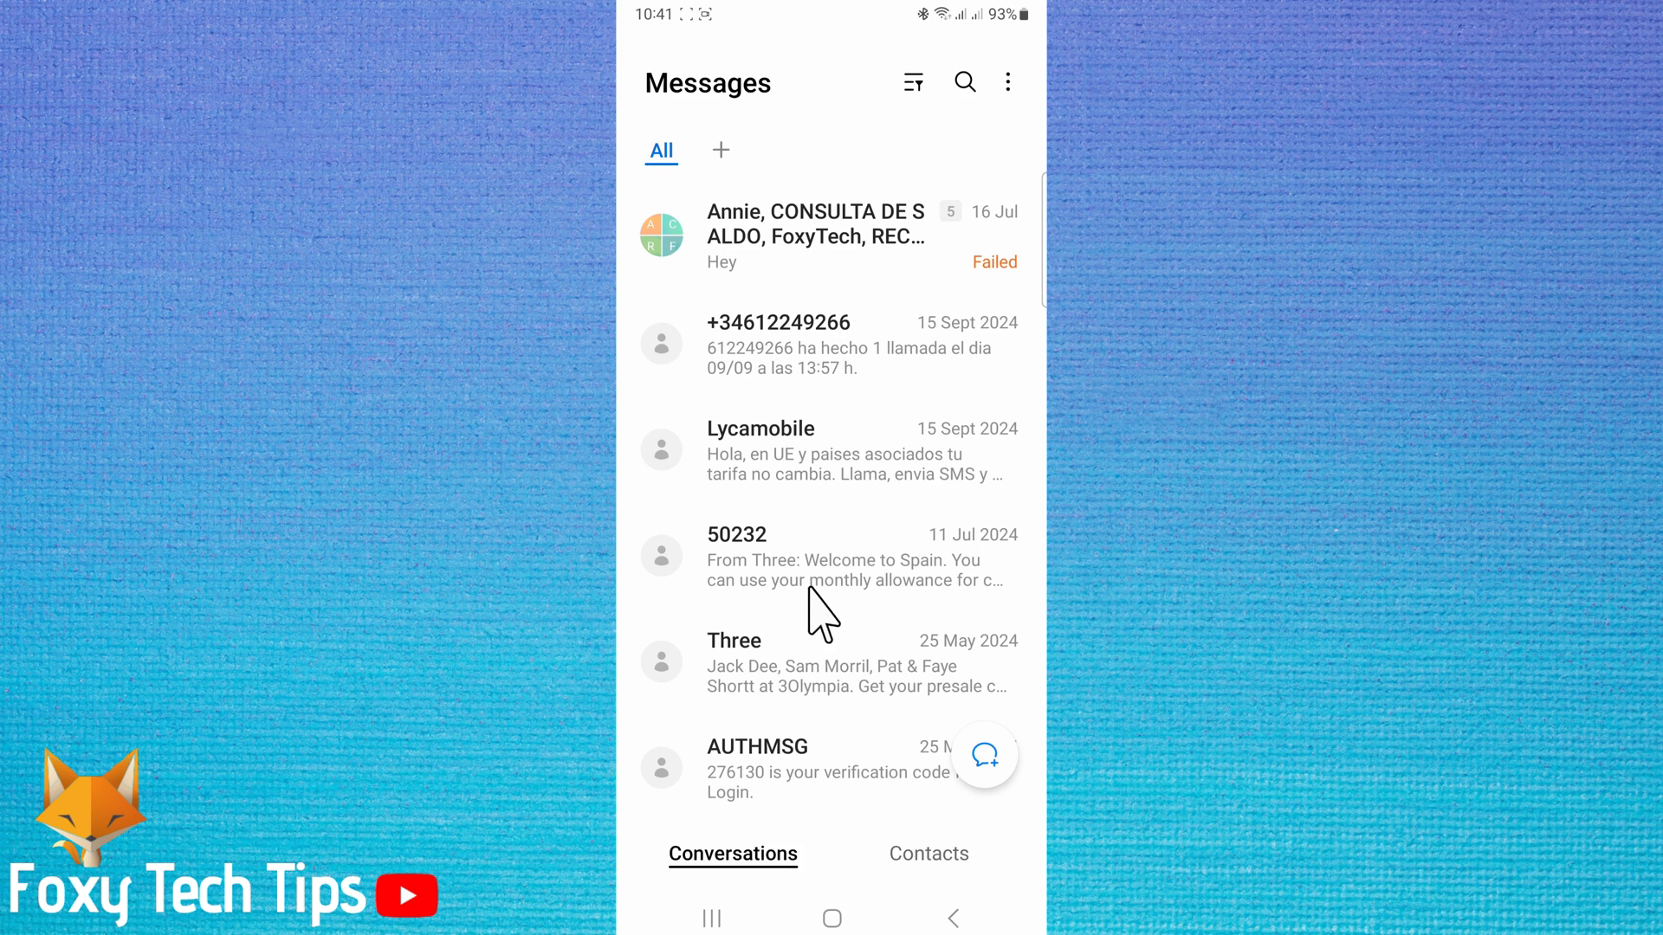
mouse_move(839, 710)
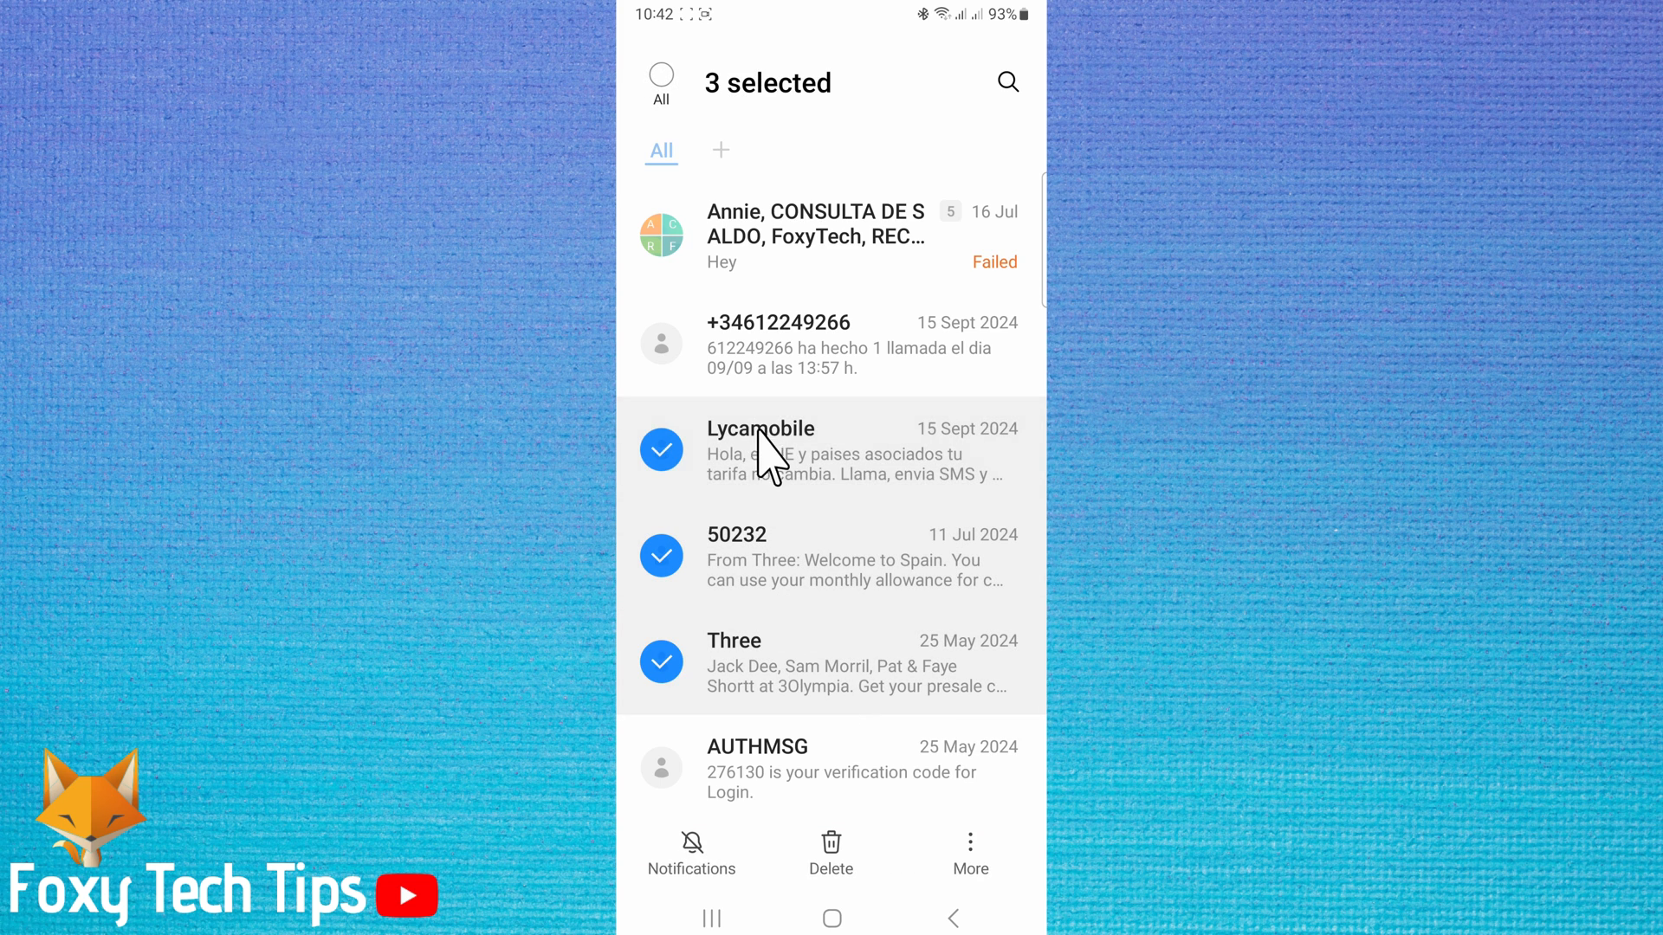
- Abandon the first selection attempt by deselecting Lycamobile and leaving selection mode
left_click(660, 450)
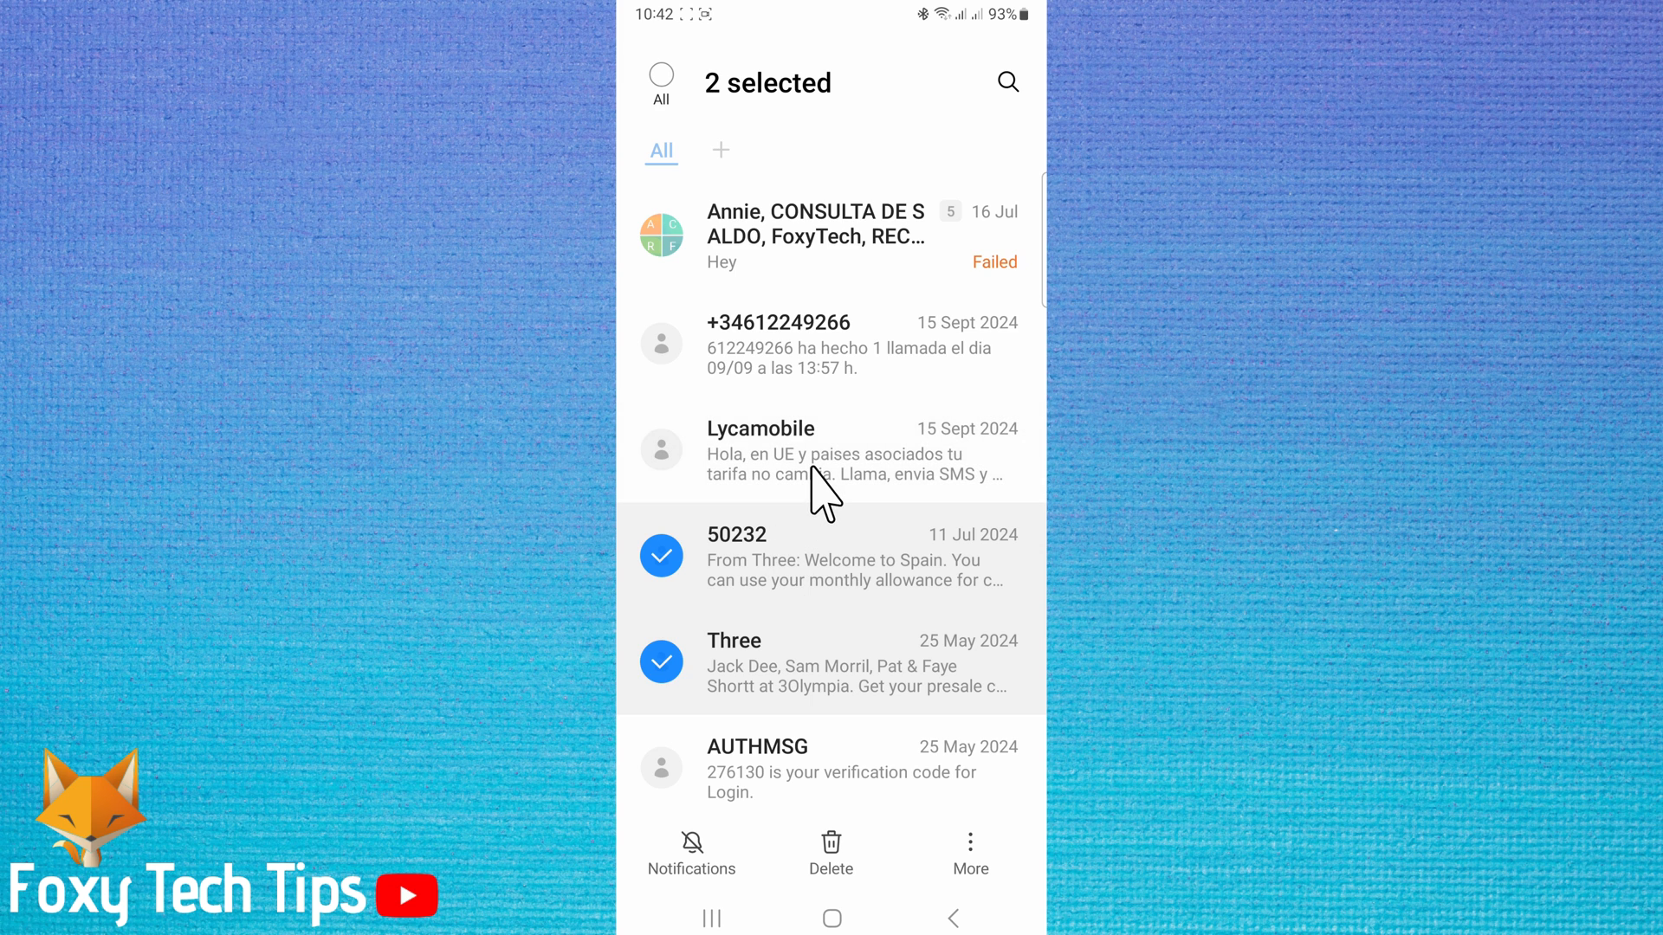
left_click(829, 853)
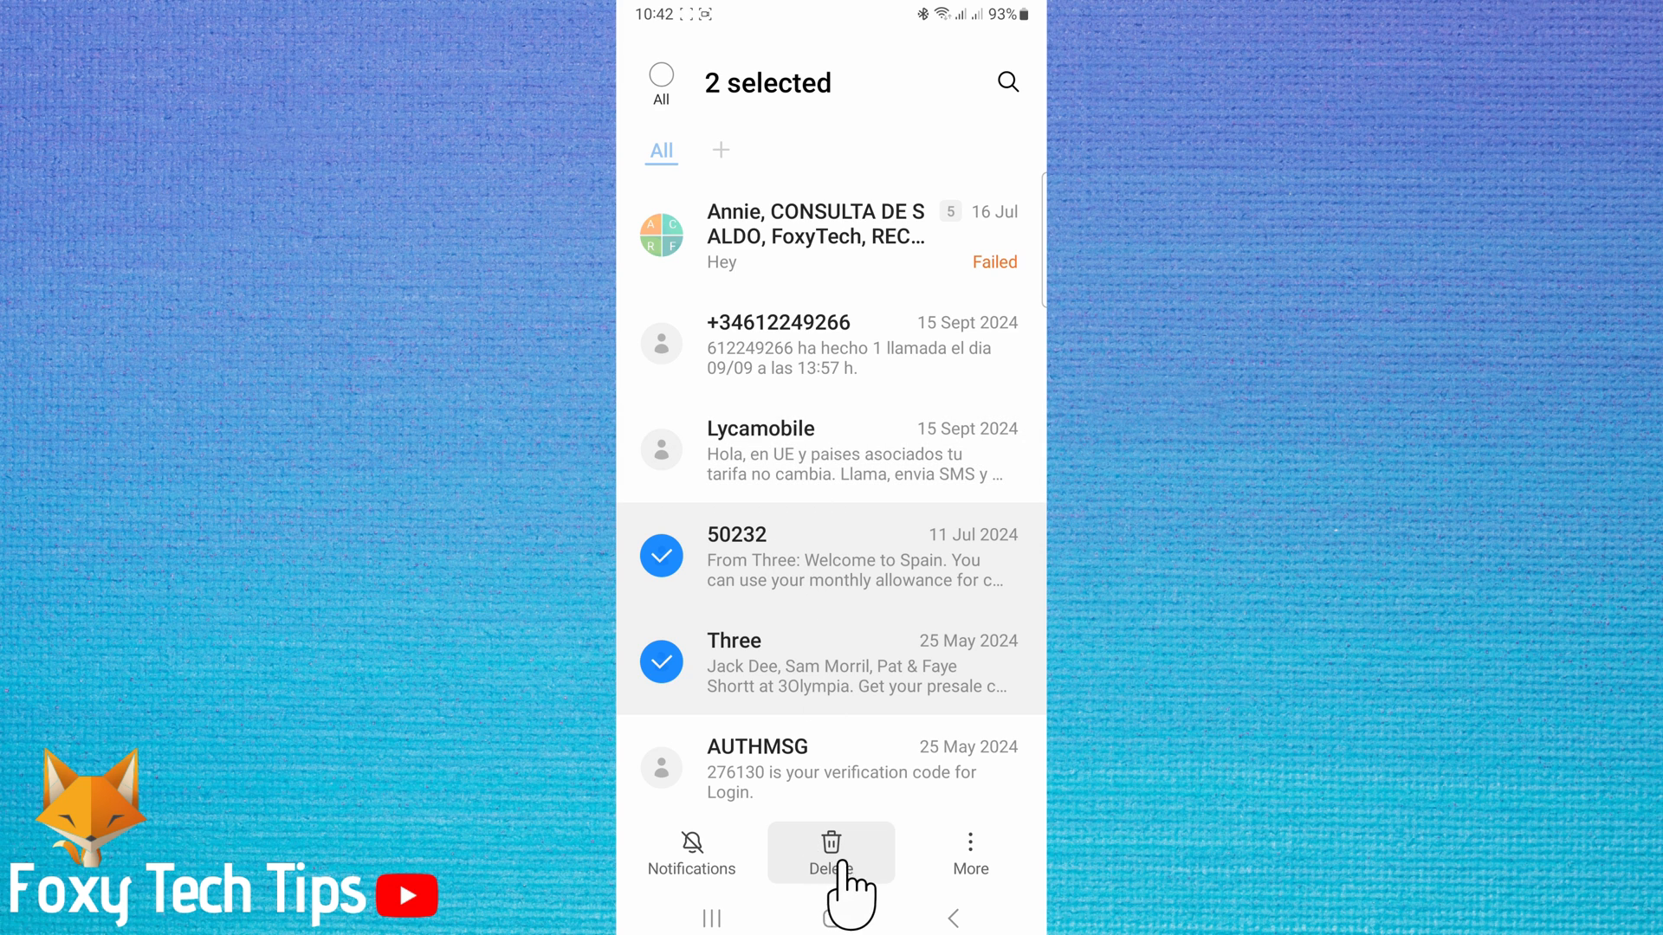
mouse_move(816, 811)
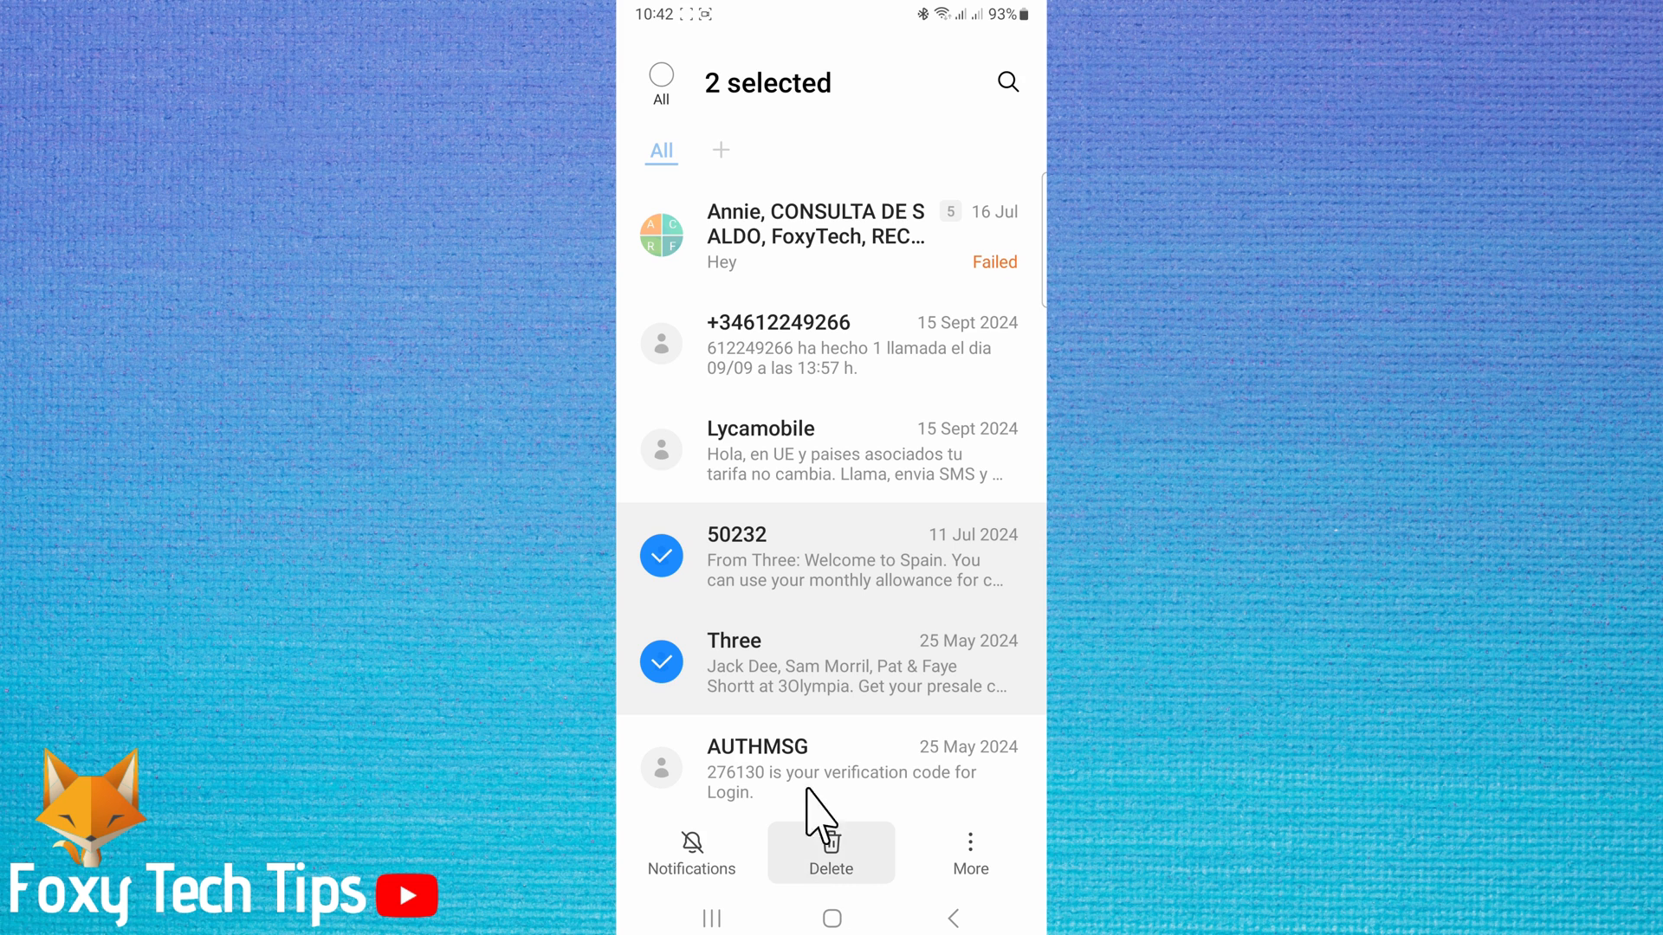
left_click(830, 852)
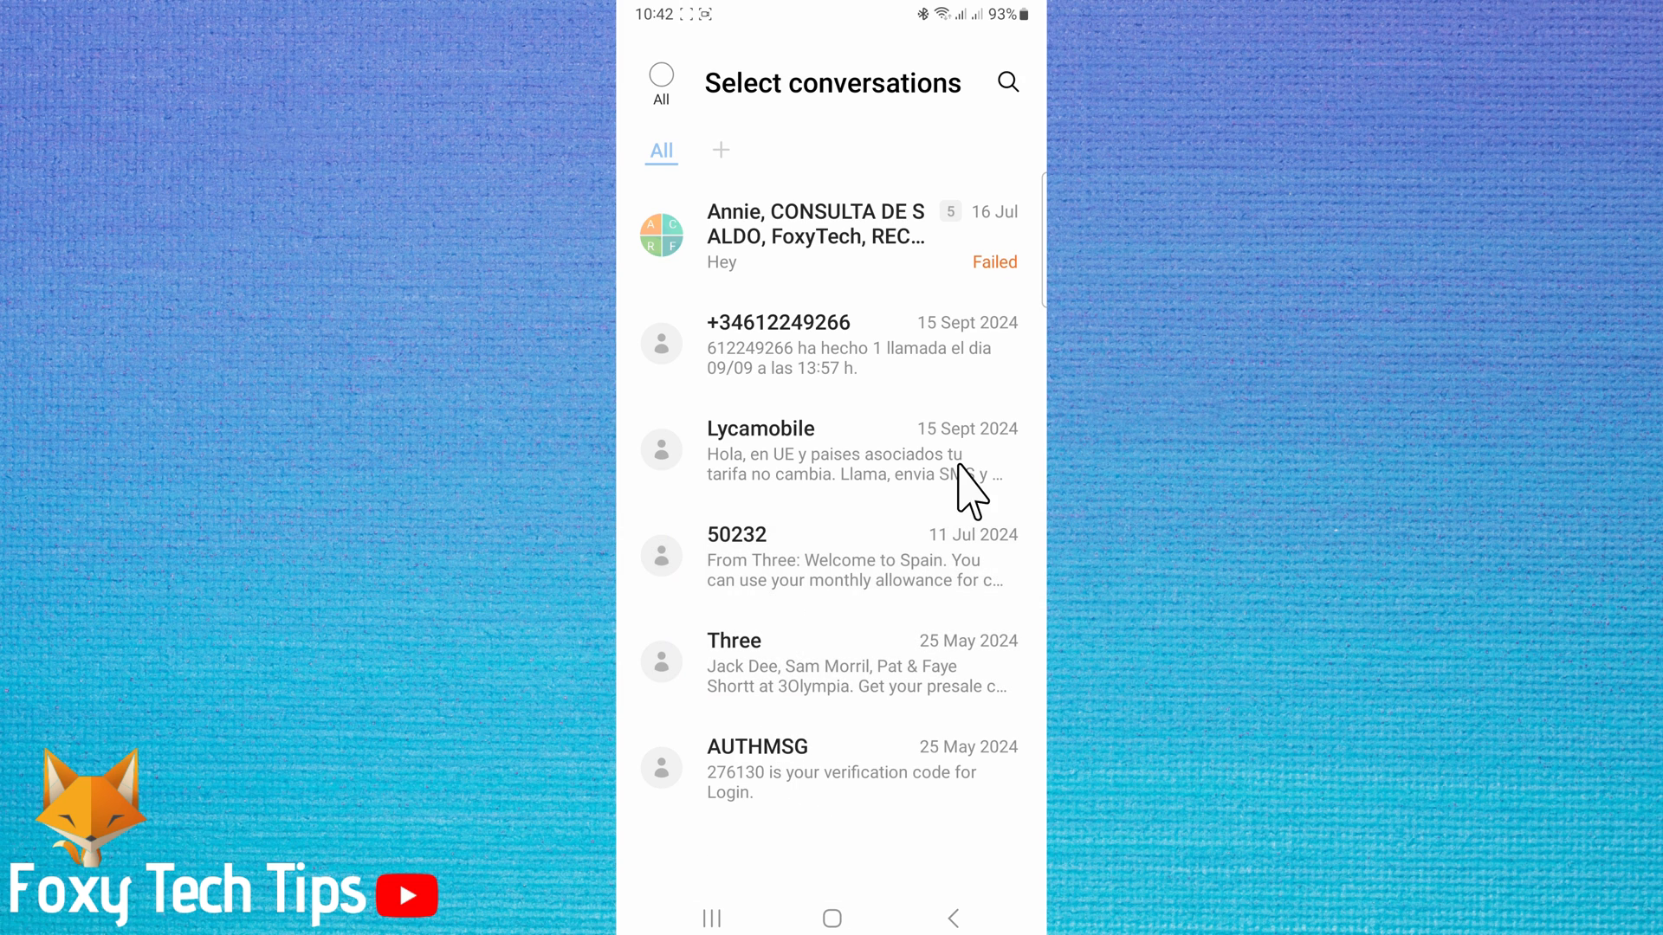
mouse_move(955, 435)
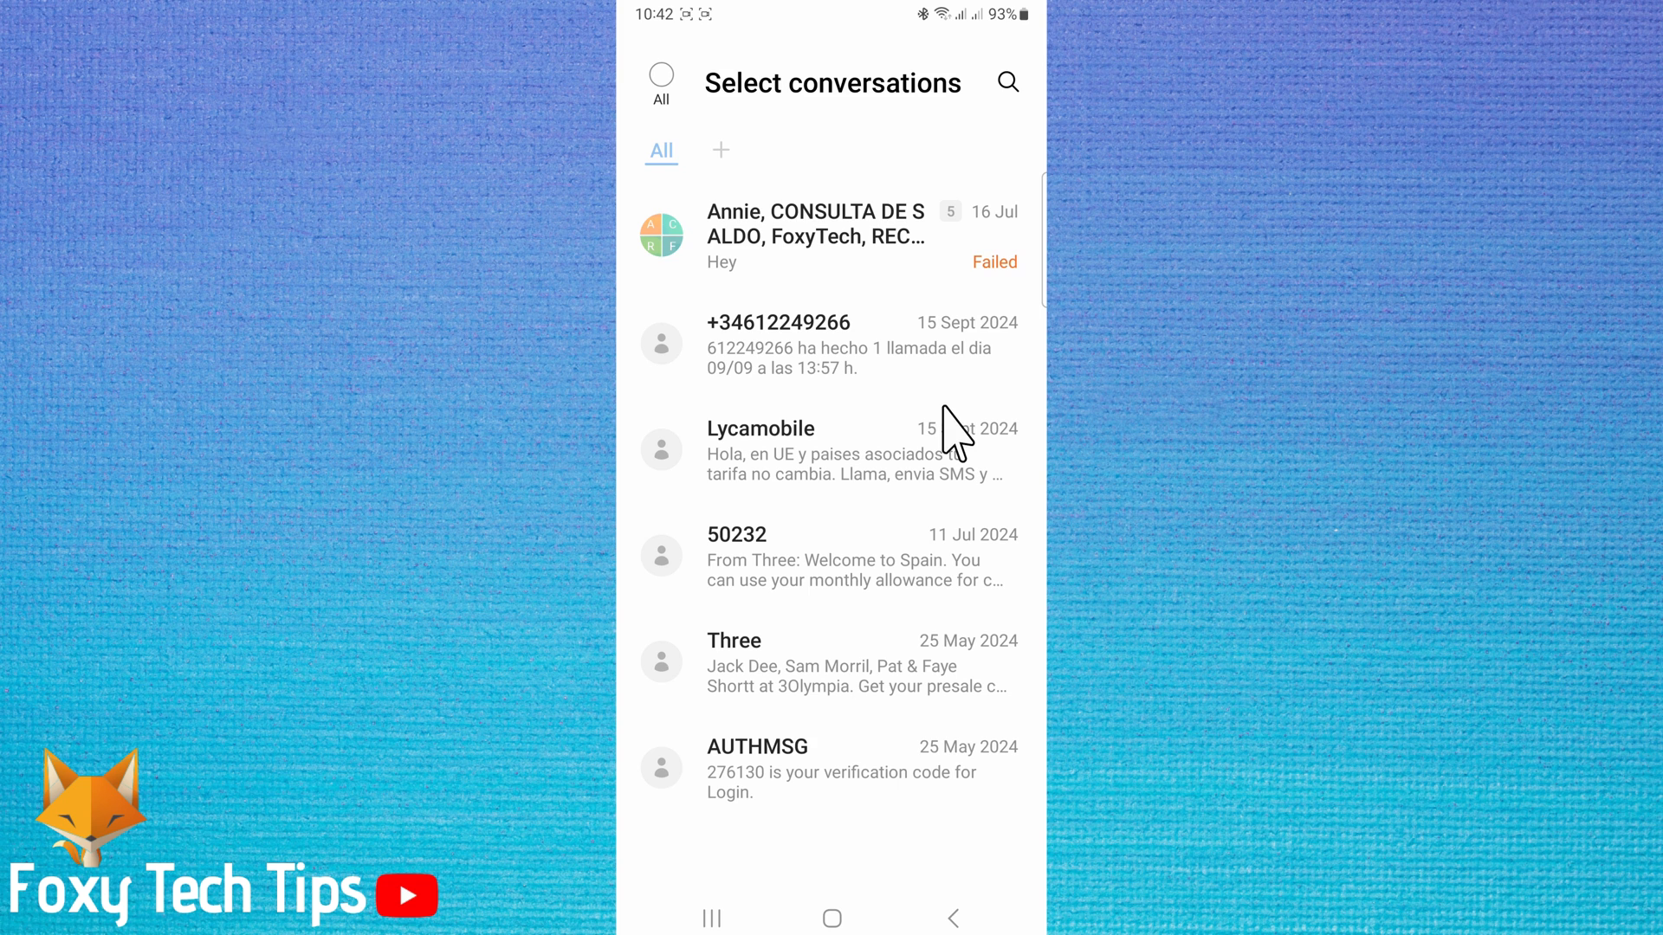
left_click(951, 919)
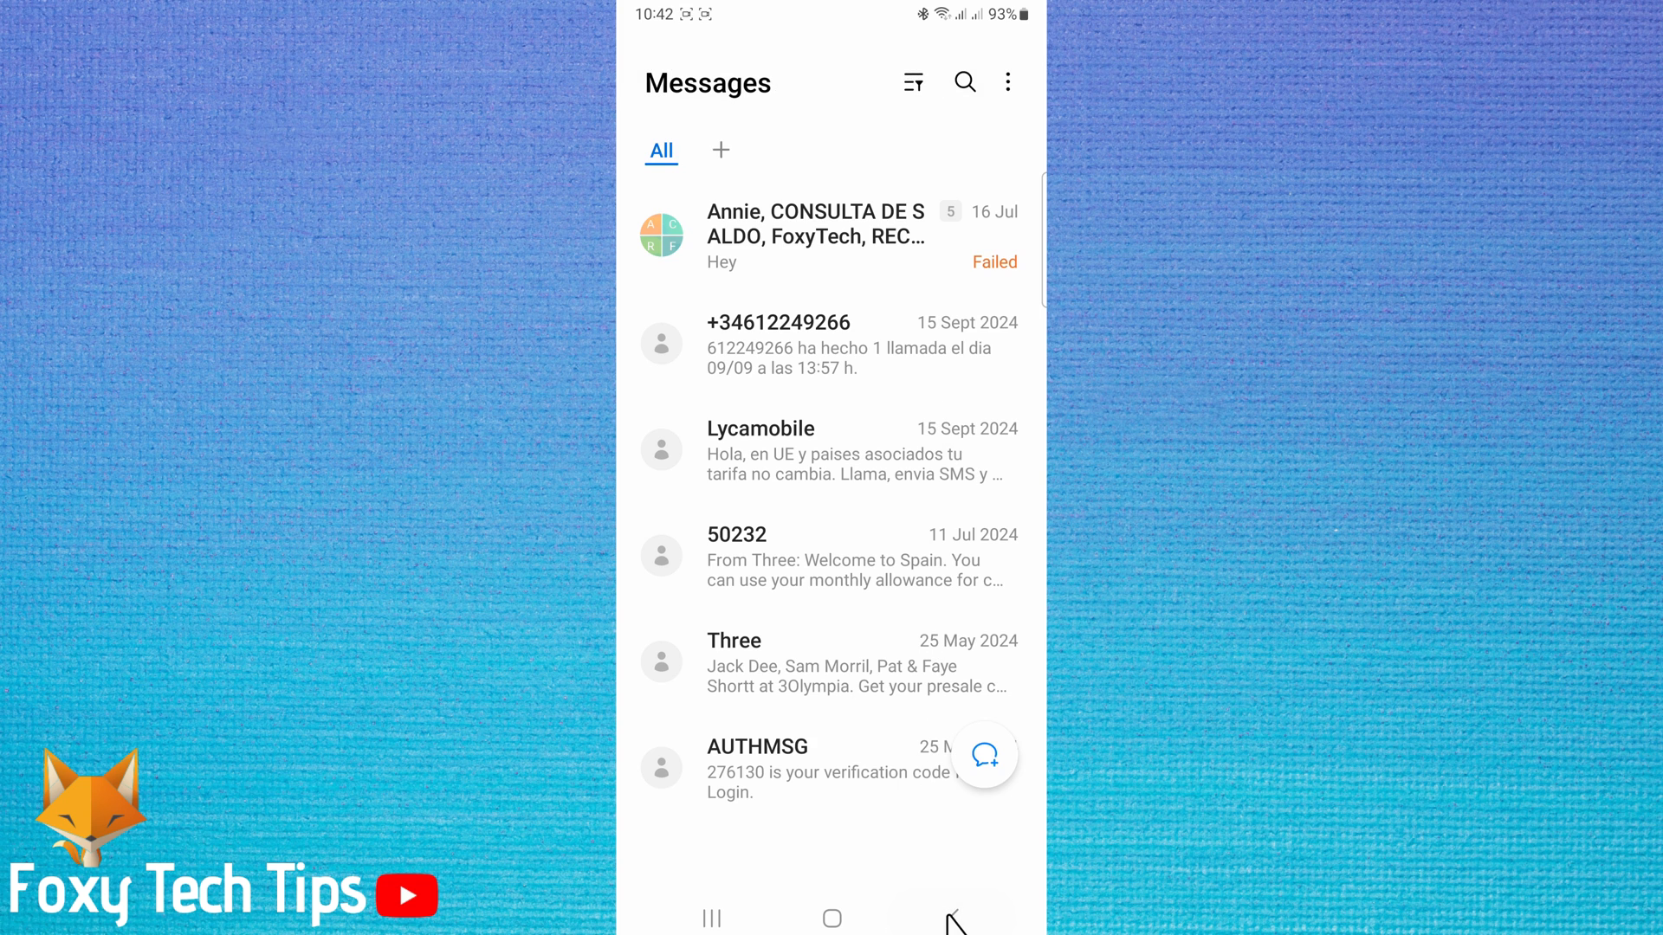
mouse_move(1007, 81)
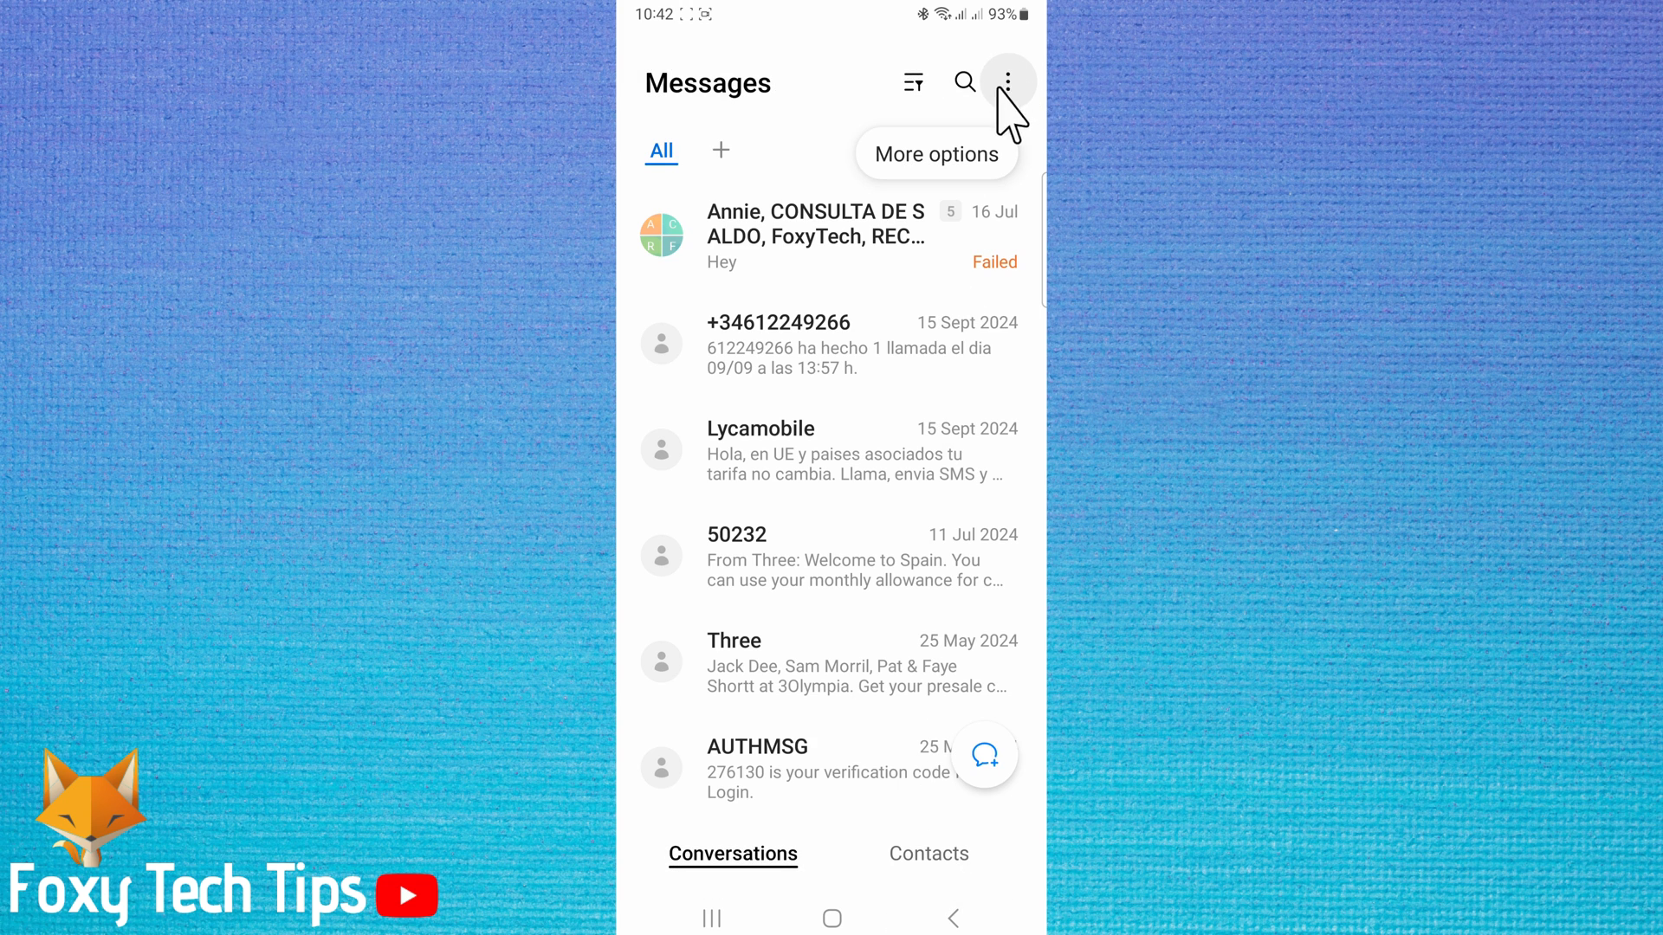
- Via More options > Delete, select Lycamobile and Three and move both conversations to the Recycle bin
left_click(1005, 83)
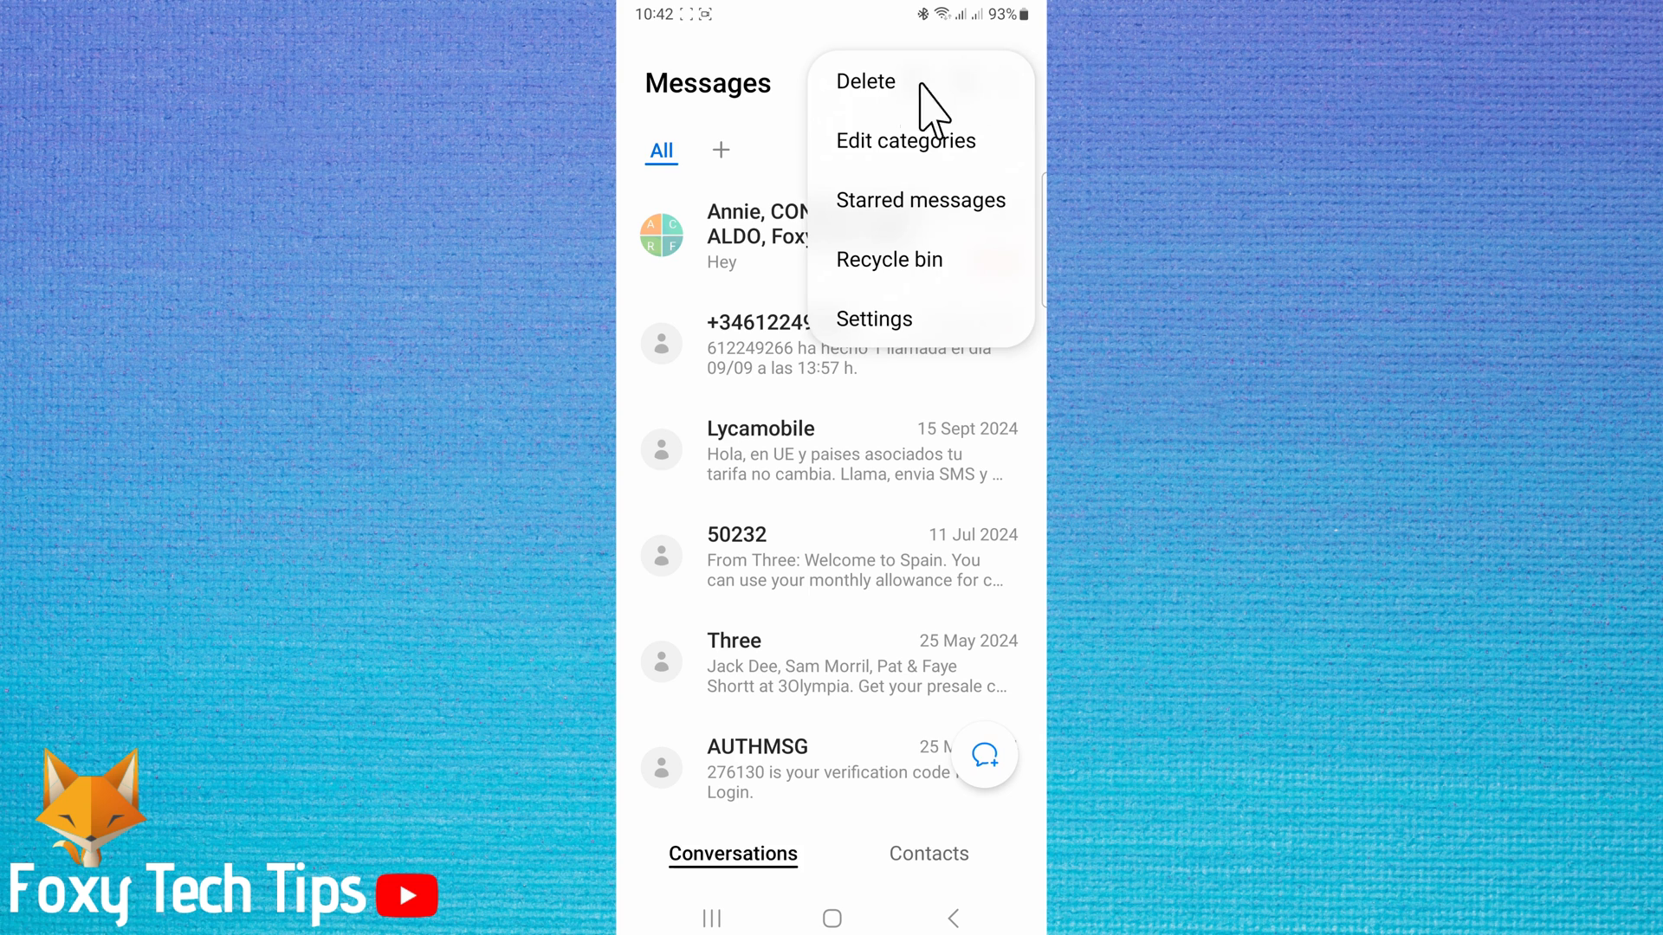
left_click(866, 82)
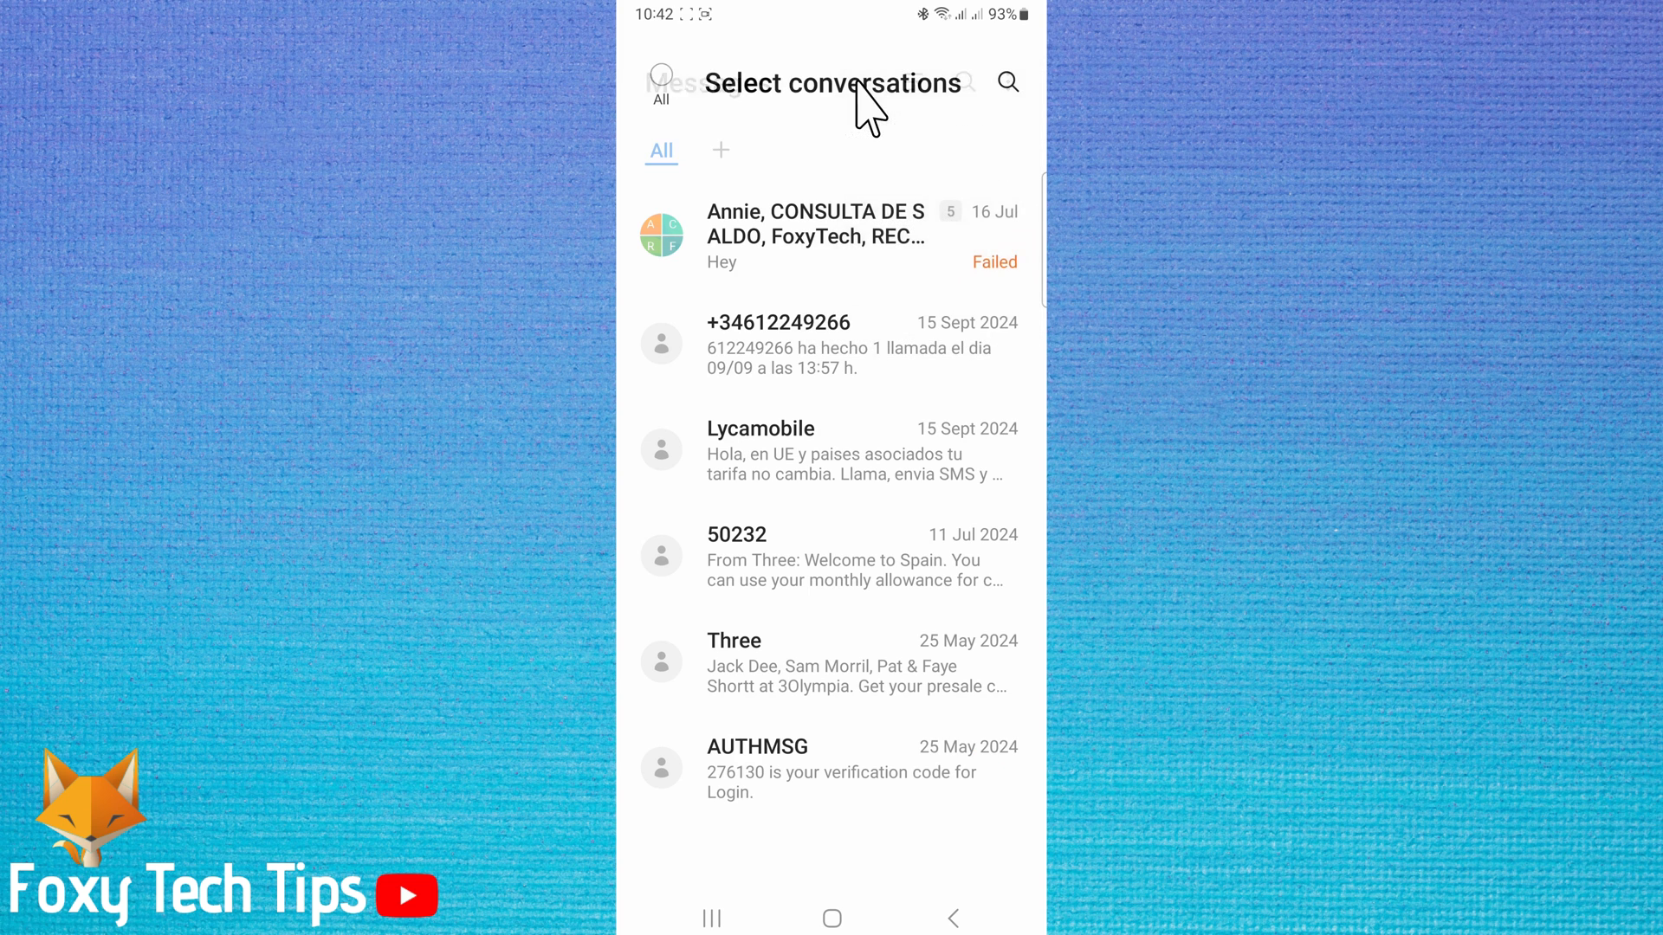
left_click(660, 451)
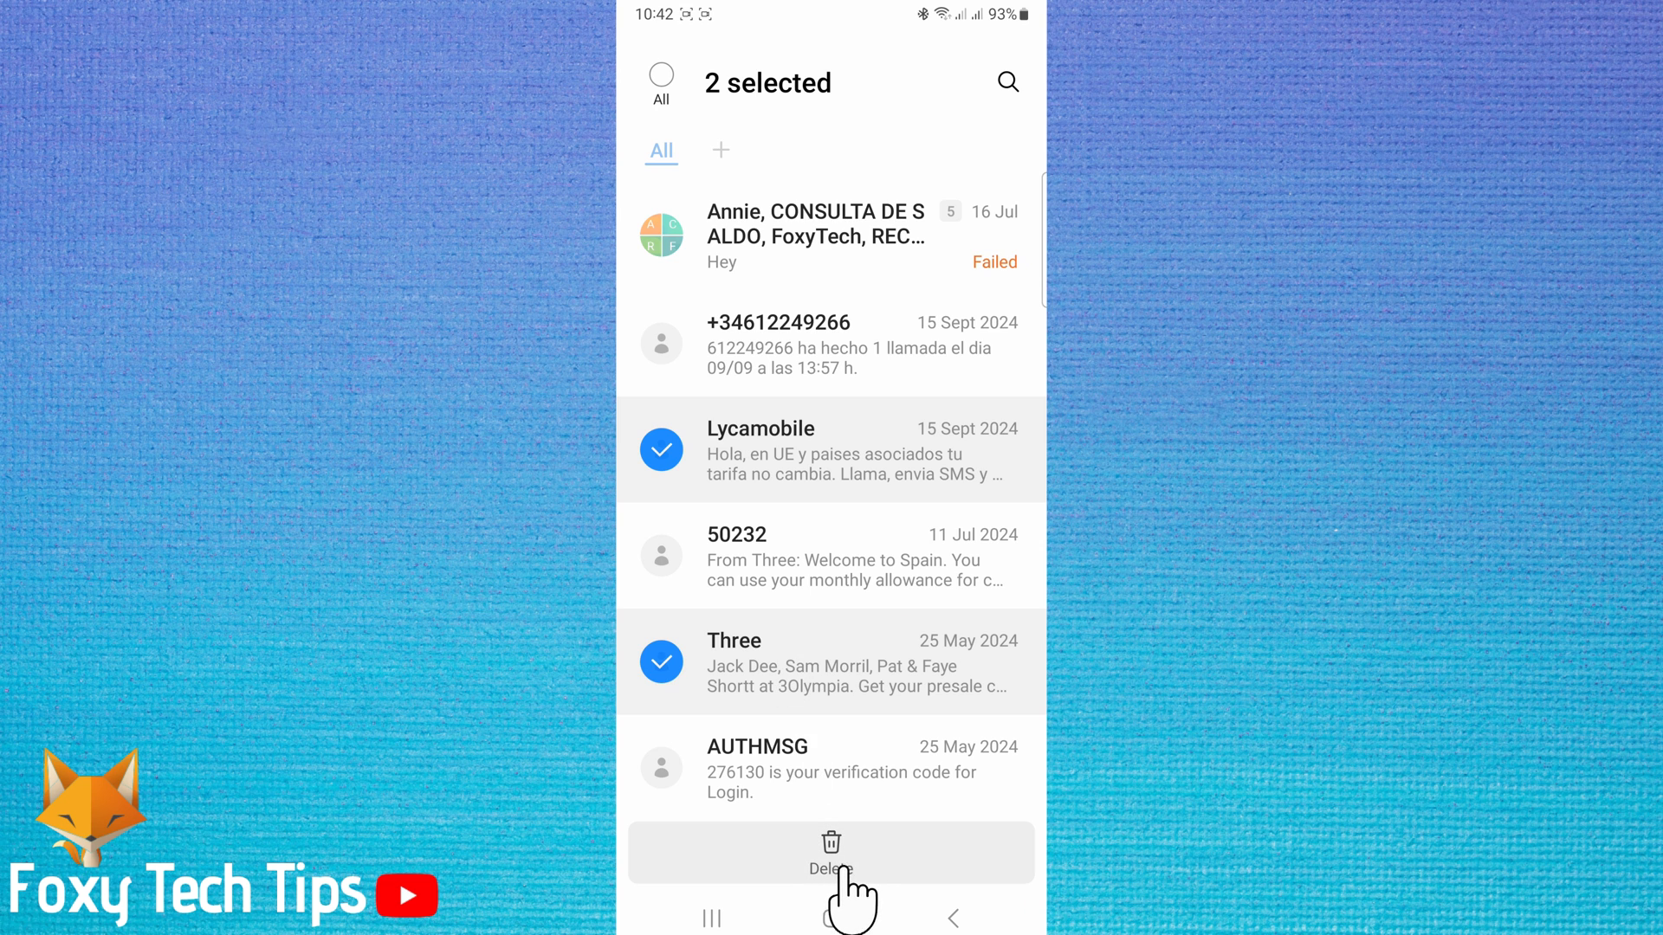
left_click(830, 854)
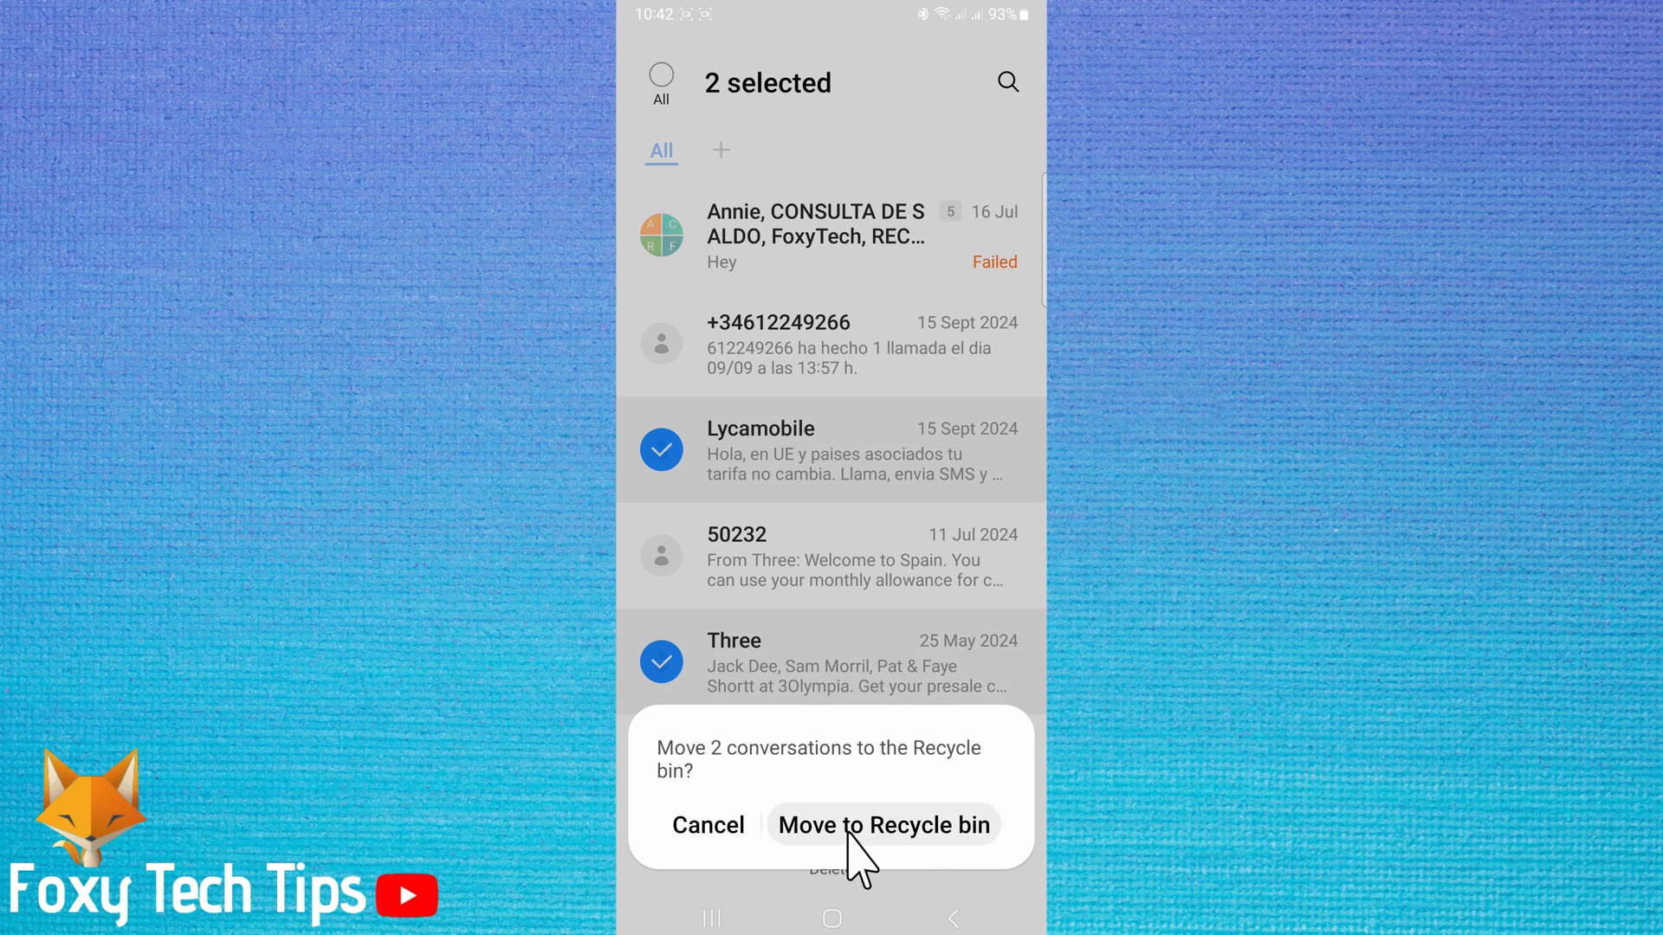
mouse_move(866, 844)
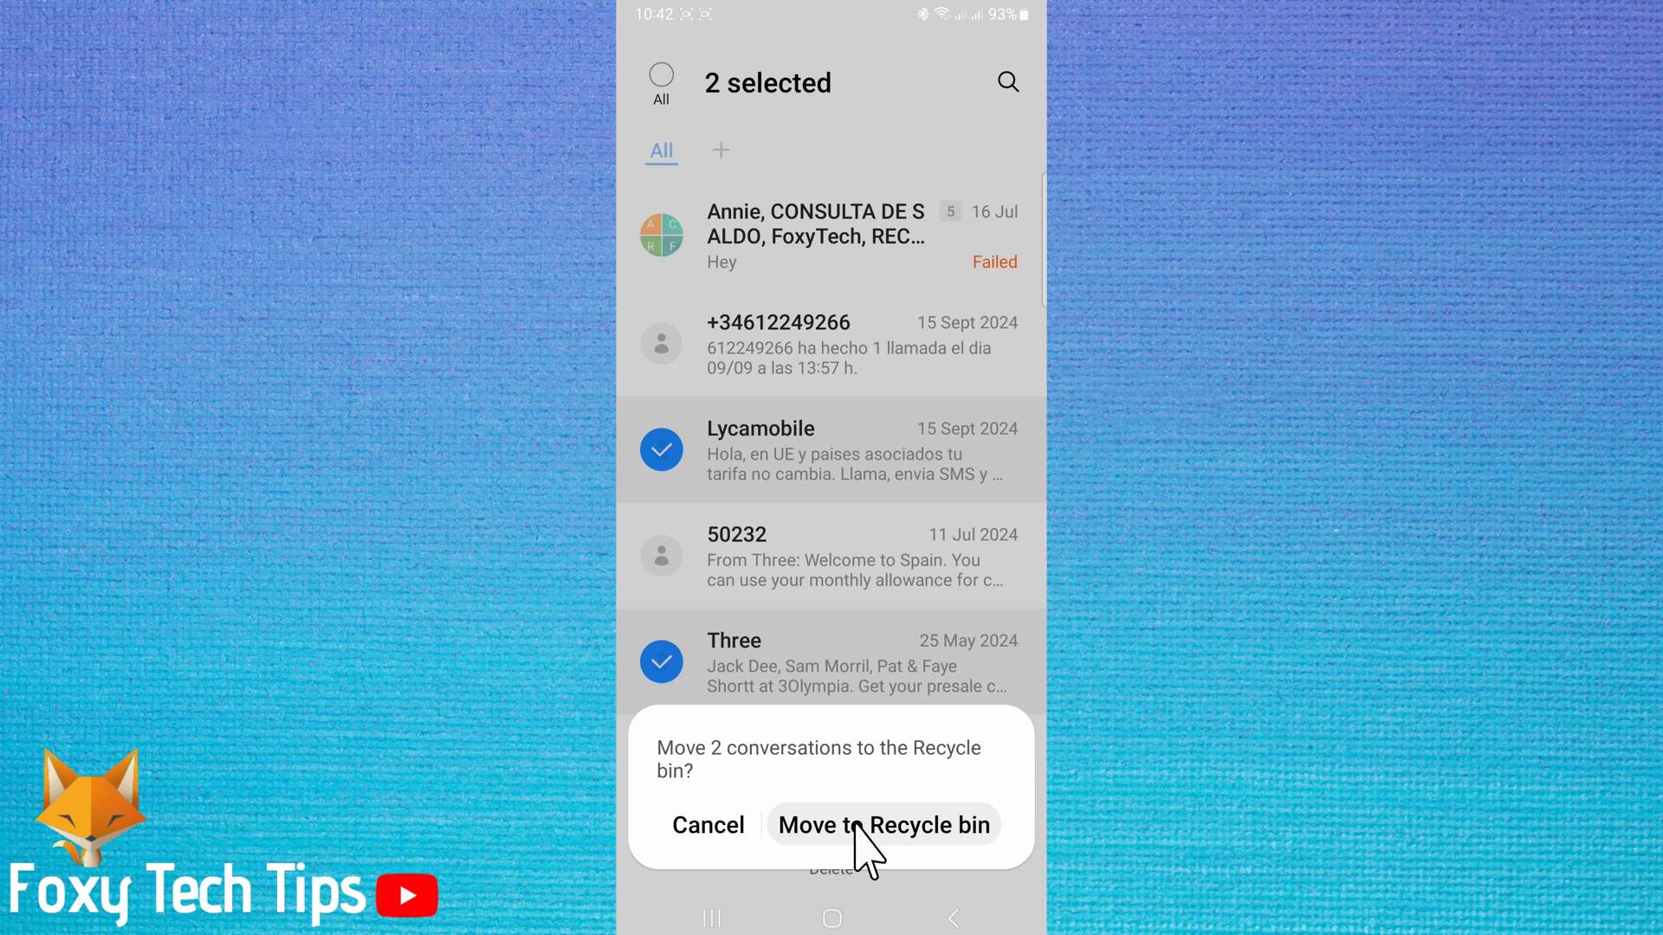
left_click(882, 825)
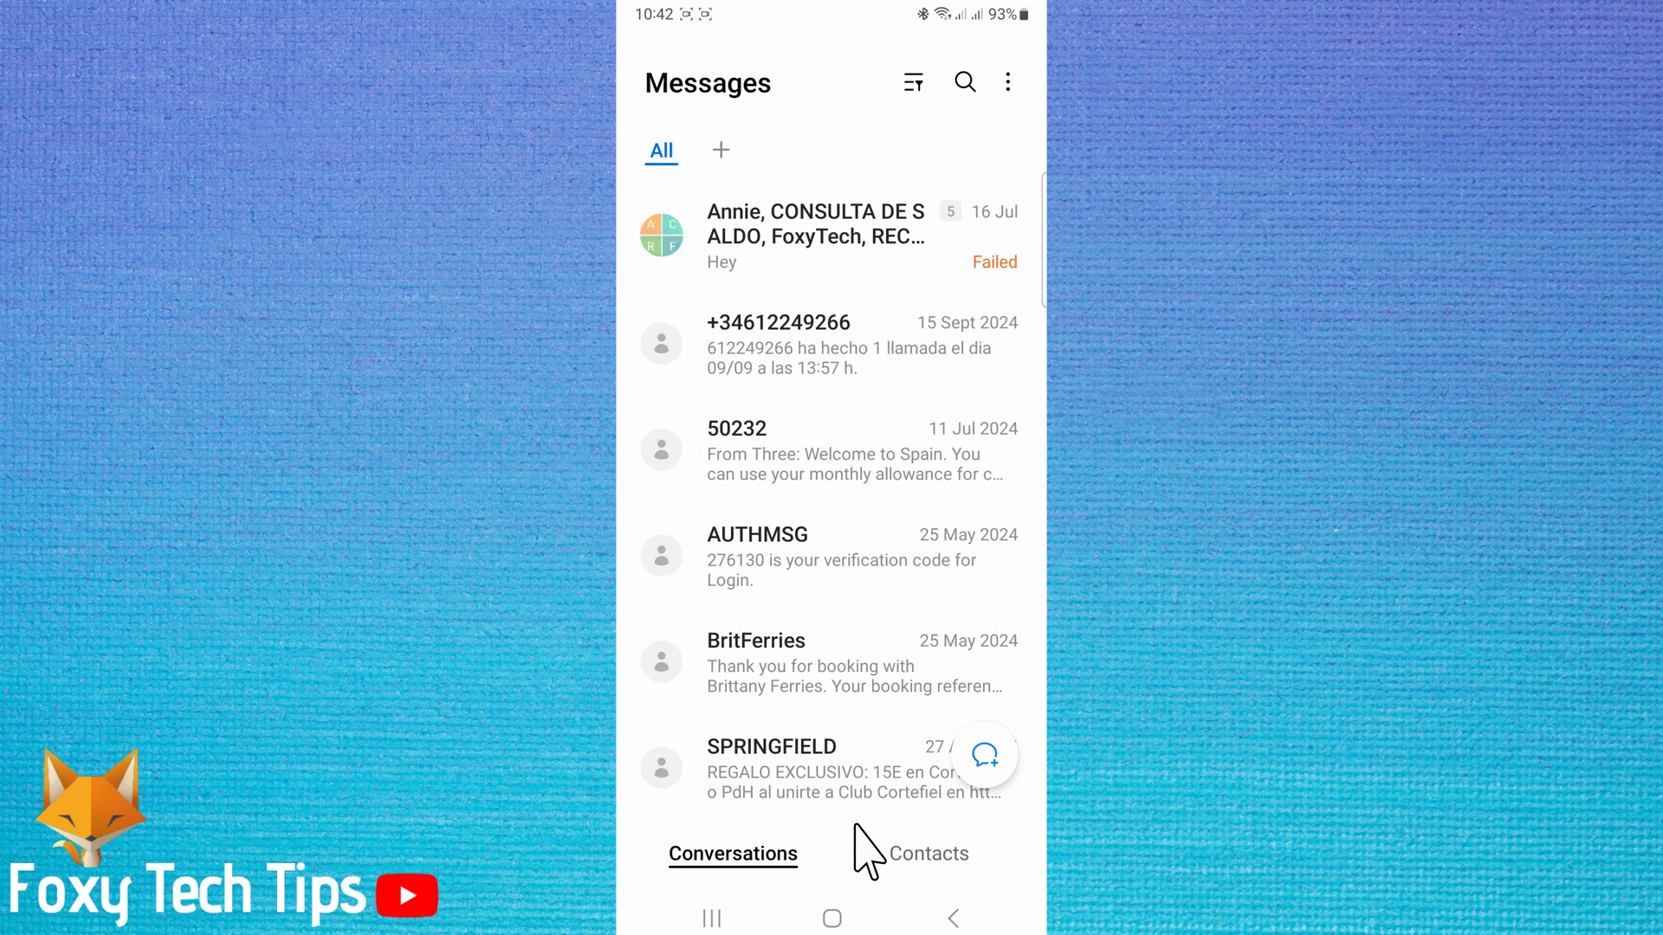
mouse_move(868, 705)
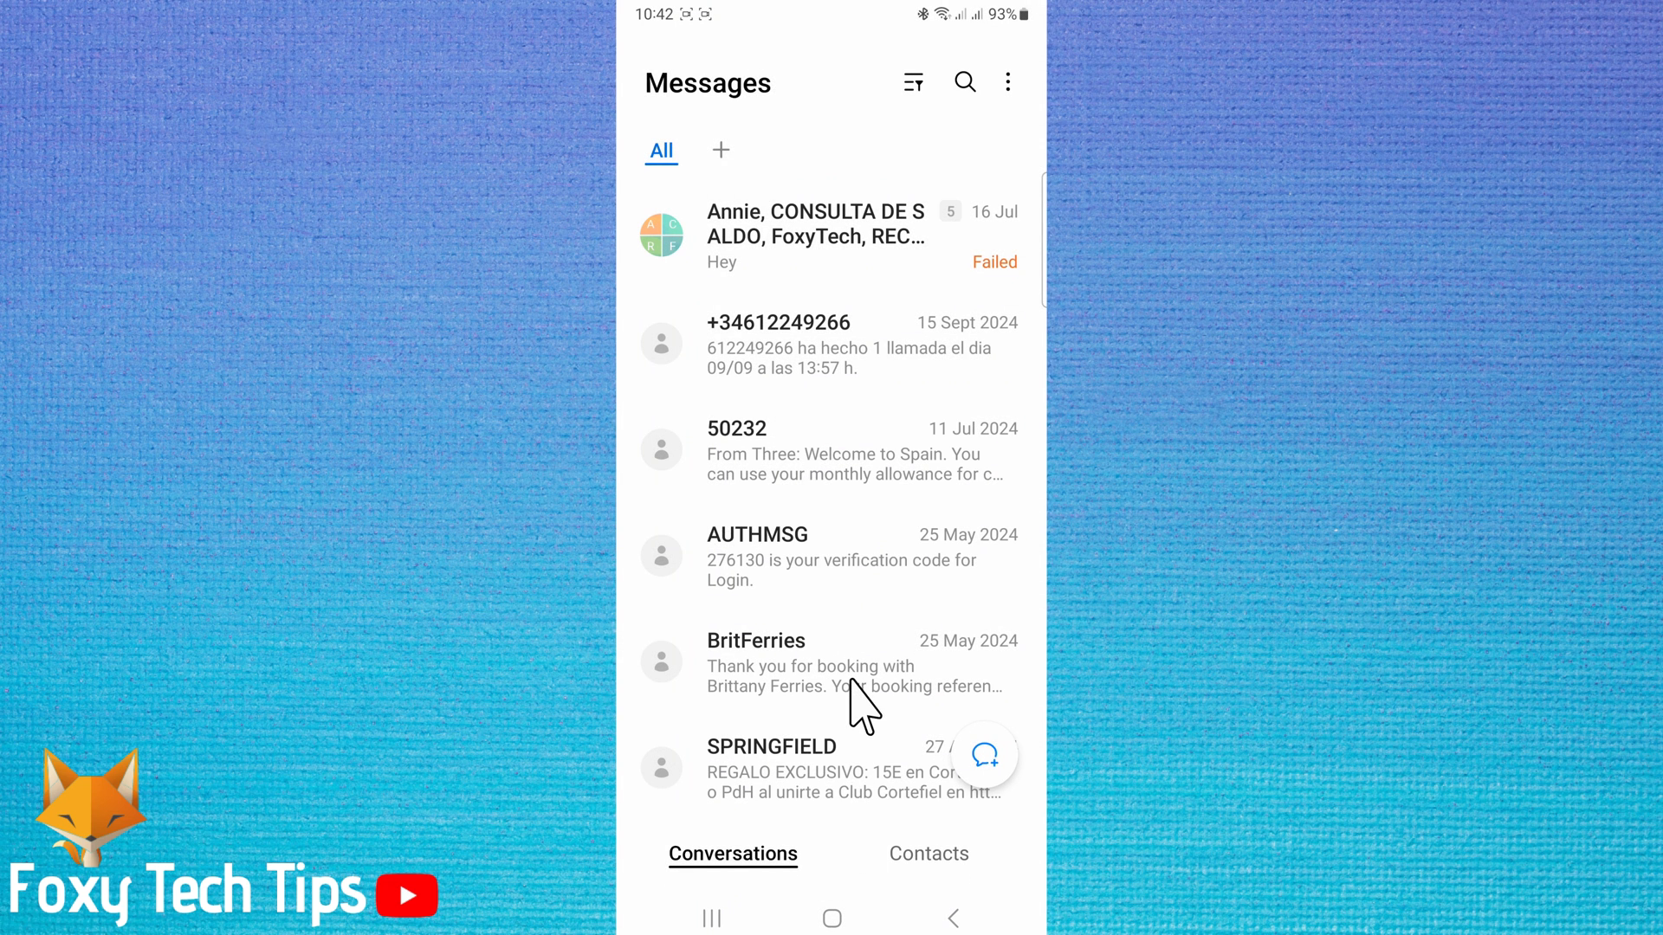
mouse_move(882, 619)
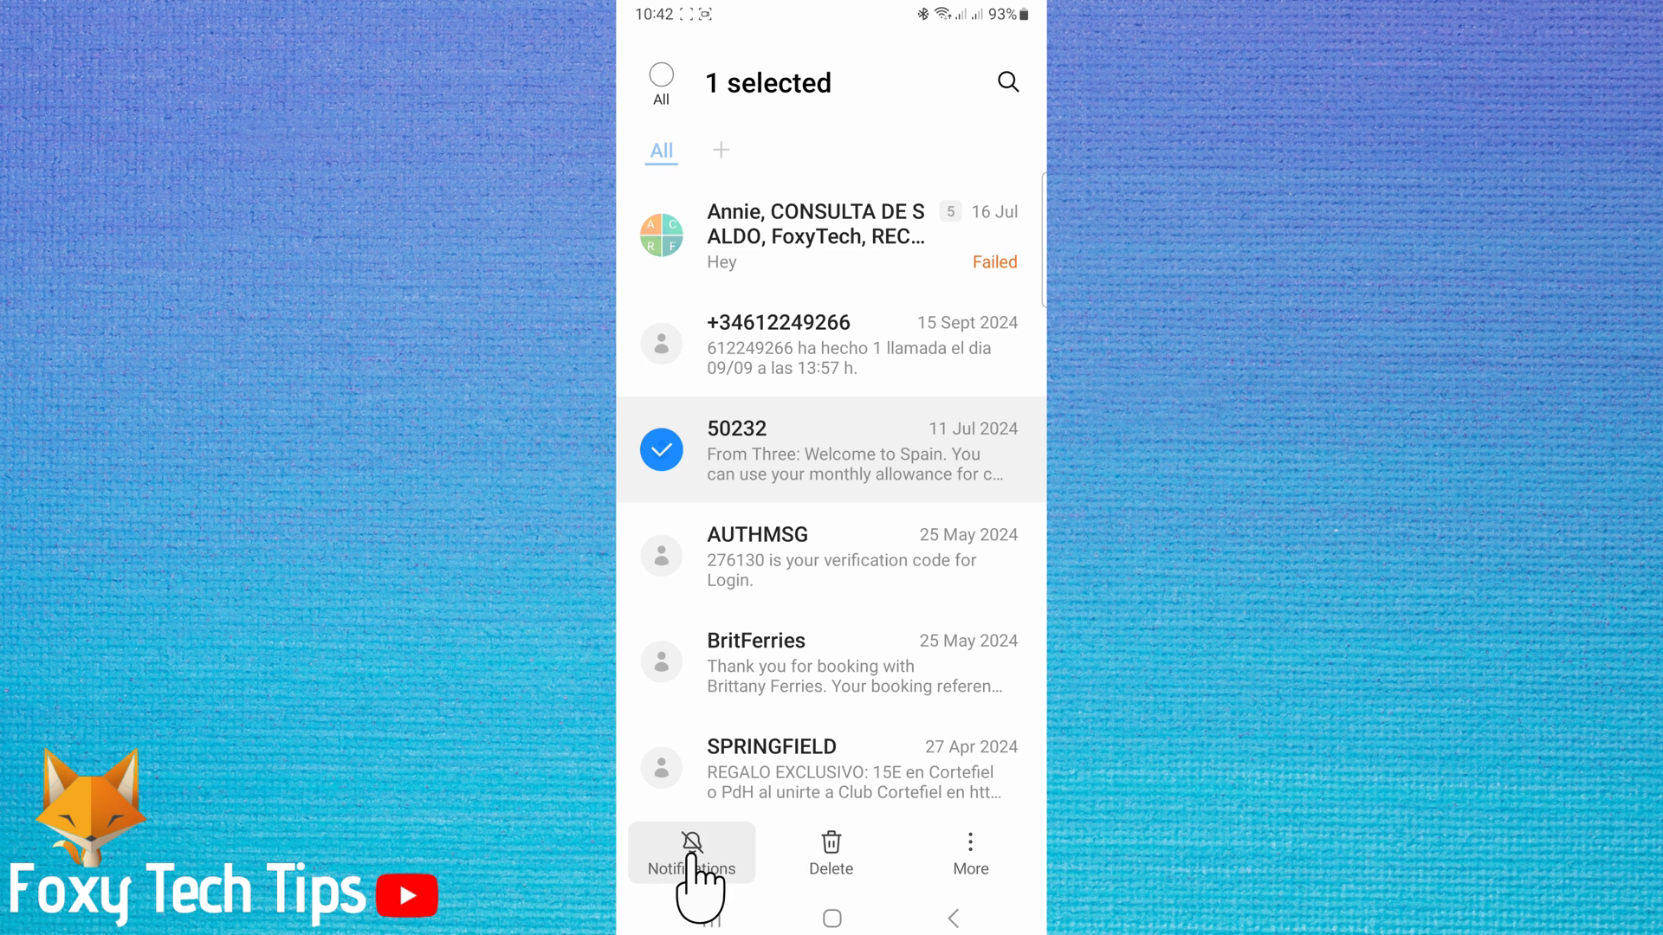
mouse_move(740, 849)
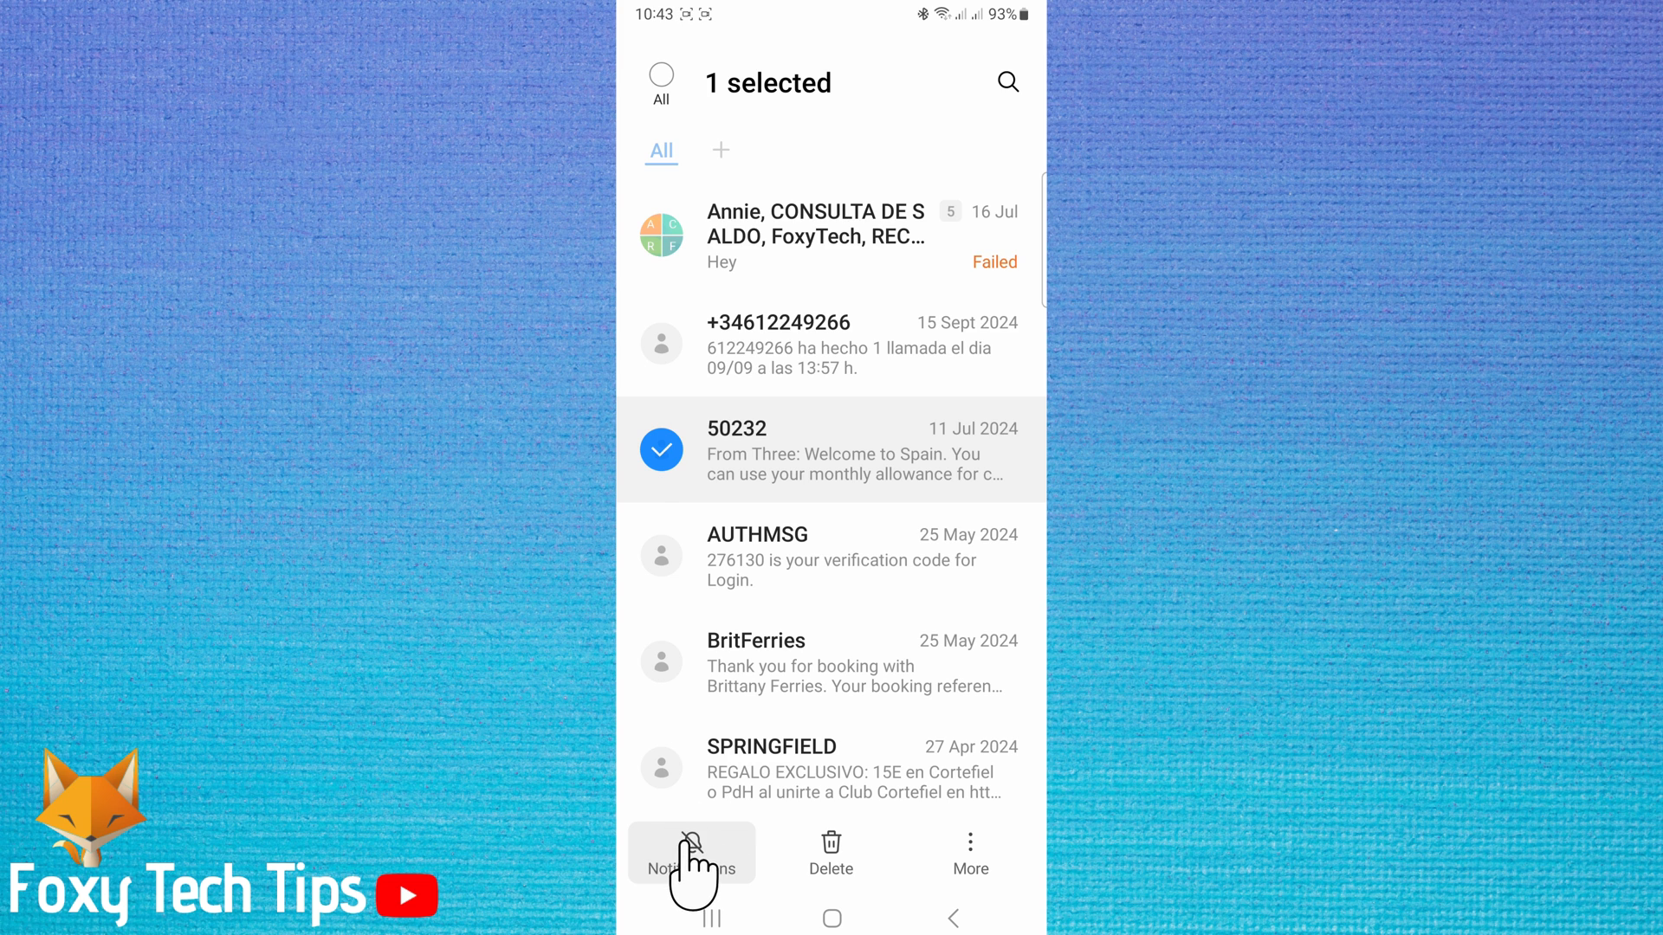
- Turn off notifications for the selected 50232 conversation from the bottom bar
left_click(689, 854)
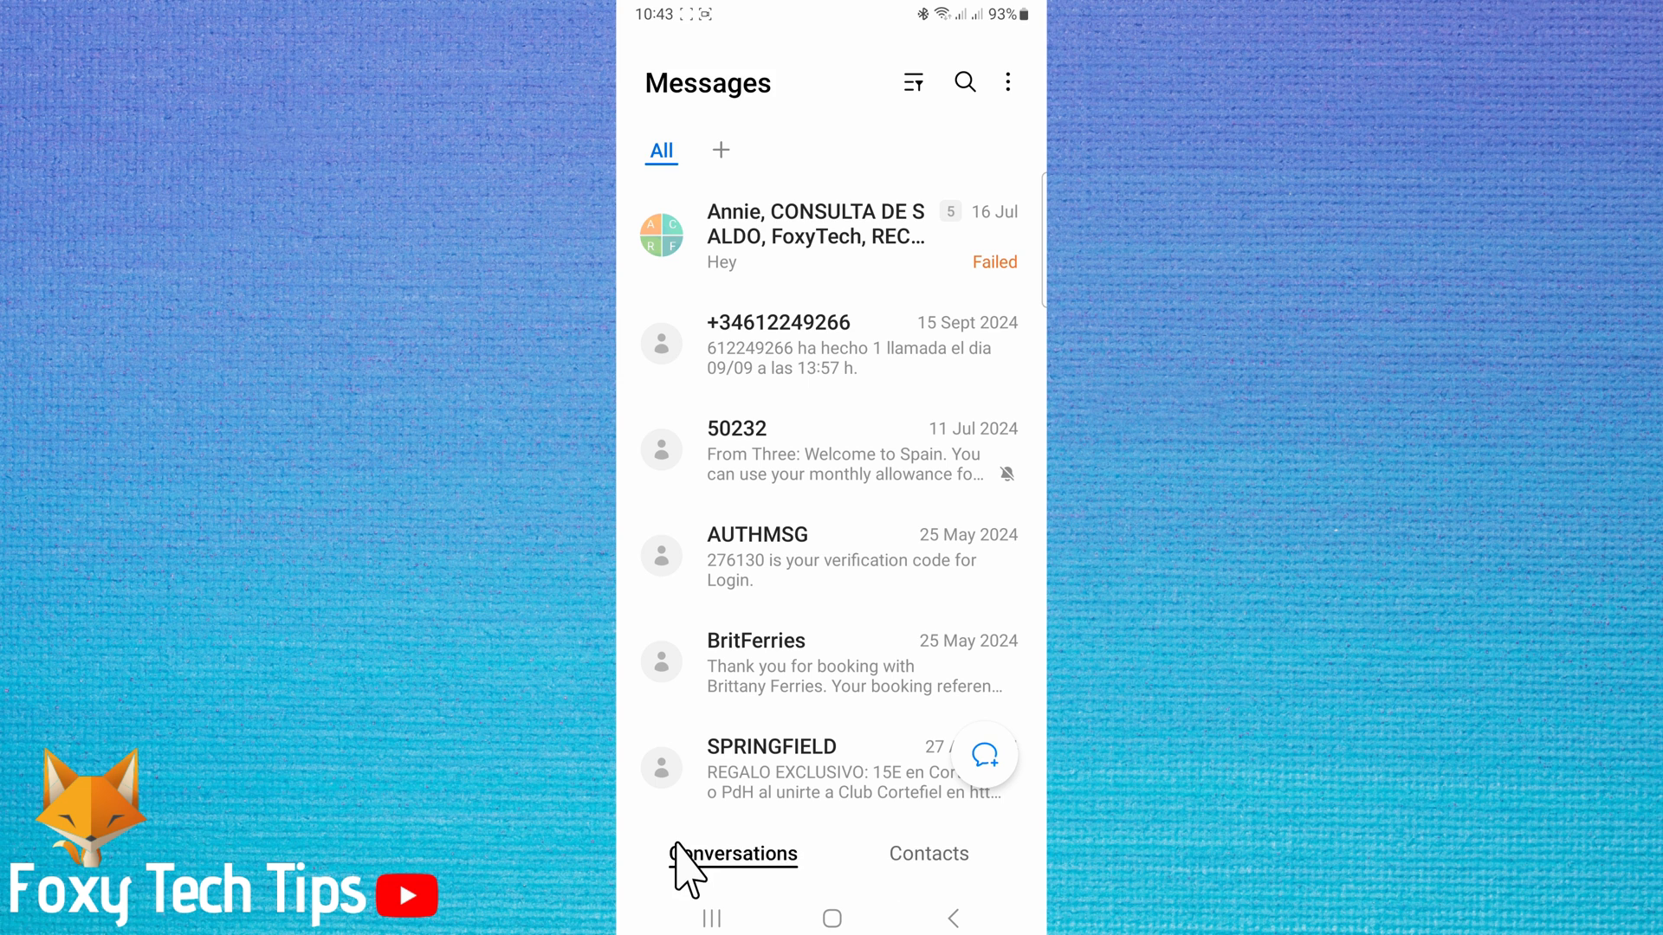
mouse_move(960, 494)
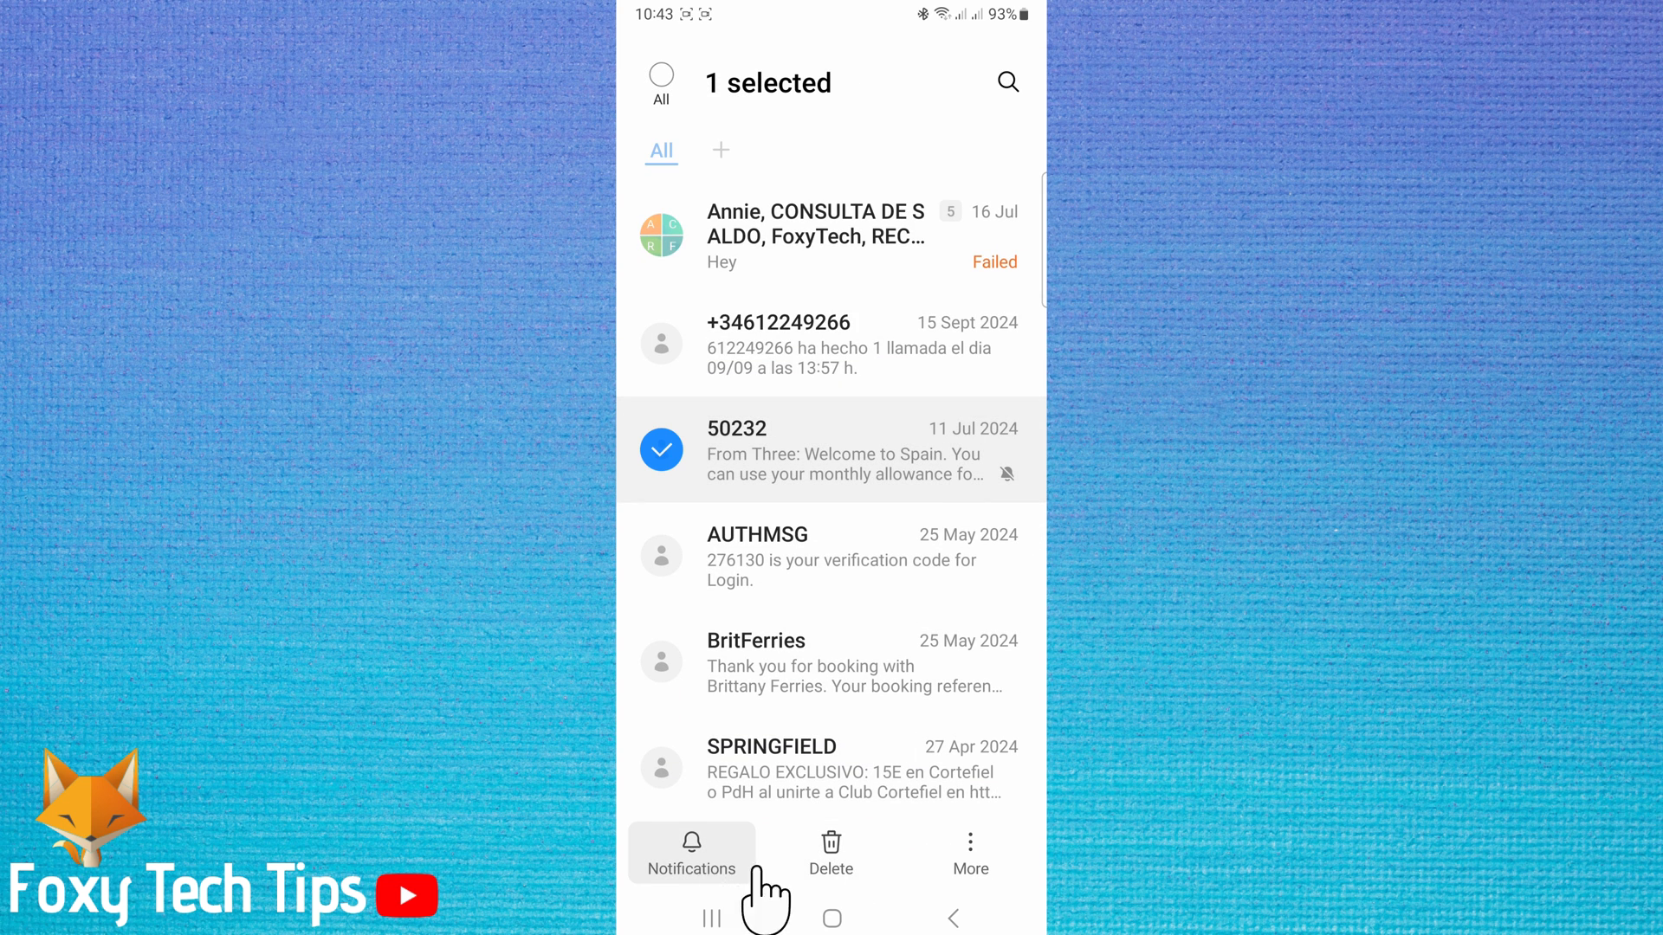
- Delete the 50232 conversation, leaving 'Also block this number' unticked, and move it to the Recycle bin
left_click(830, 854)
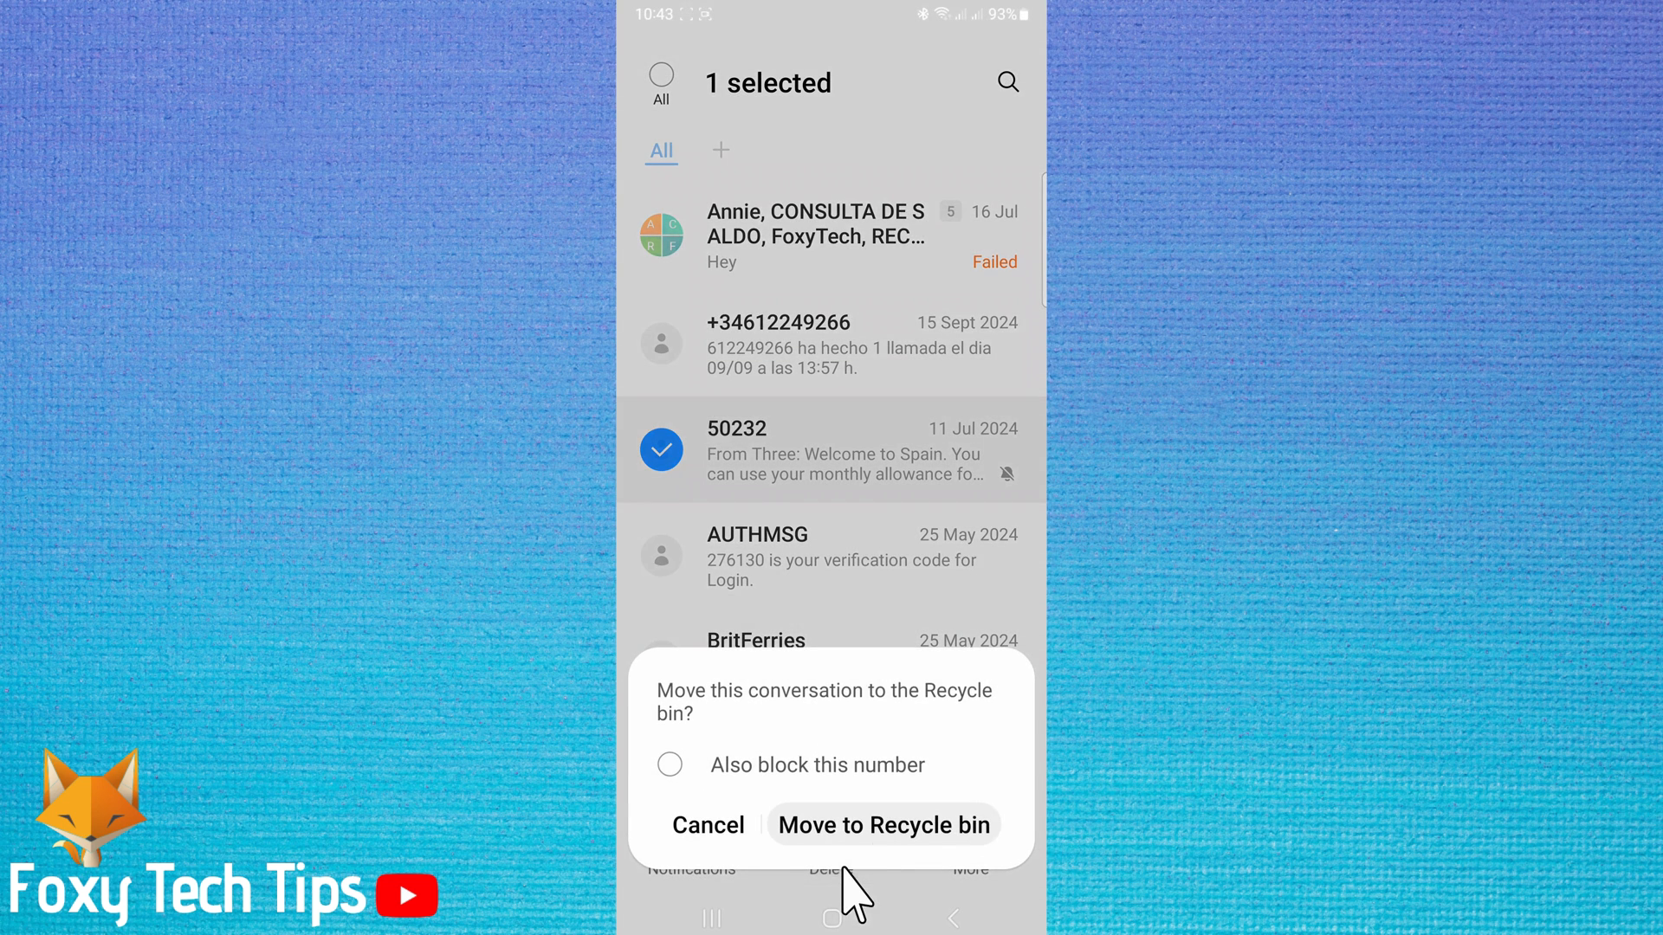
mouse_move(669, 764)
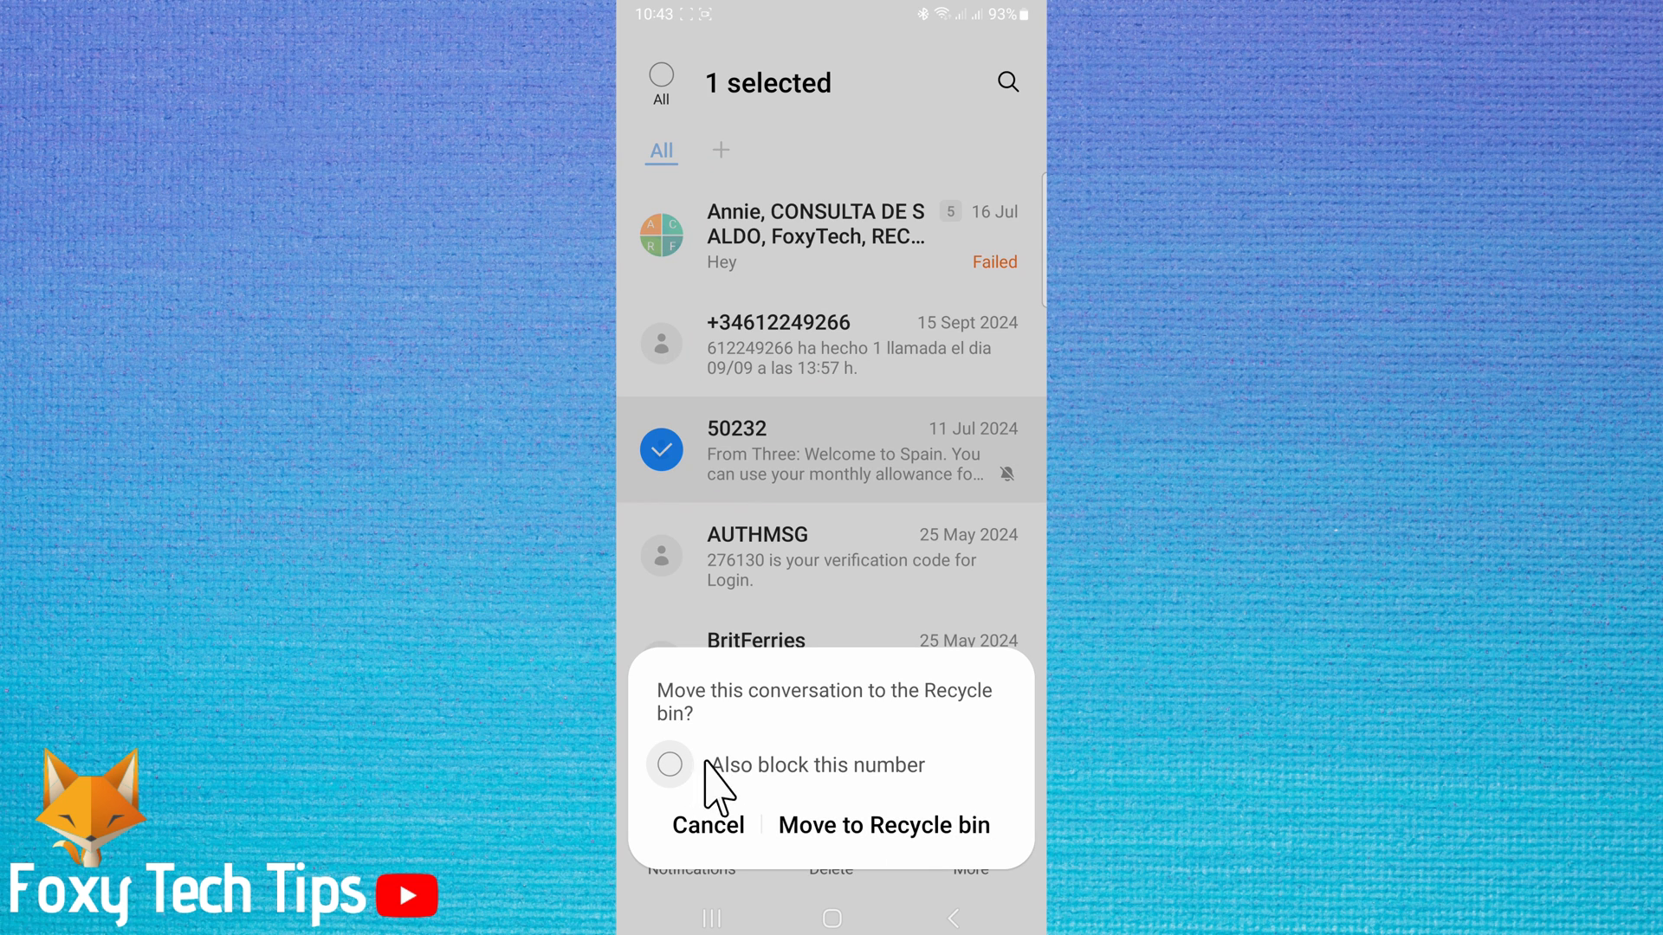
mouse_move(665, 794)
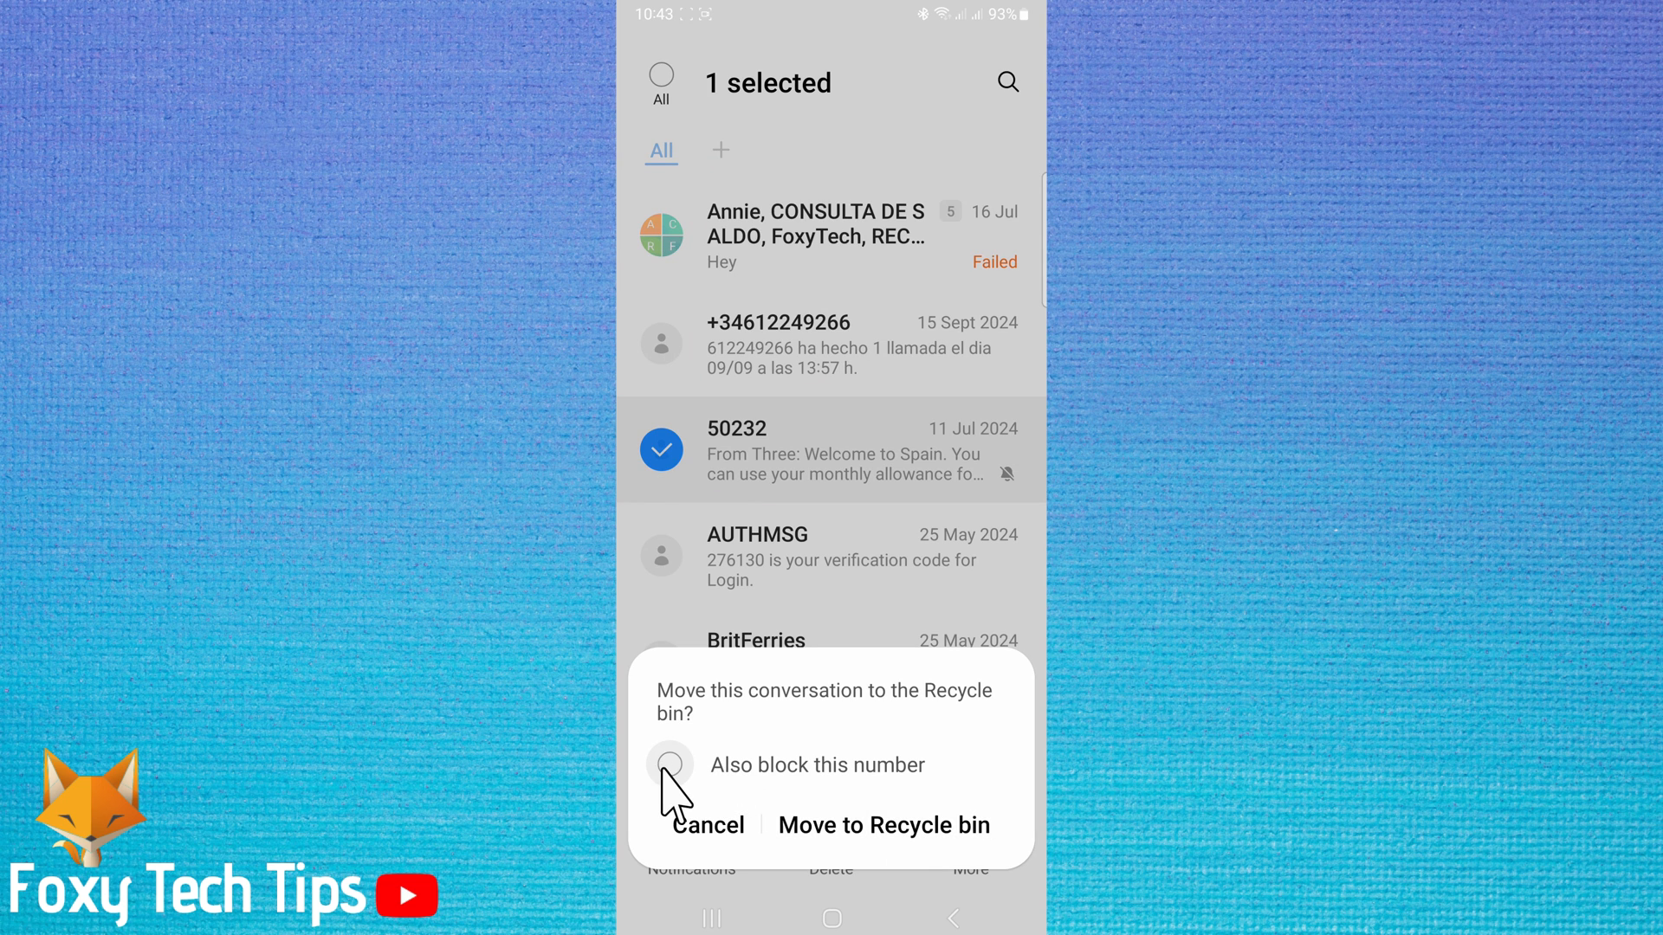
left_click(670, 764)
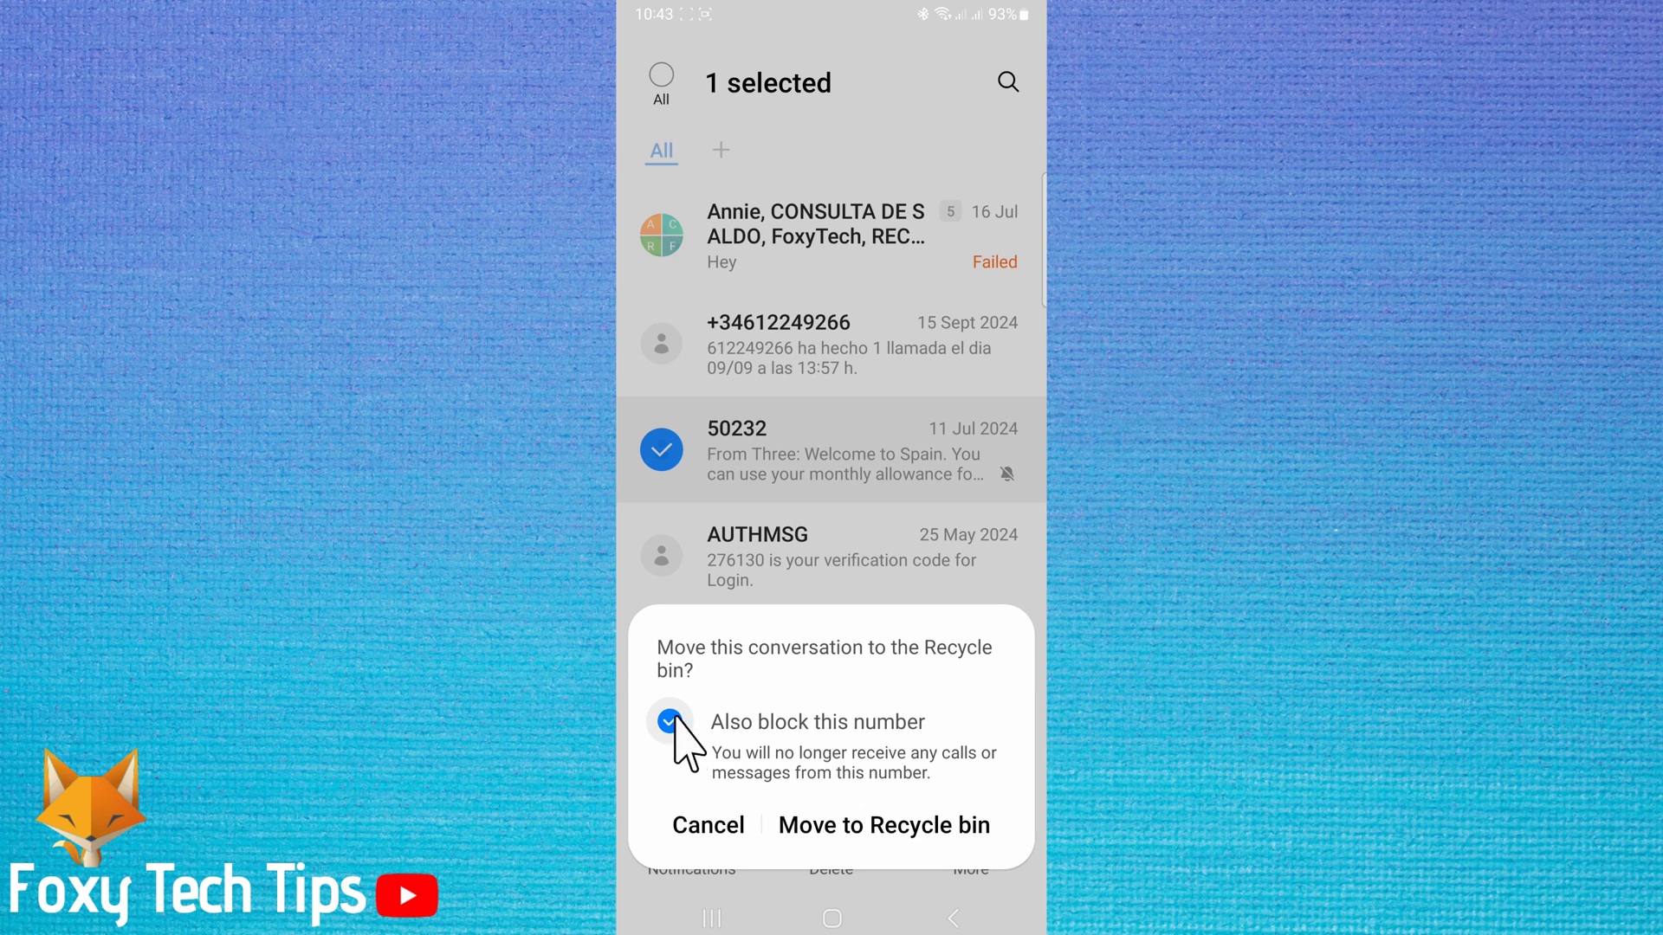
left_click(669, 723)
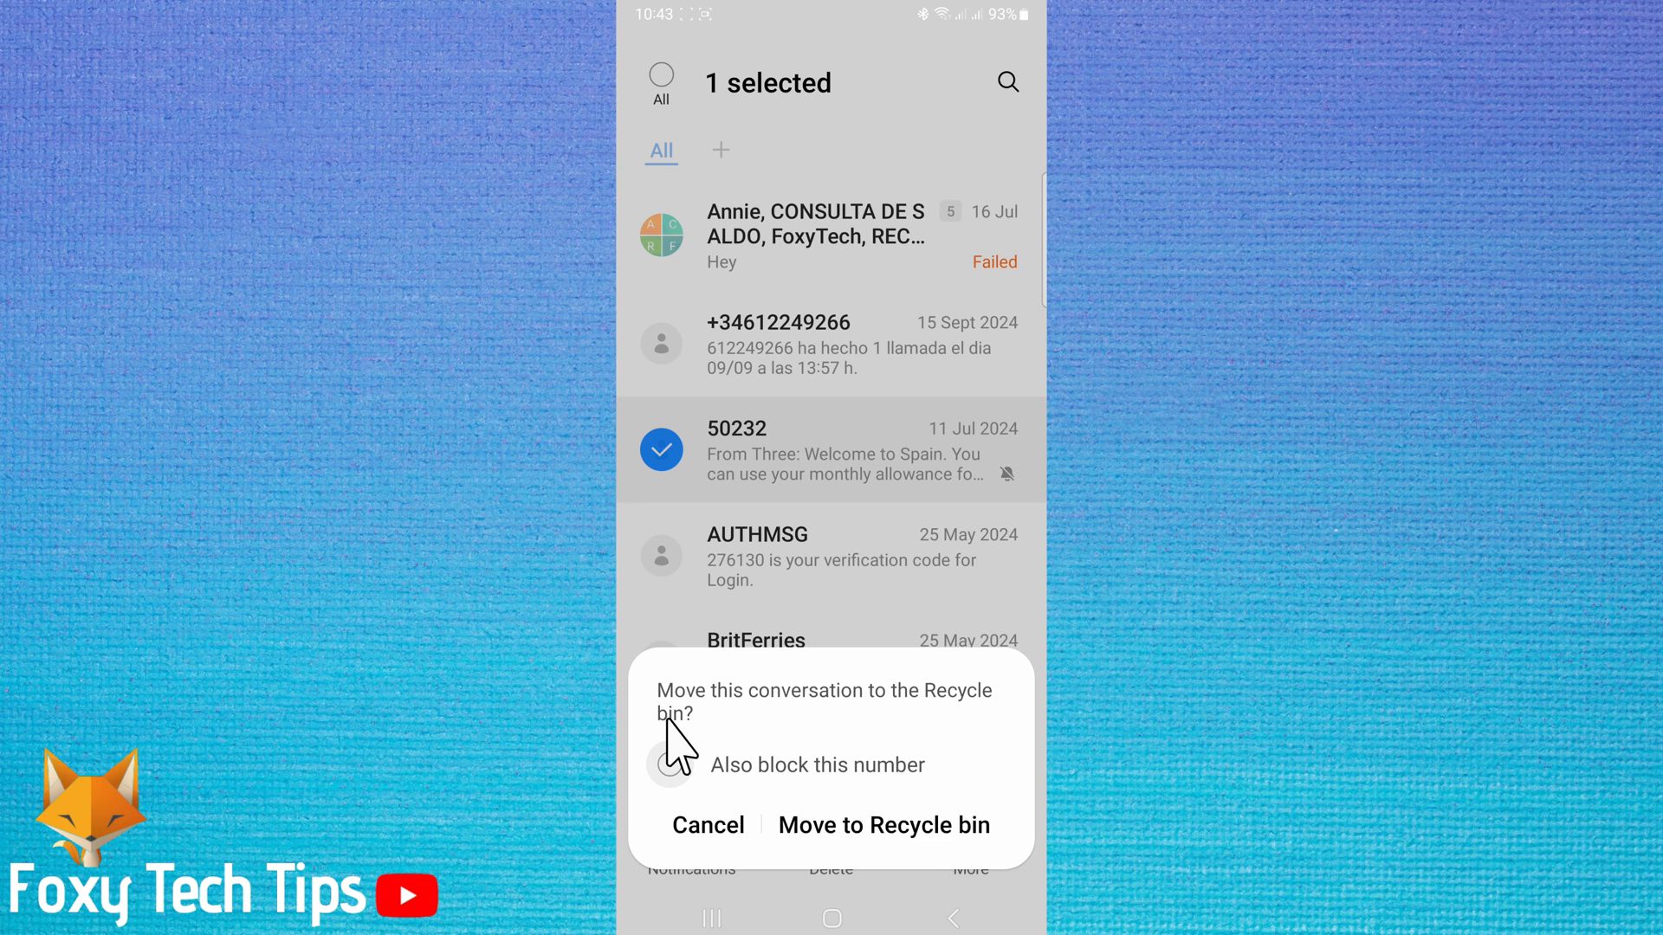
mouse_move(883, 824)
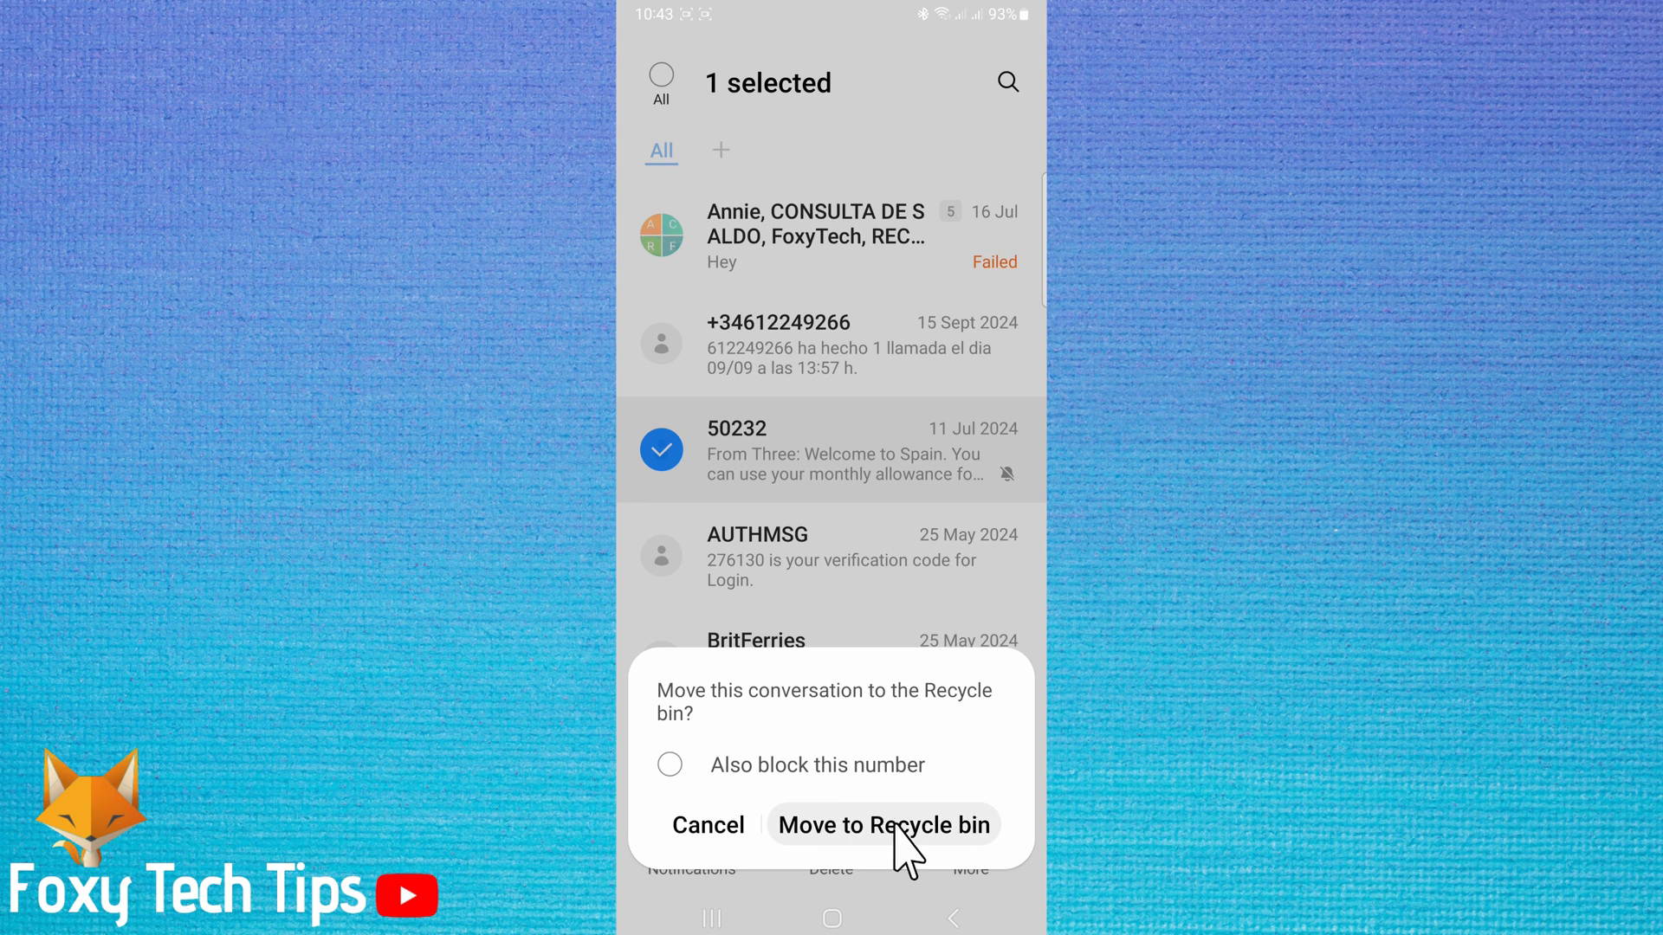
left_click(883, 824)
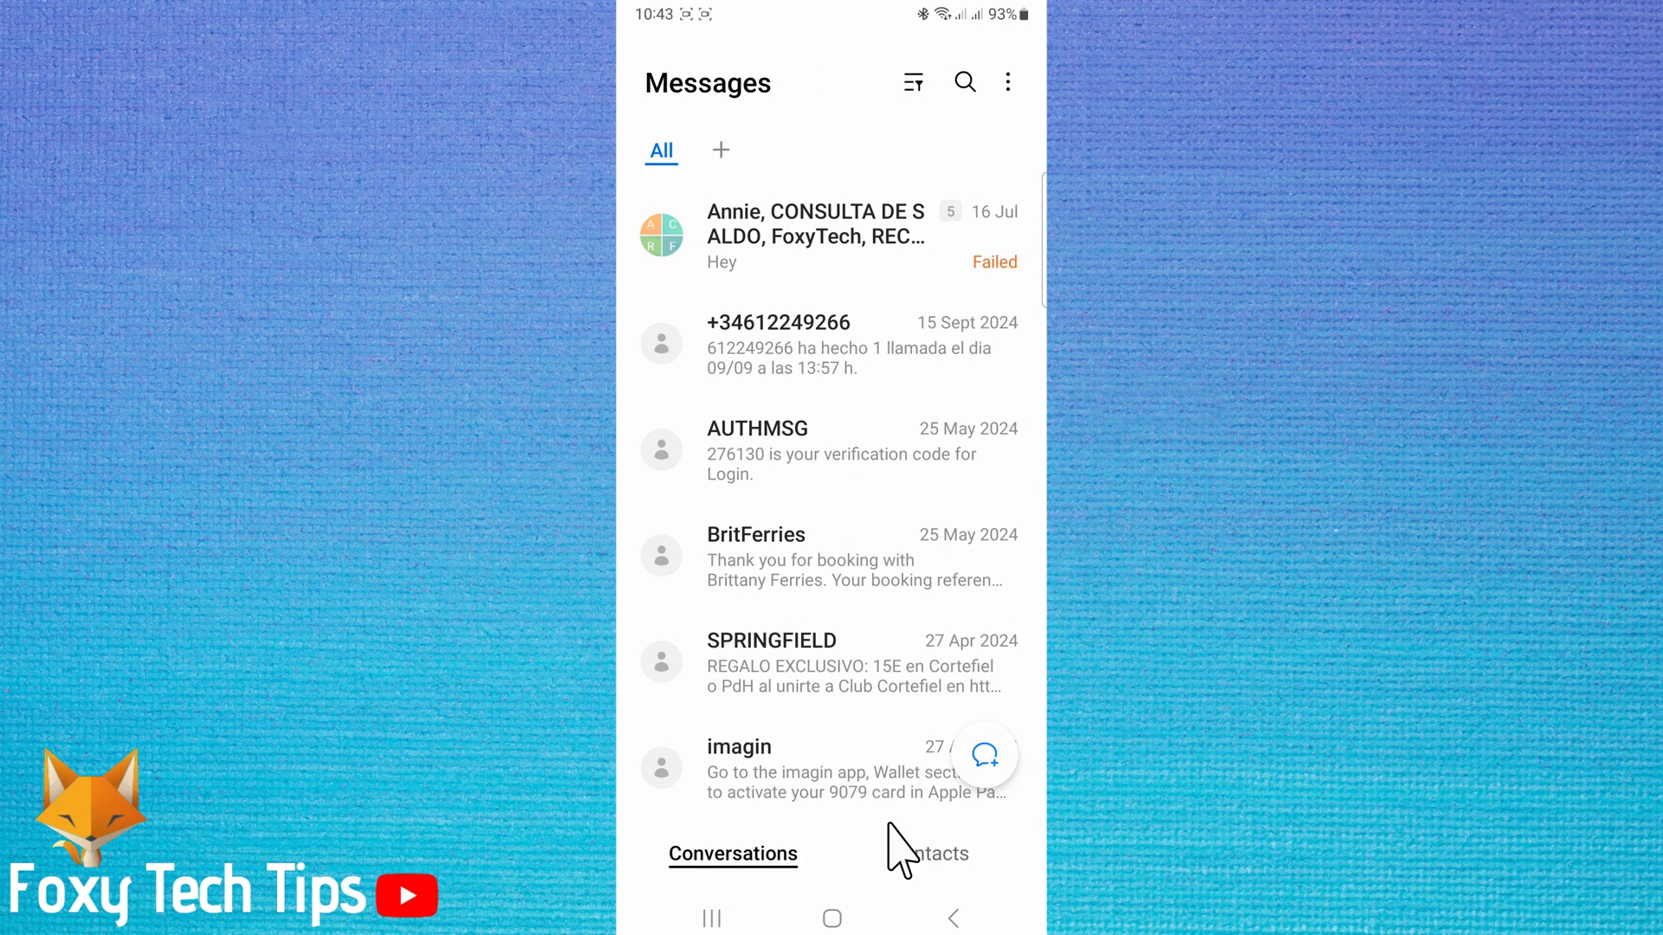
mouse_move(885, 515)
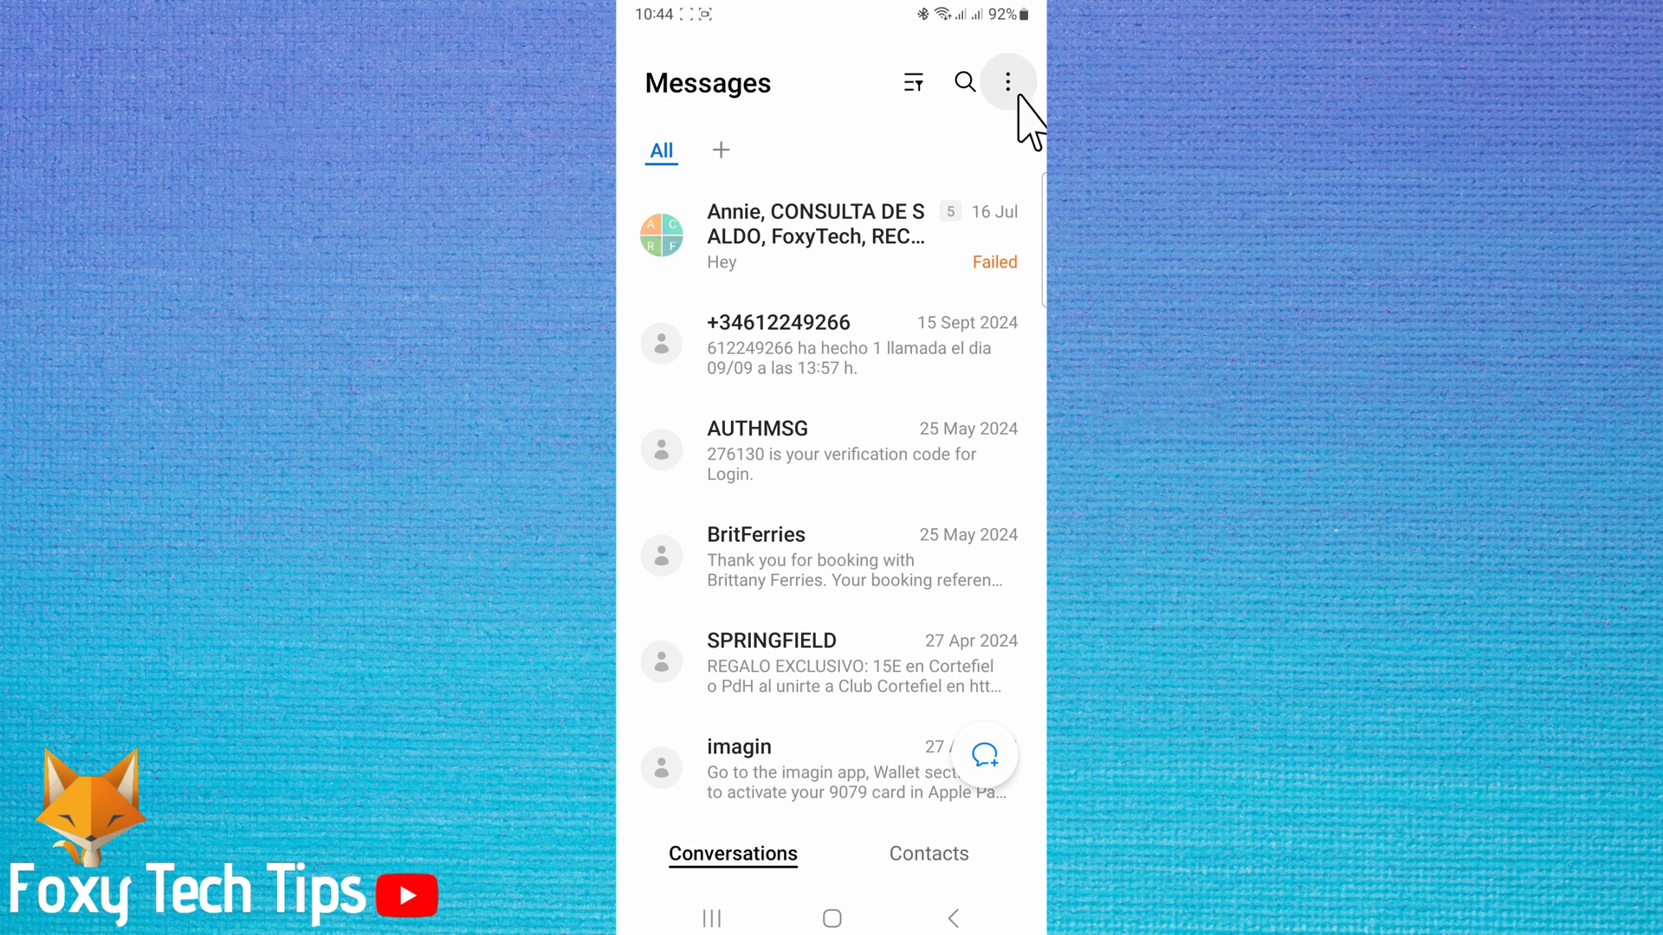
mouse_move(1007, 81)
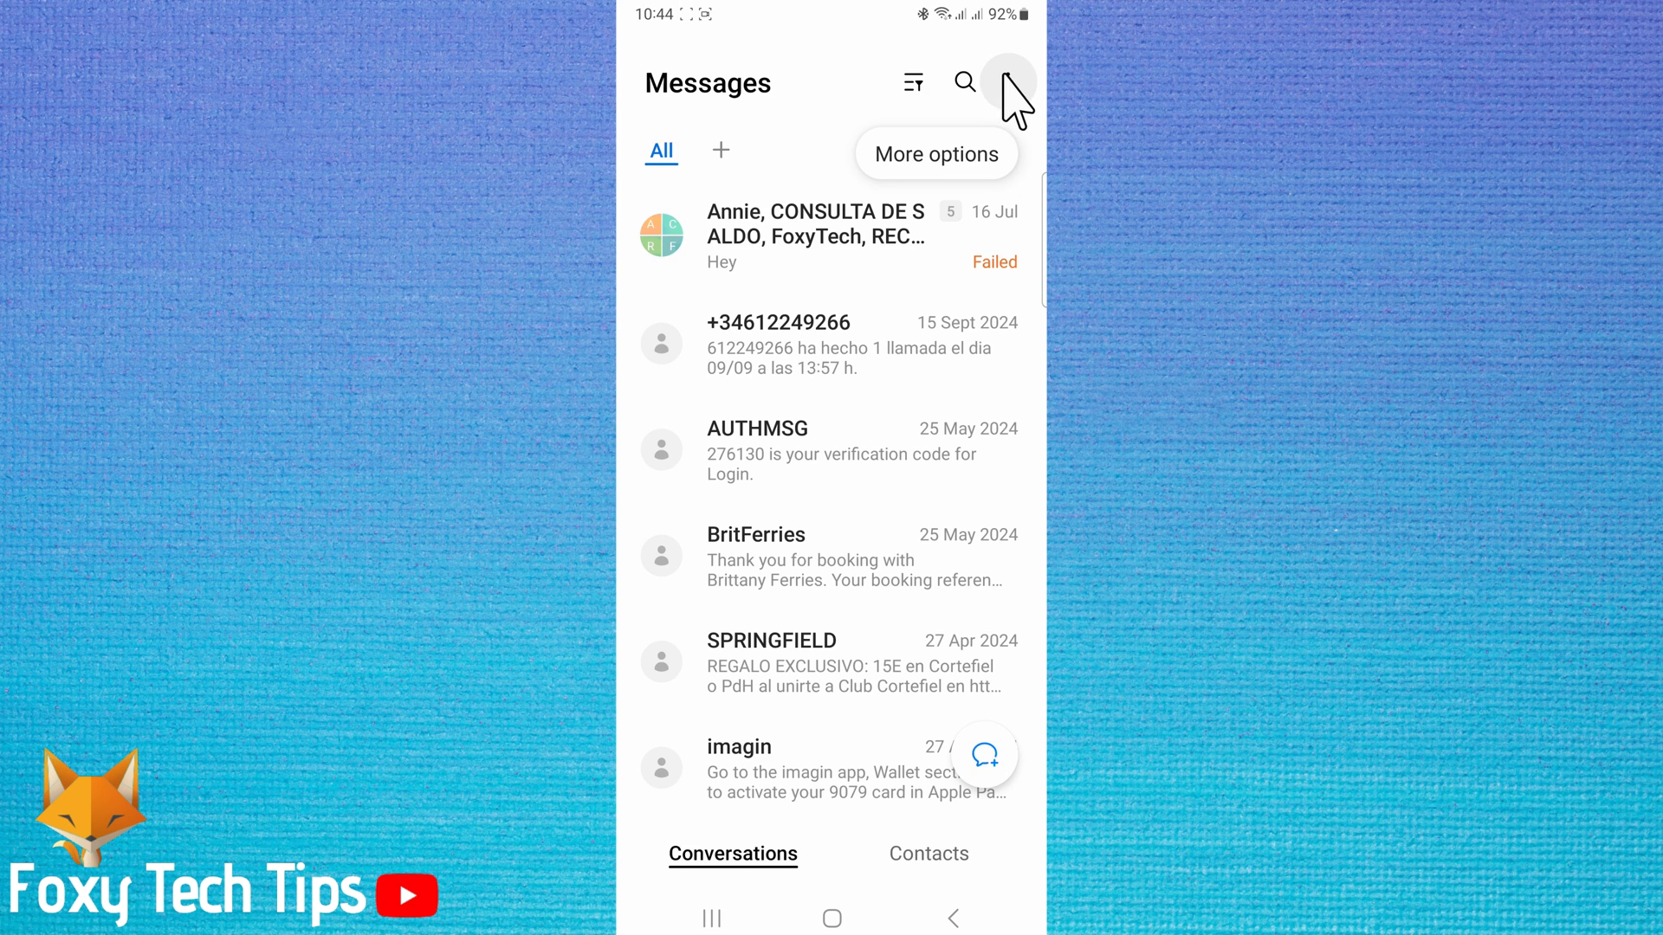
- Open the Recycle bin from the More options menu, showing Lycamobile, Three and 50232
left_click(1005, 83)
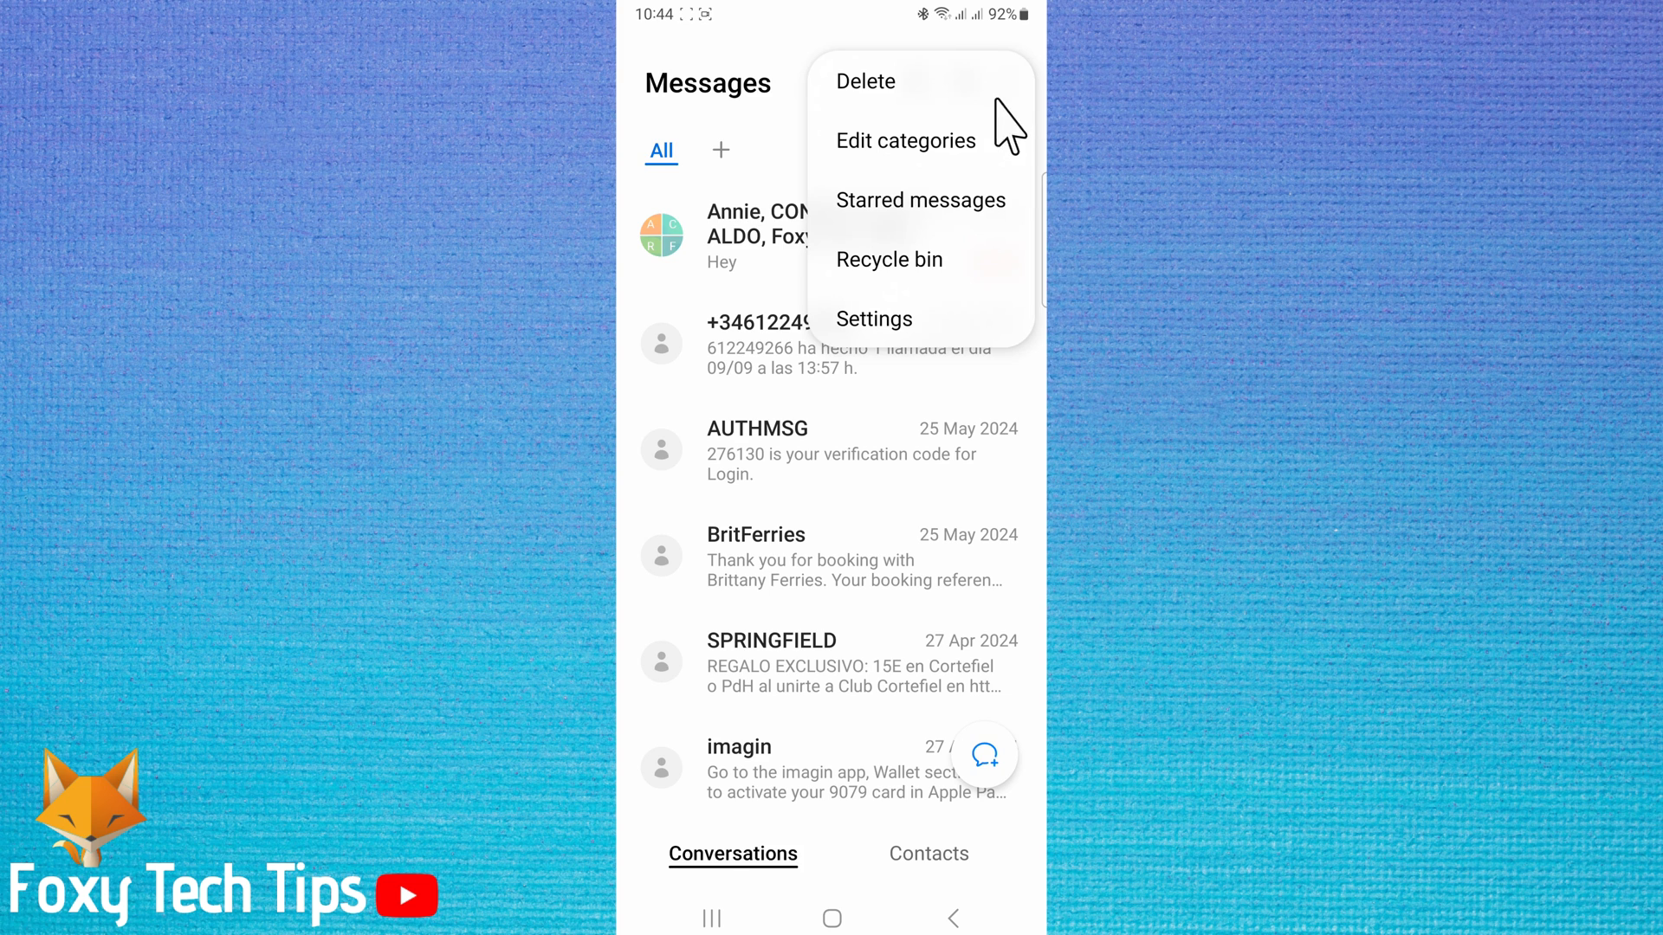
mouse_move(867, 296)
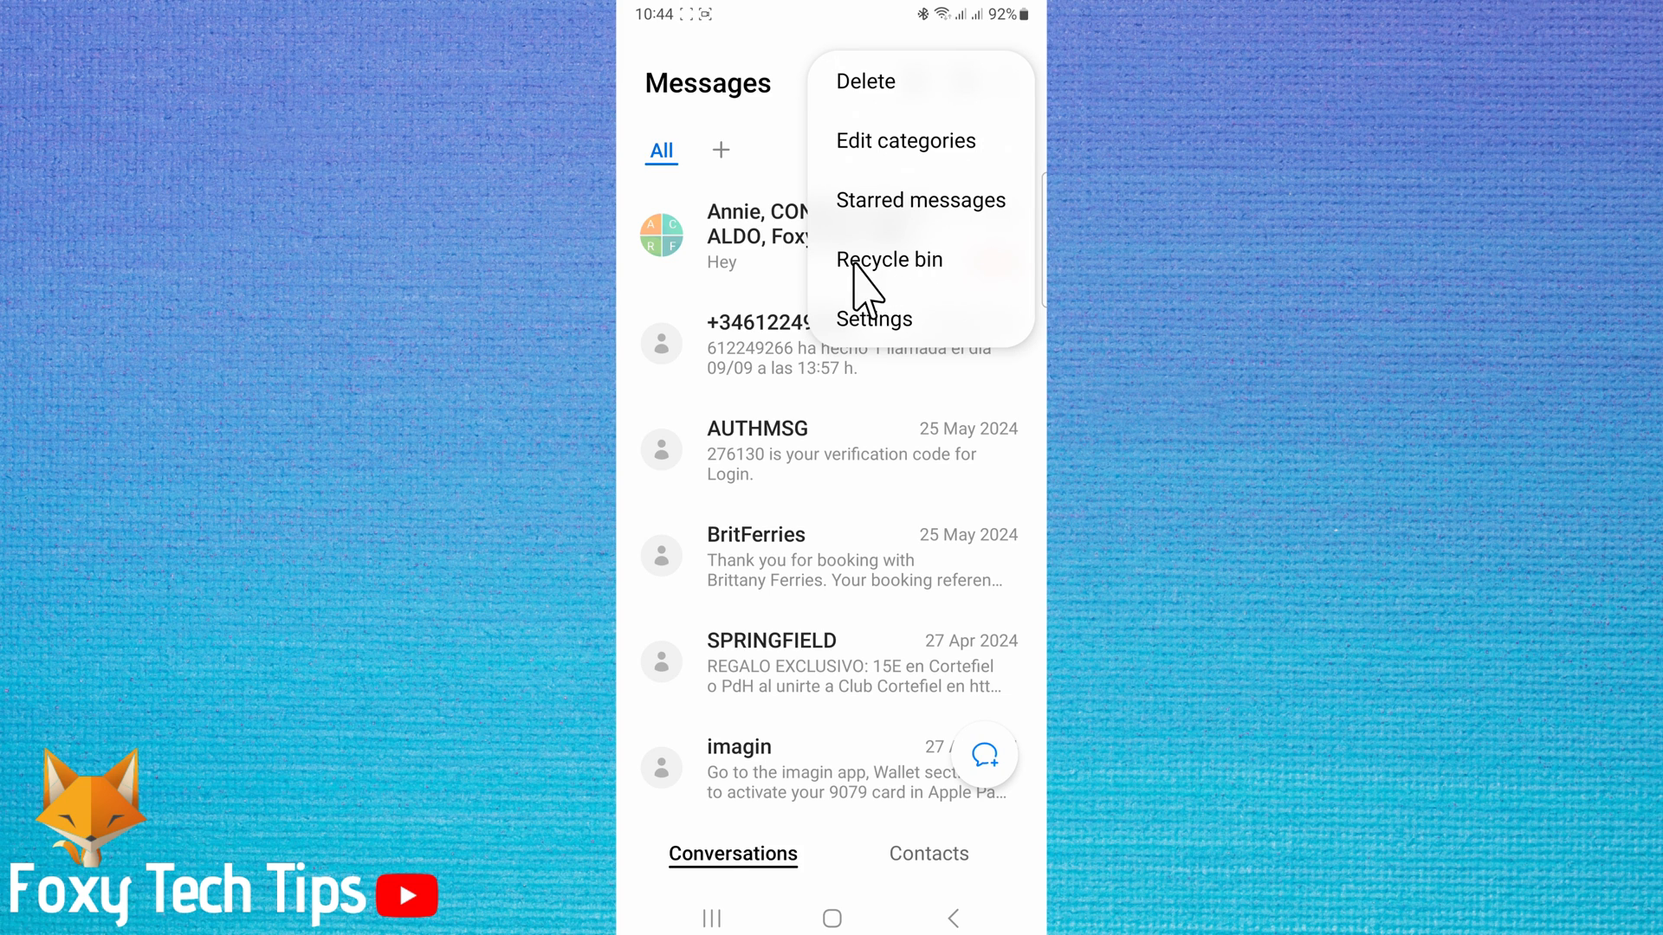
mouse_move(914, 296)
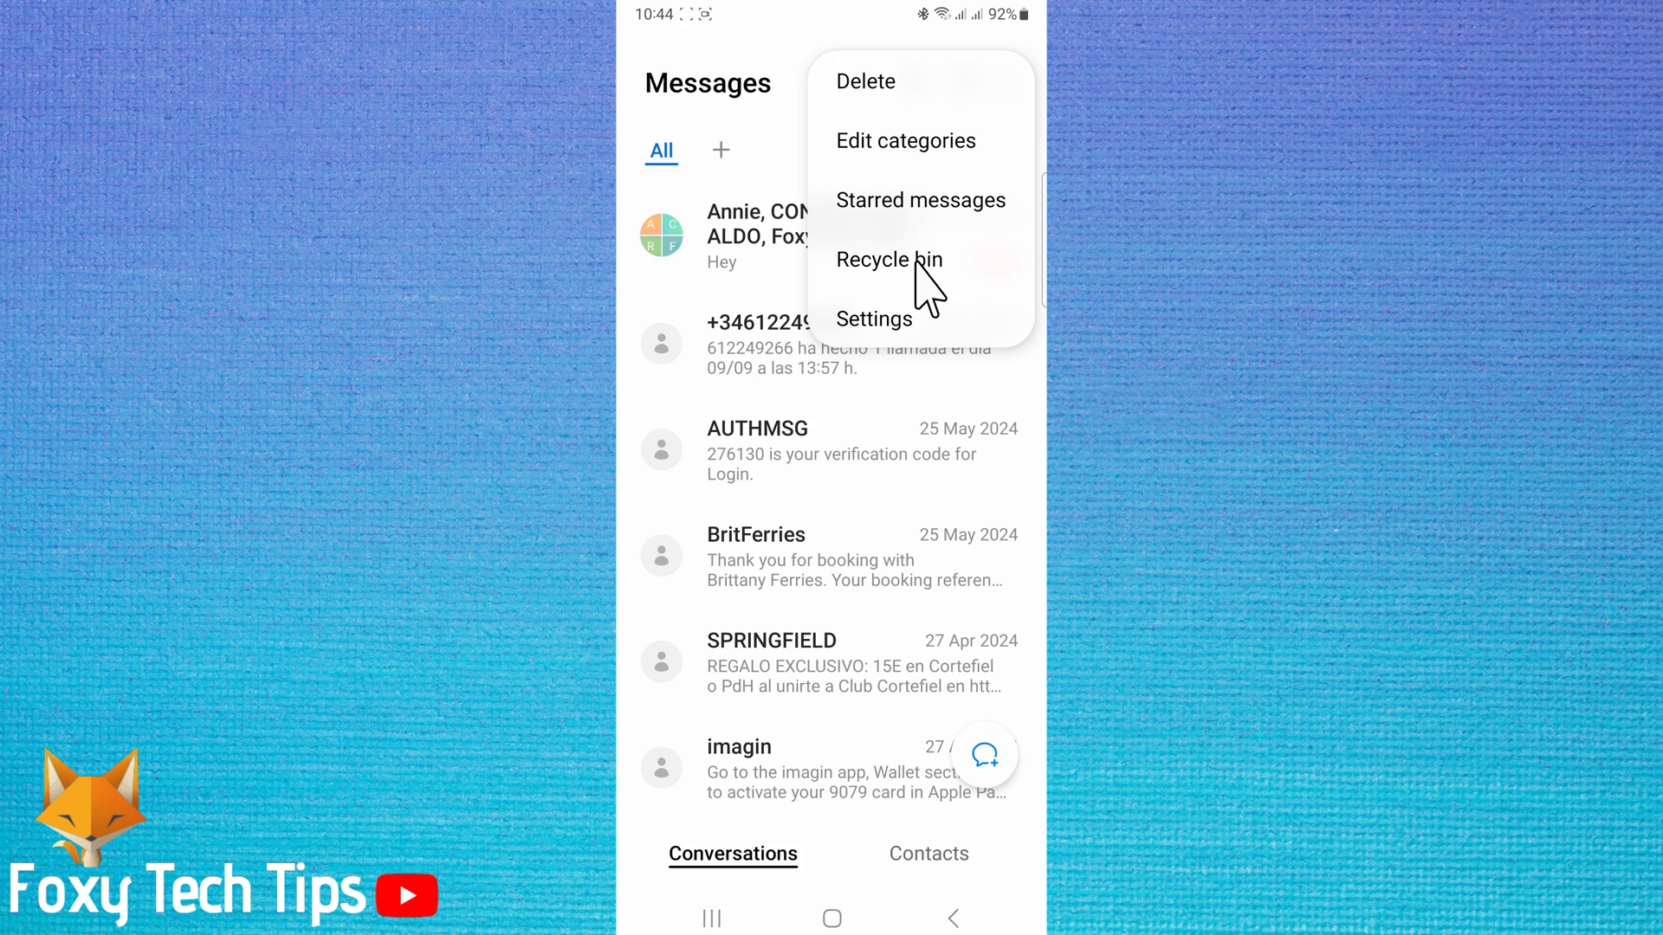
left_click(888, 260)
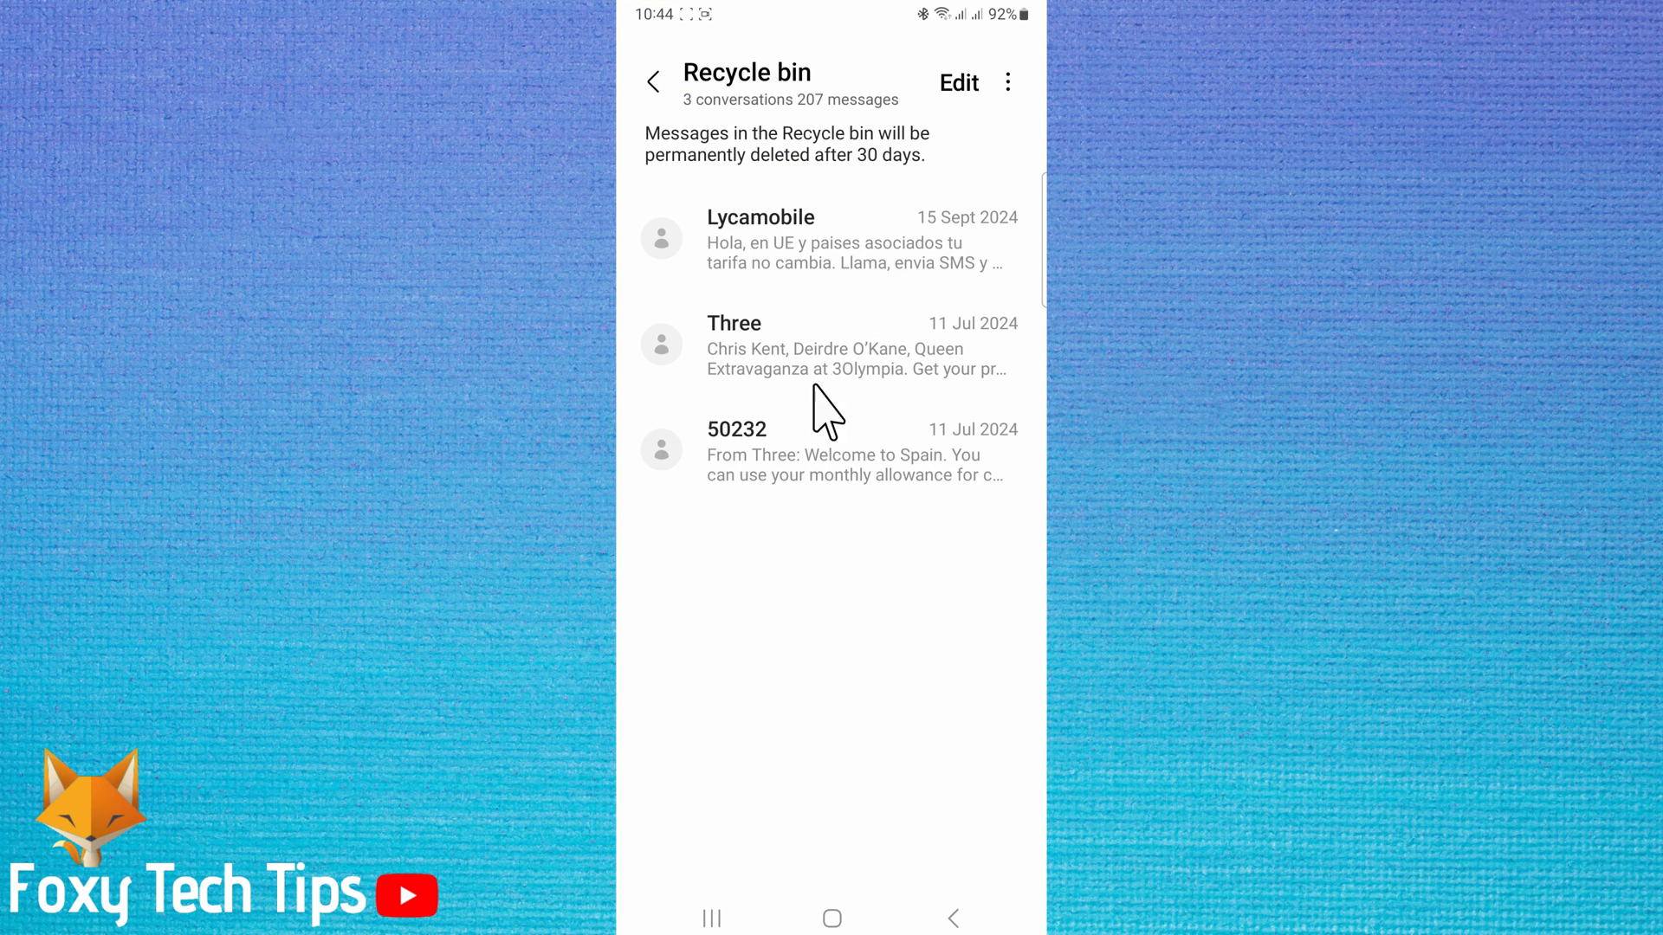
mouse_move(848, 478)
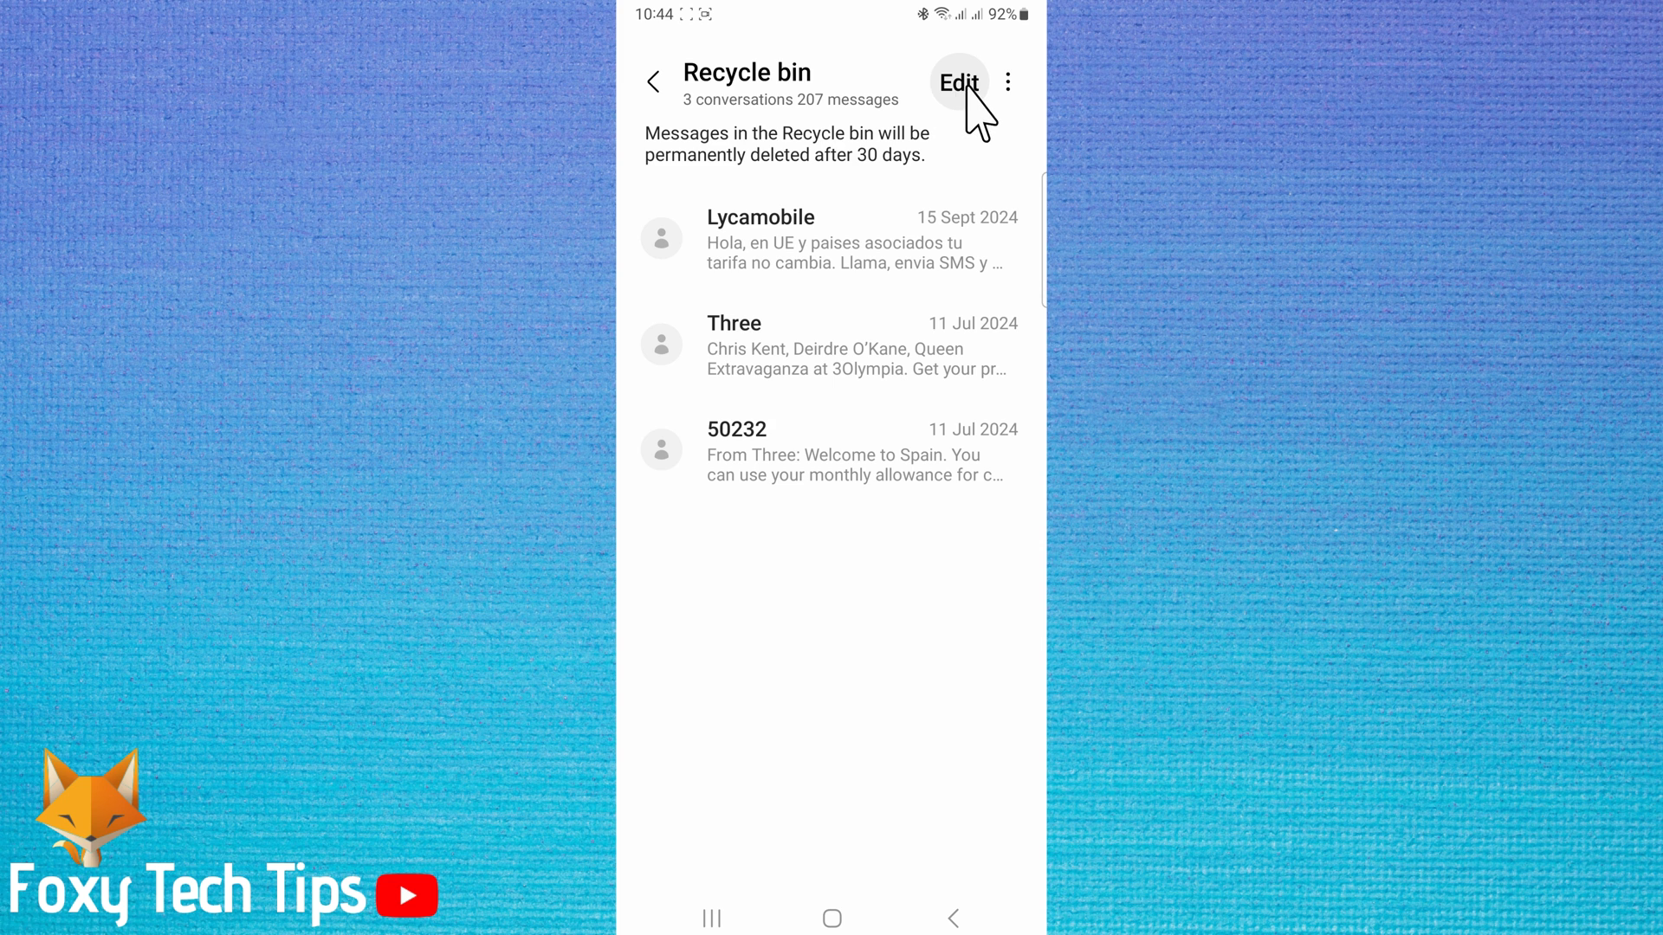
- Select Lycamobile, Three and 50232 in the bin and permanently delete them, leaving 'No messages'
left_click(958, 84)
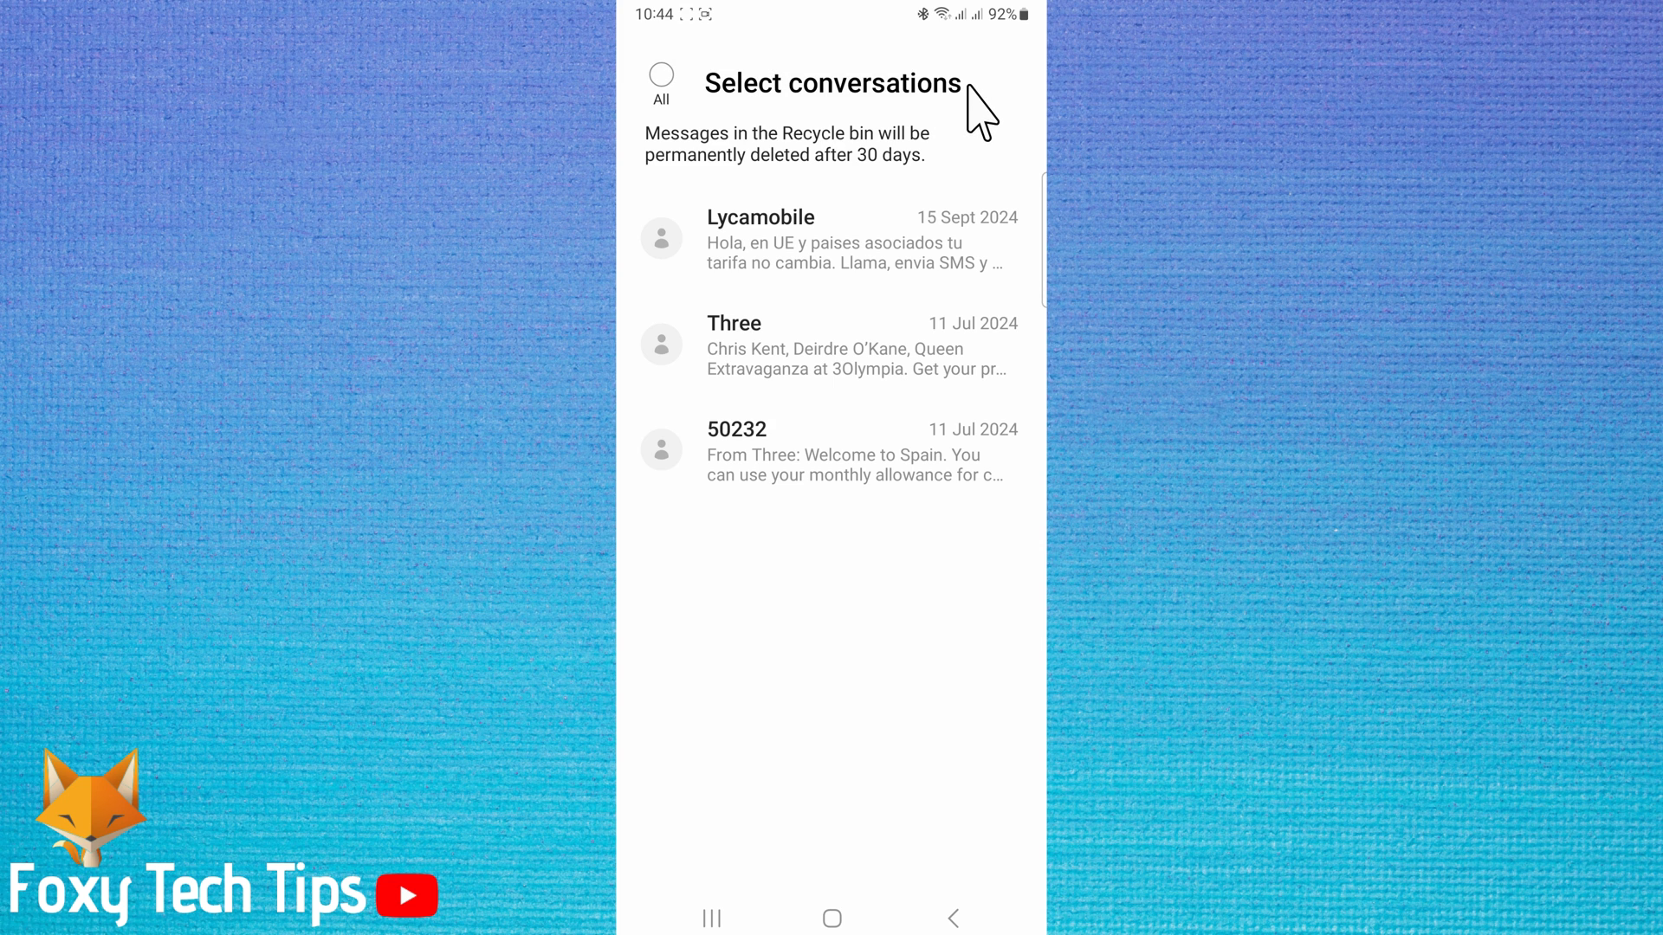
mouse_move(662, 74)
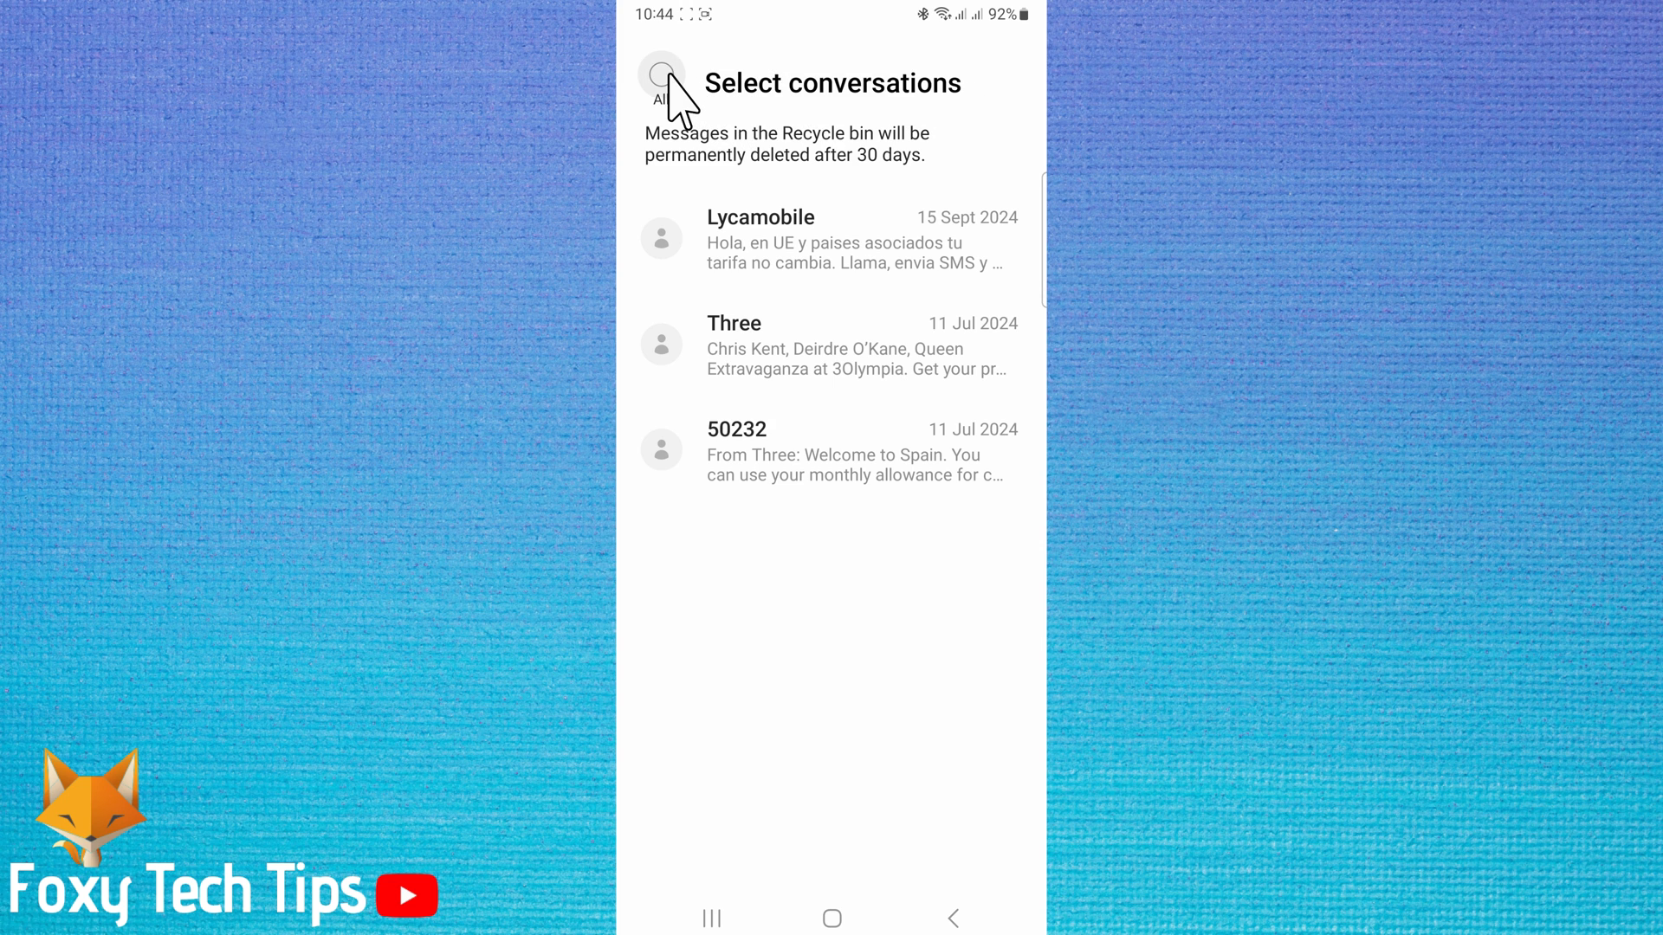
left_click(660, 237)
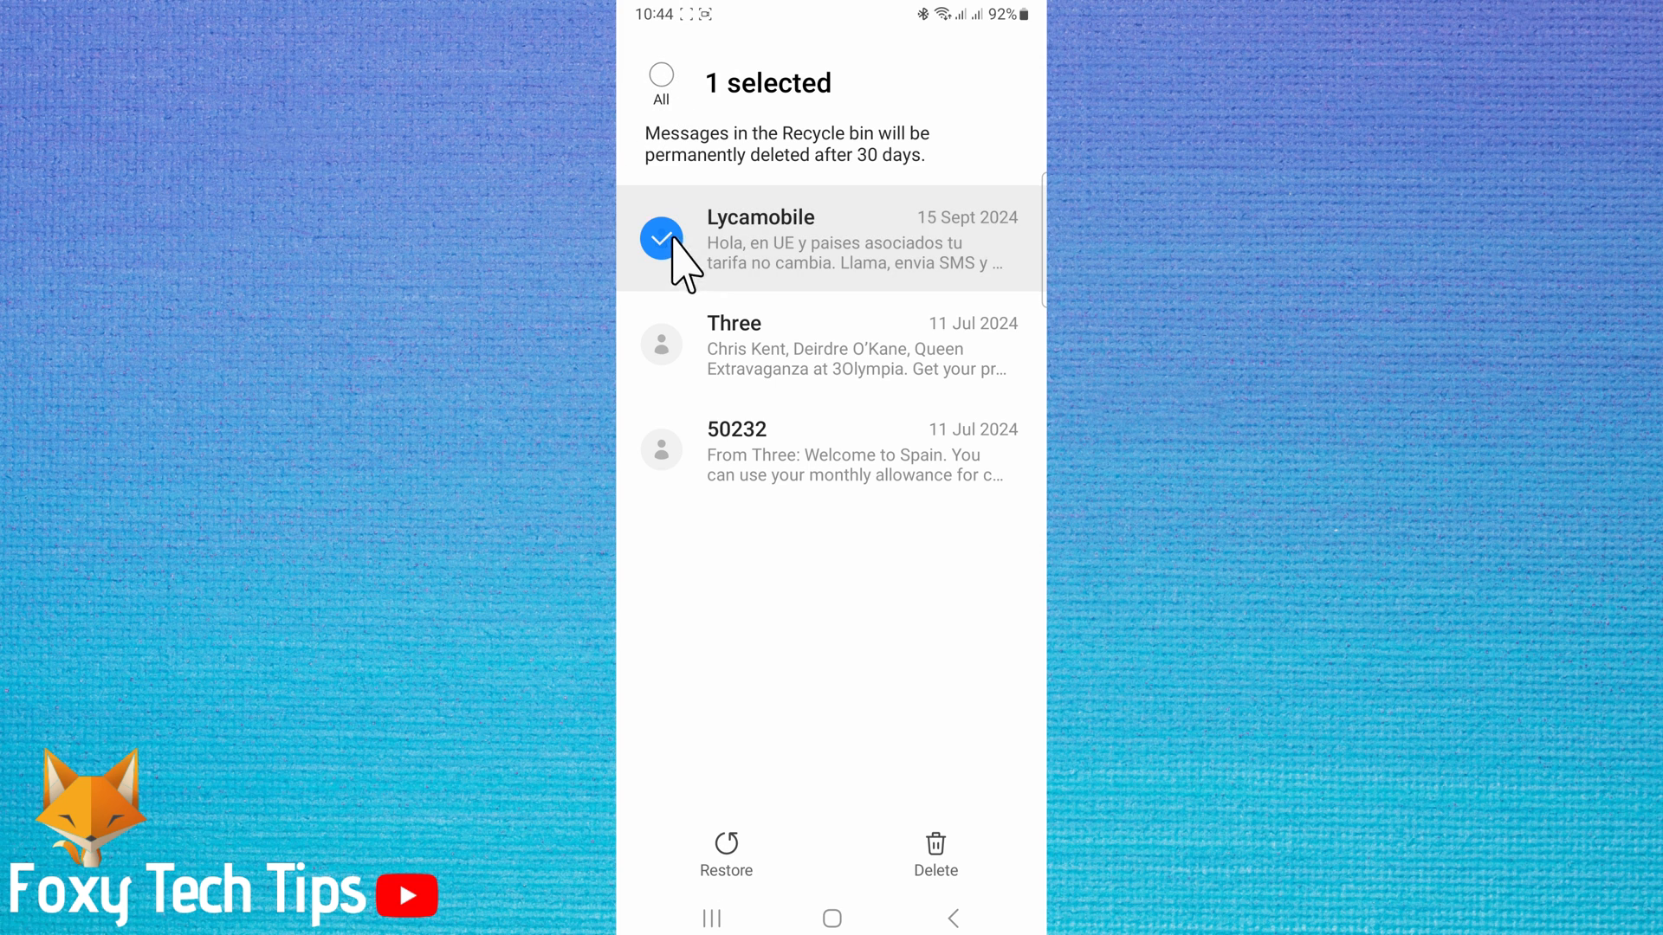
left_click(660, 343)
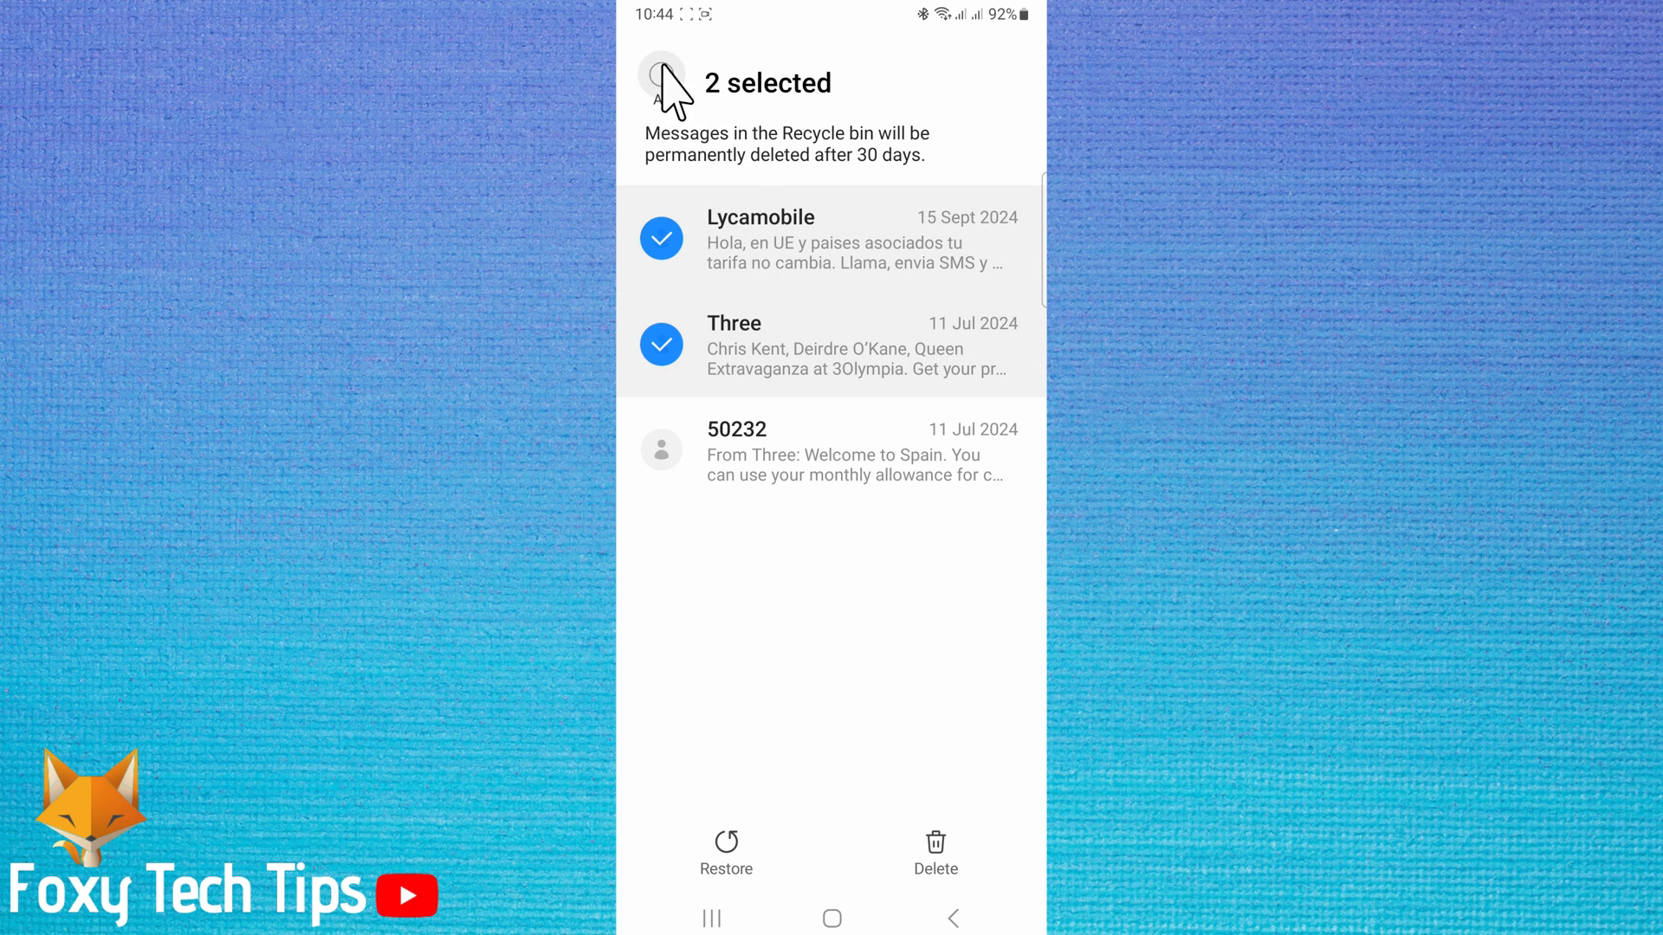
left_click(660, 76)
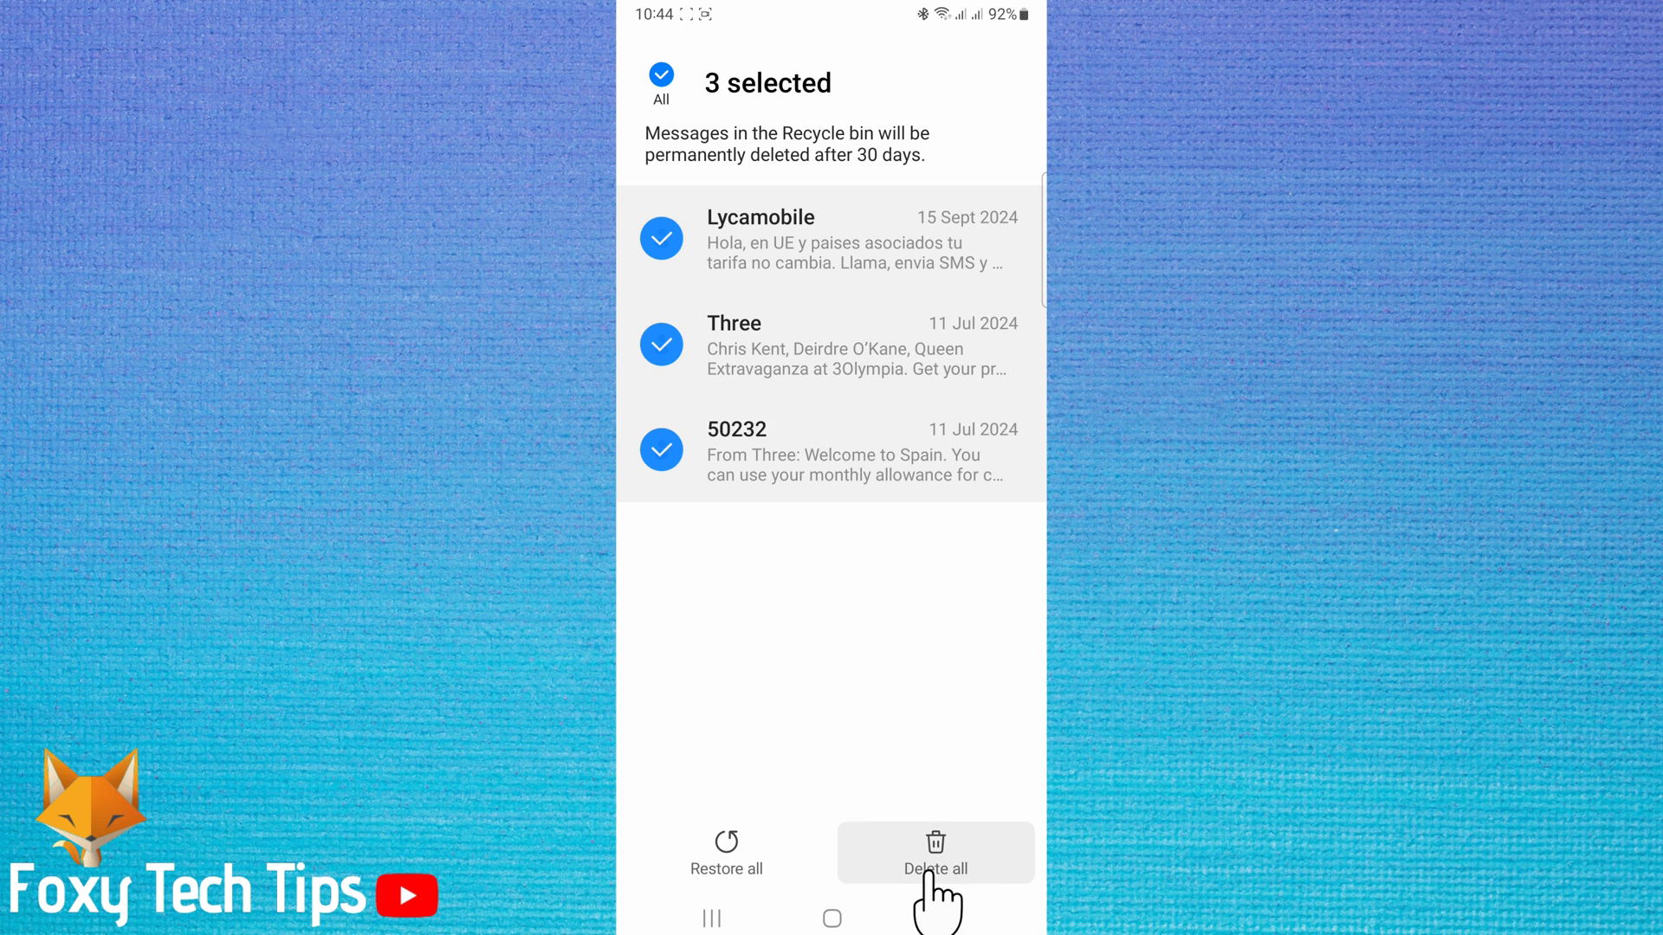
left_click(934, 852)
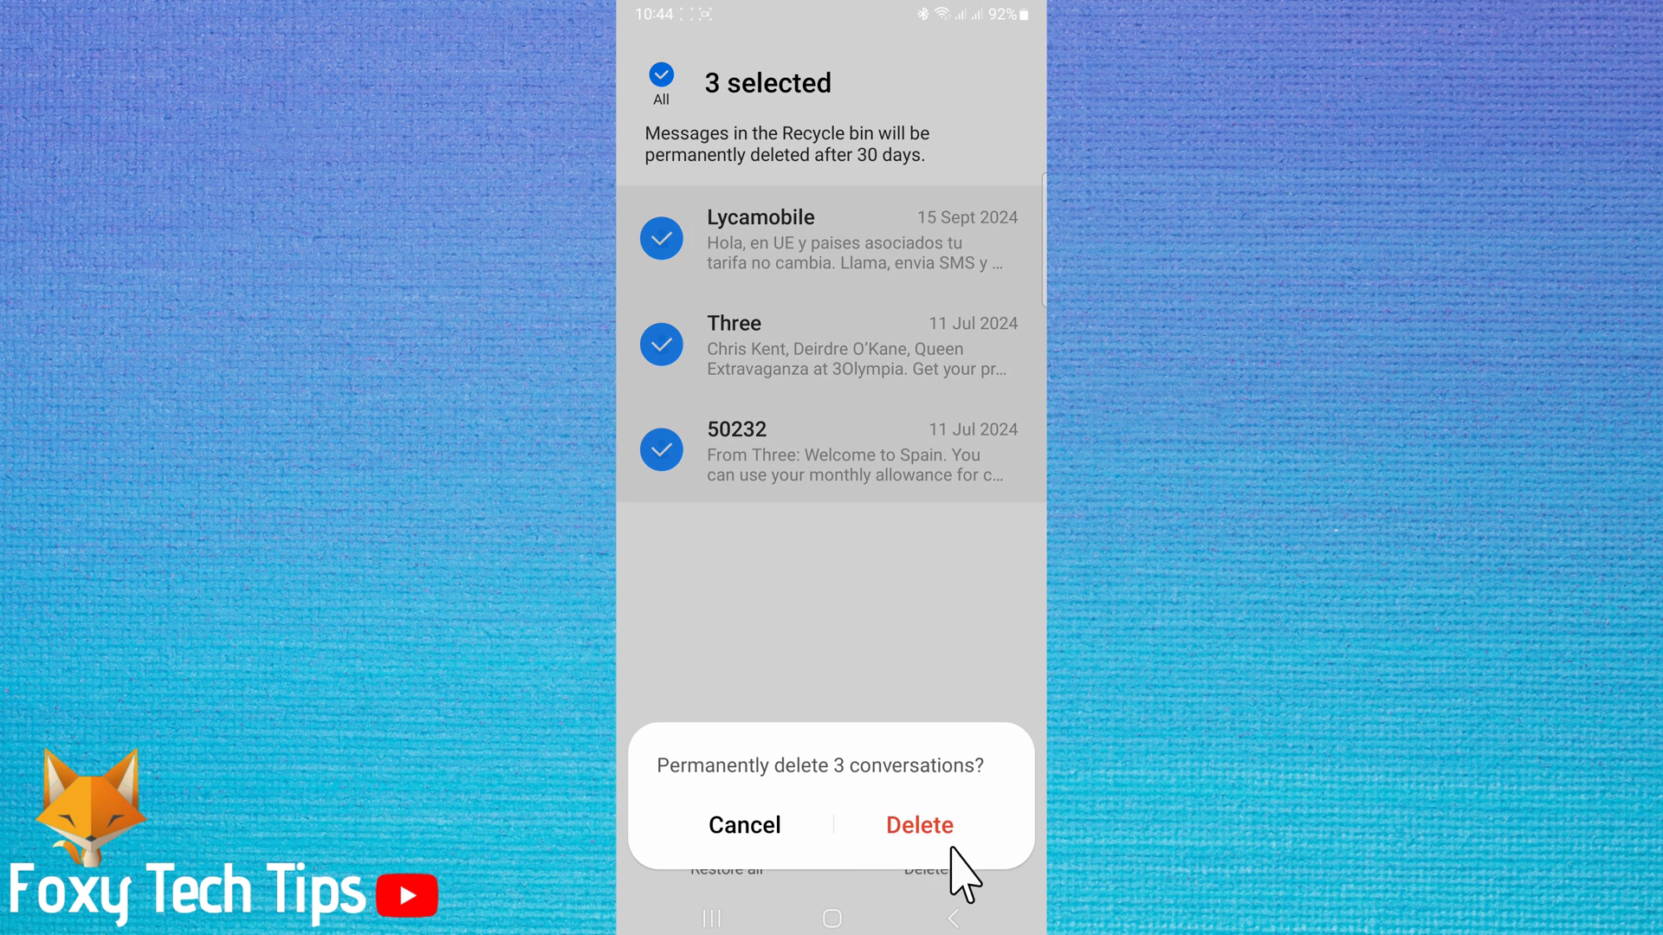
left_click(918, 825)
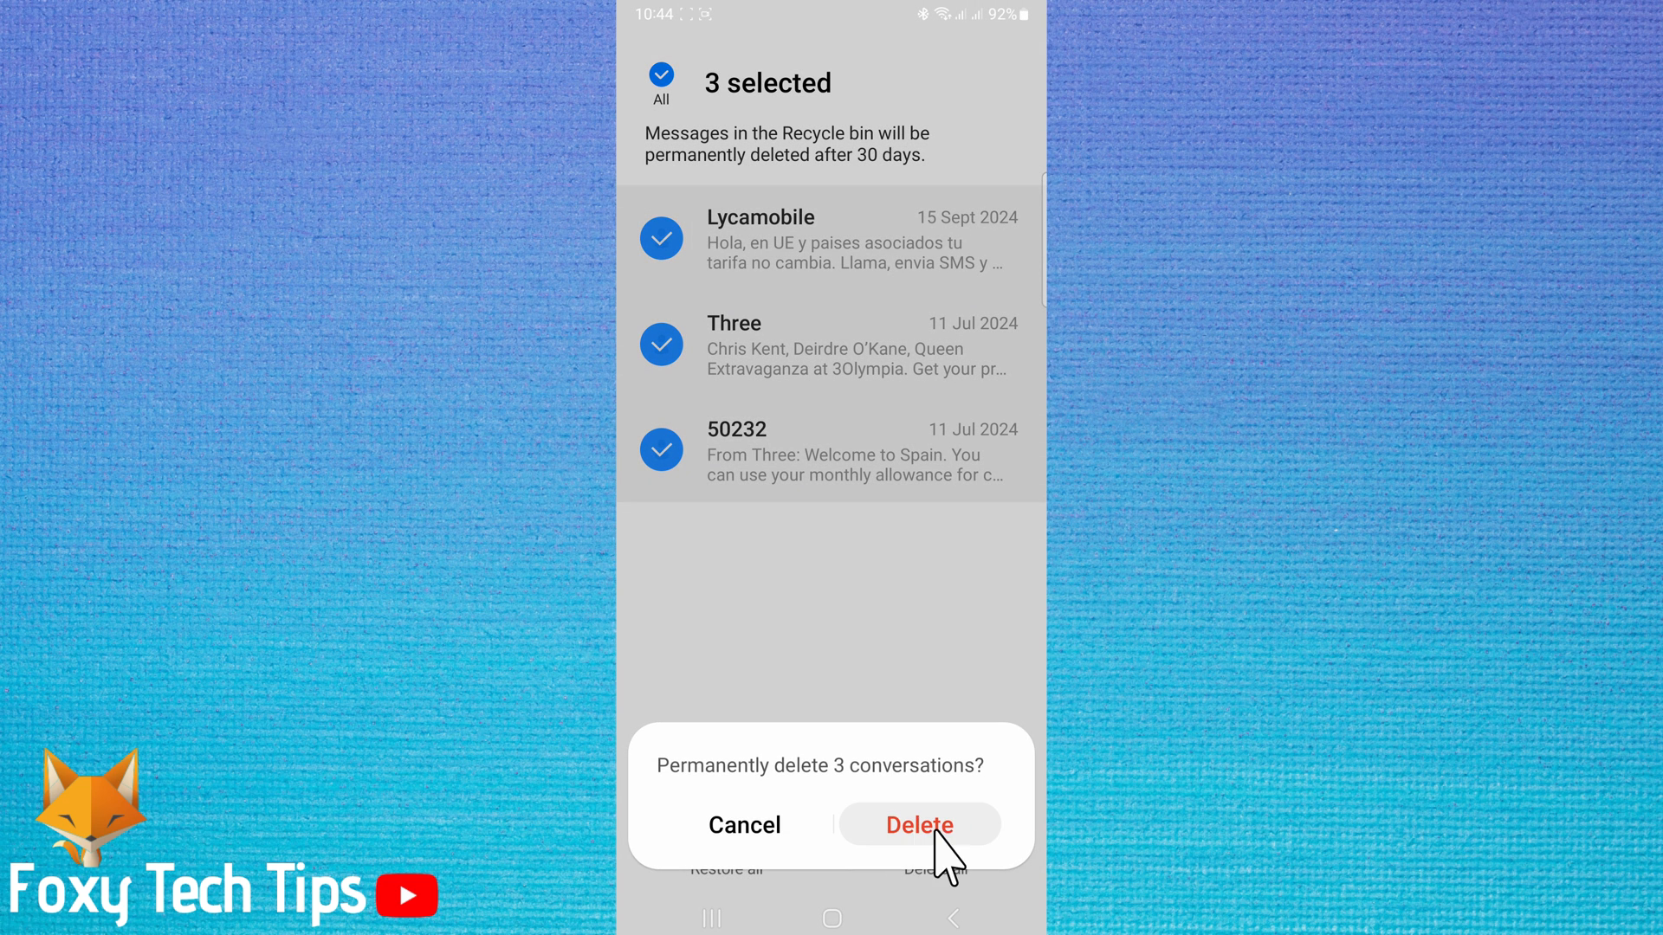
left_click(919, 825)
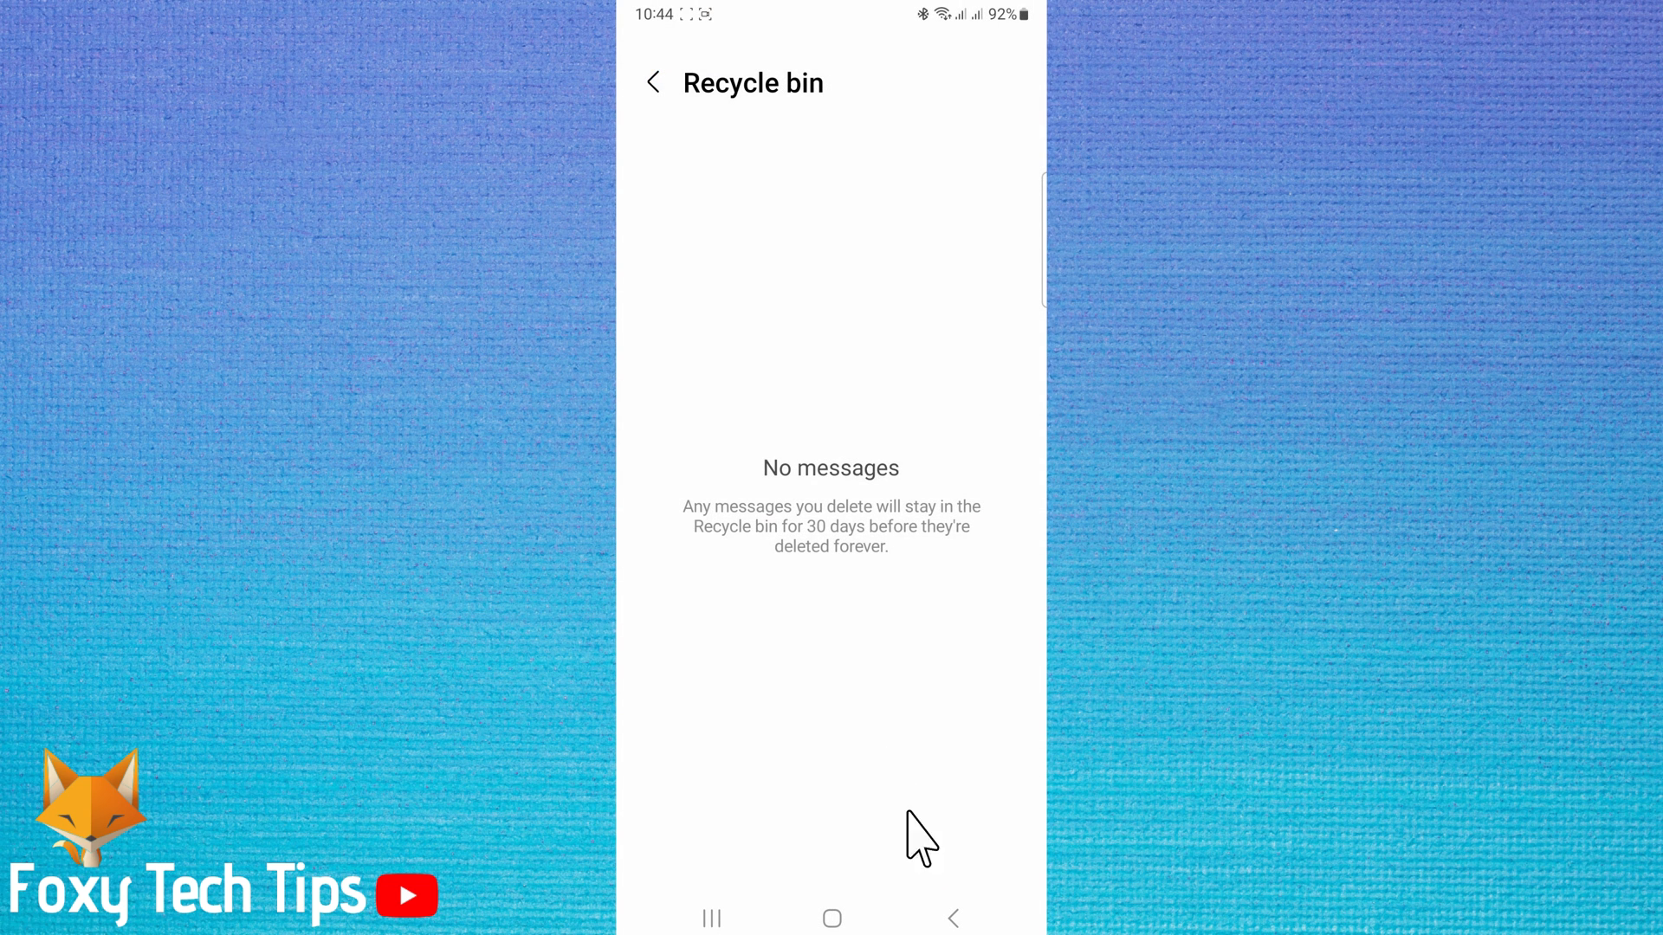
mouse_move(828, 524)
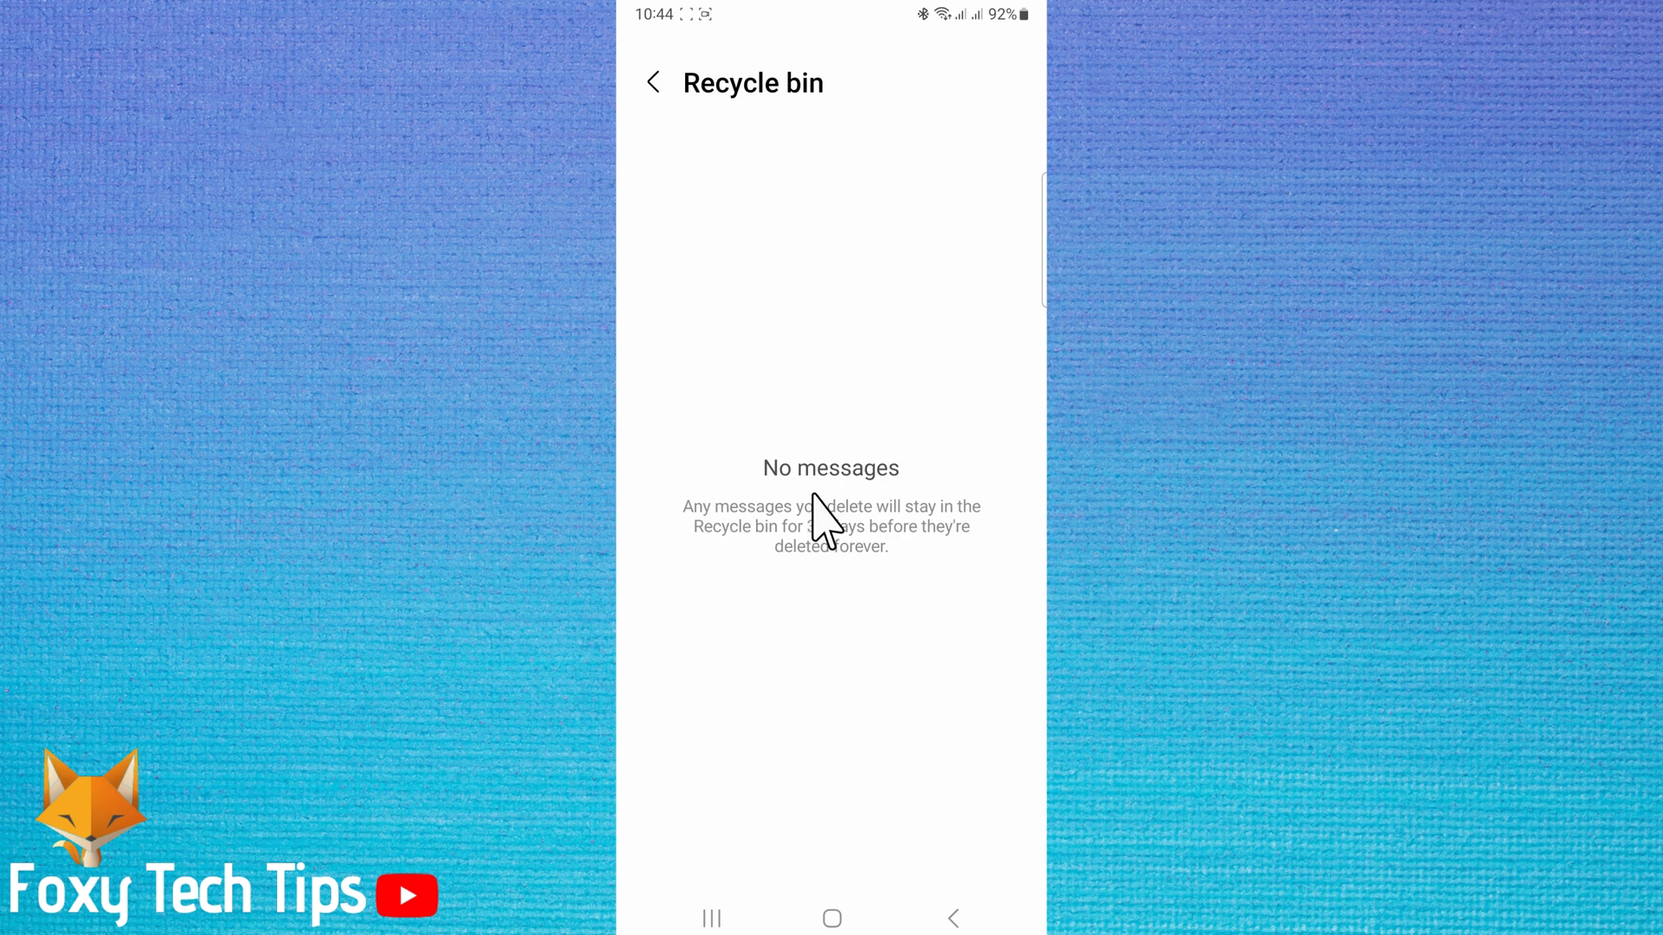
mouse_move(882, 724)
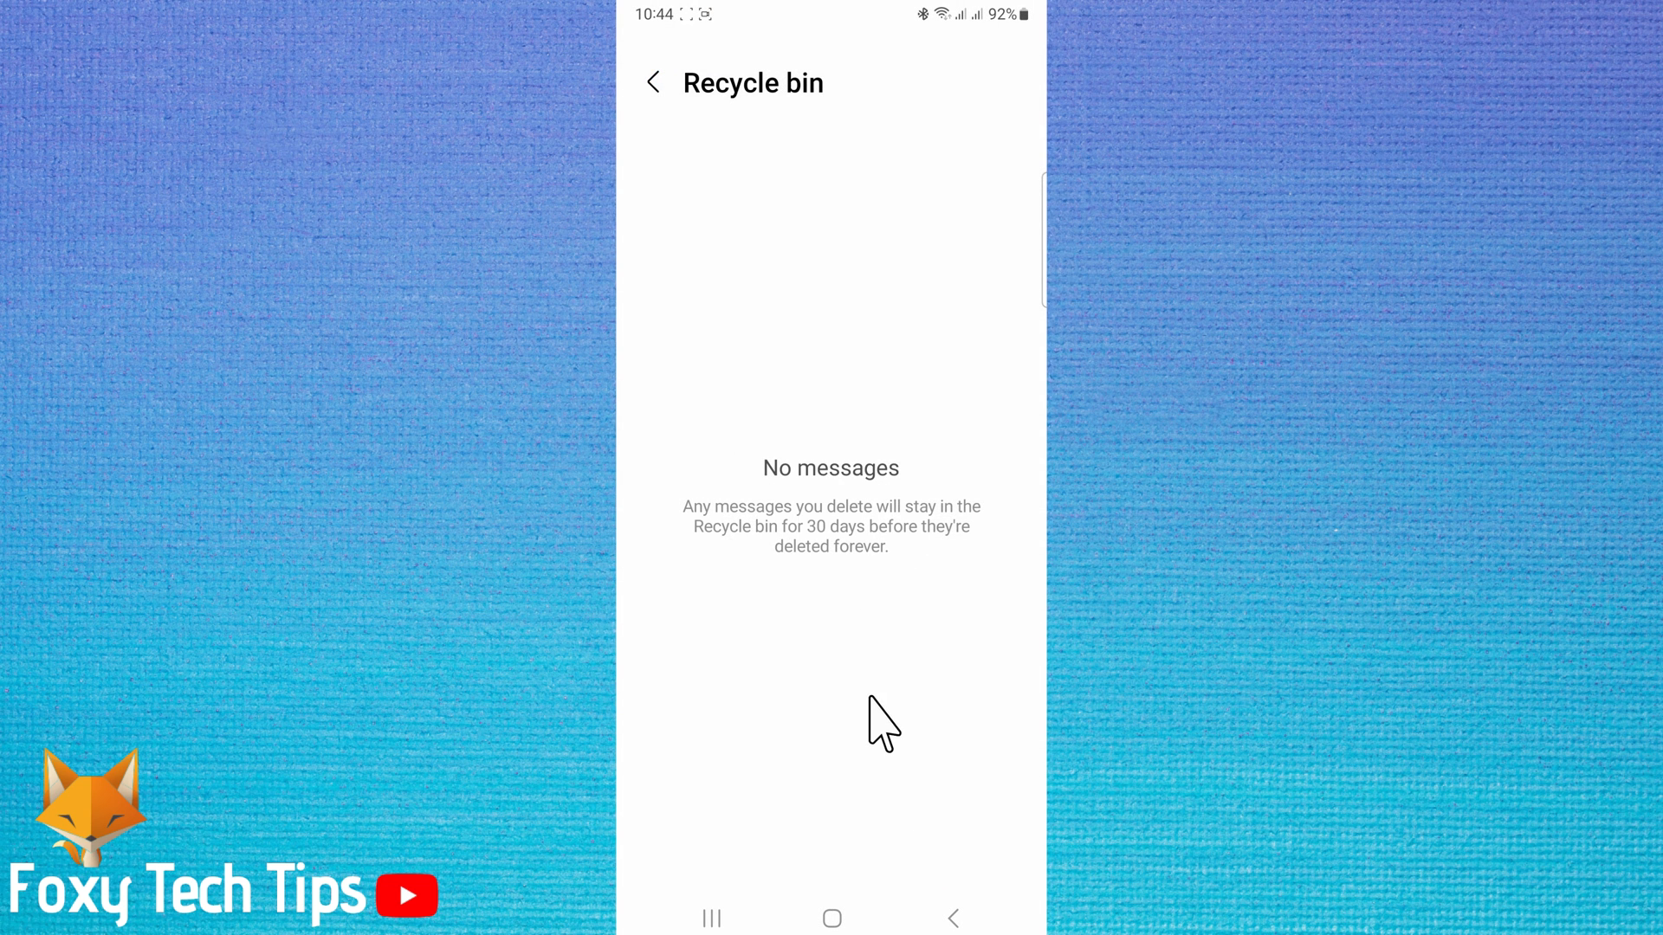
mouse_move(831, 918)
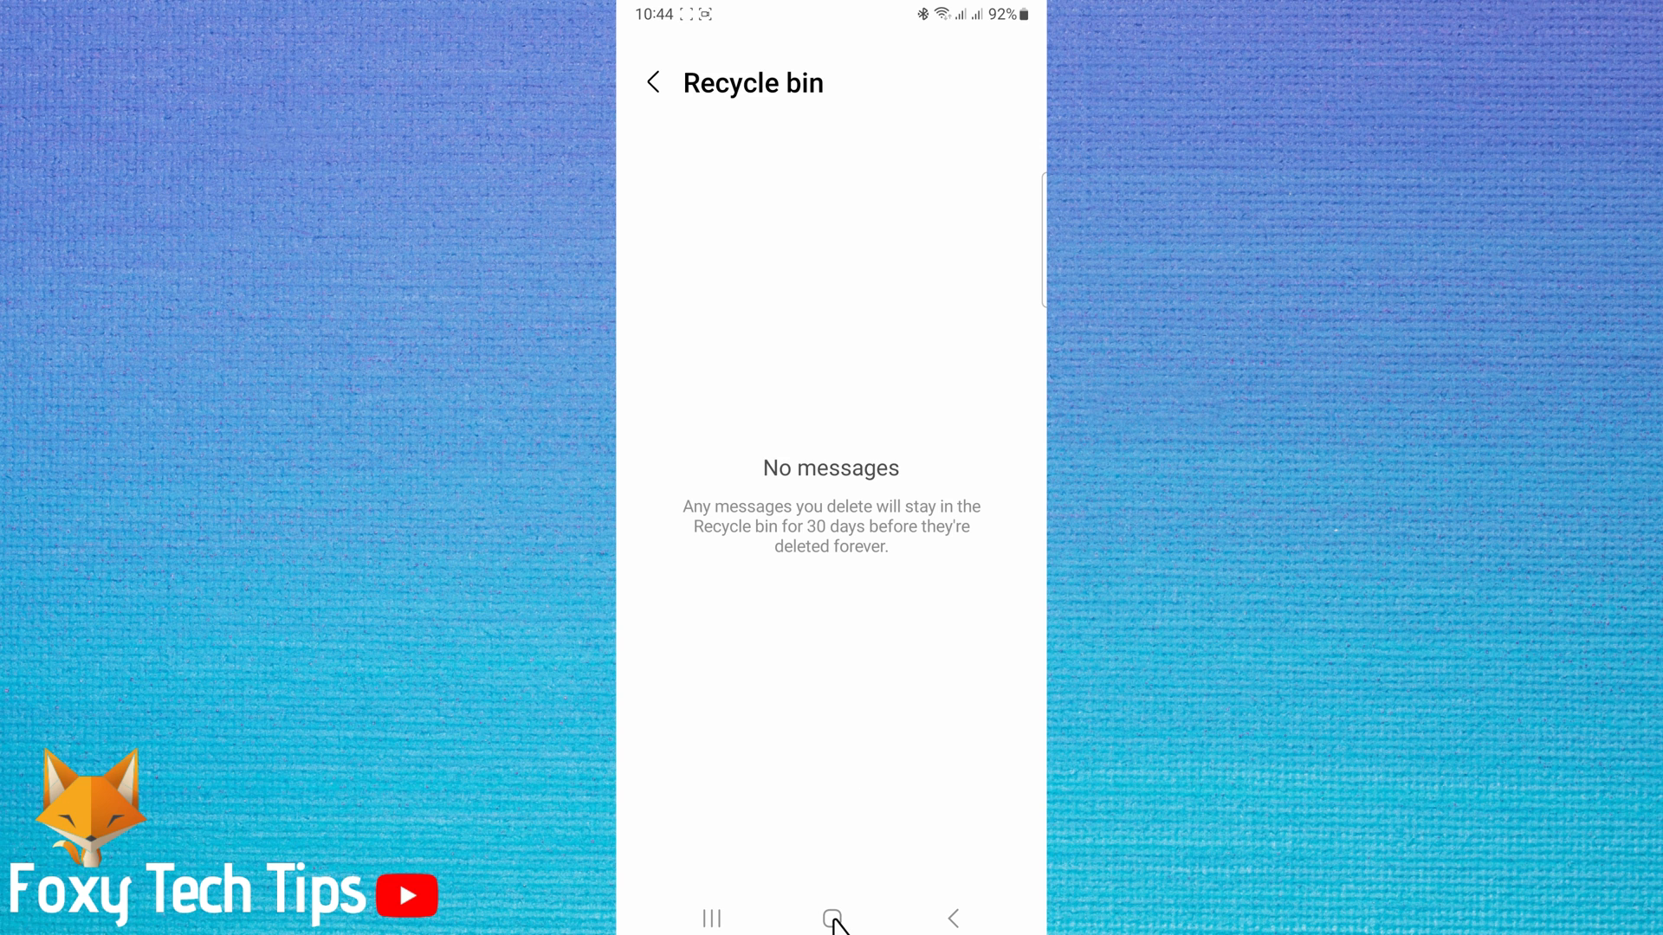
- Return to the phone's home screen with the Home button
left_click(831, 918)
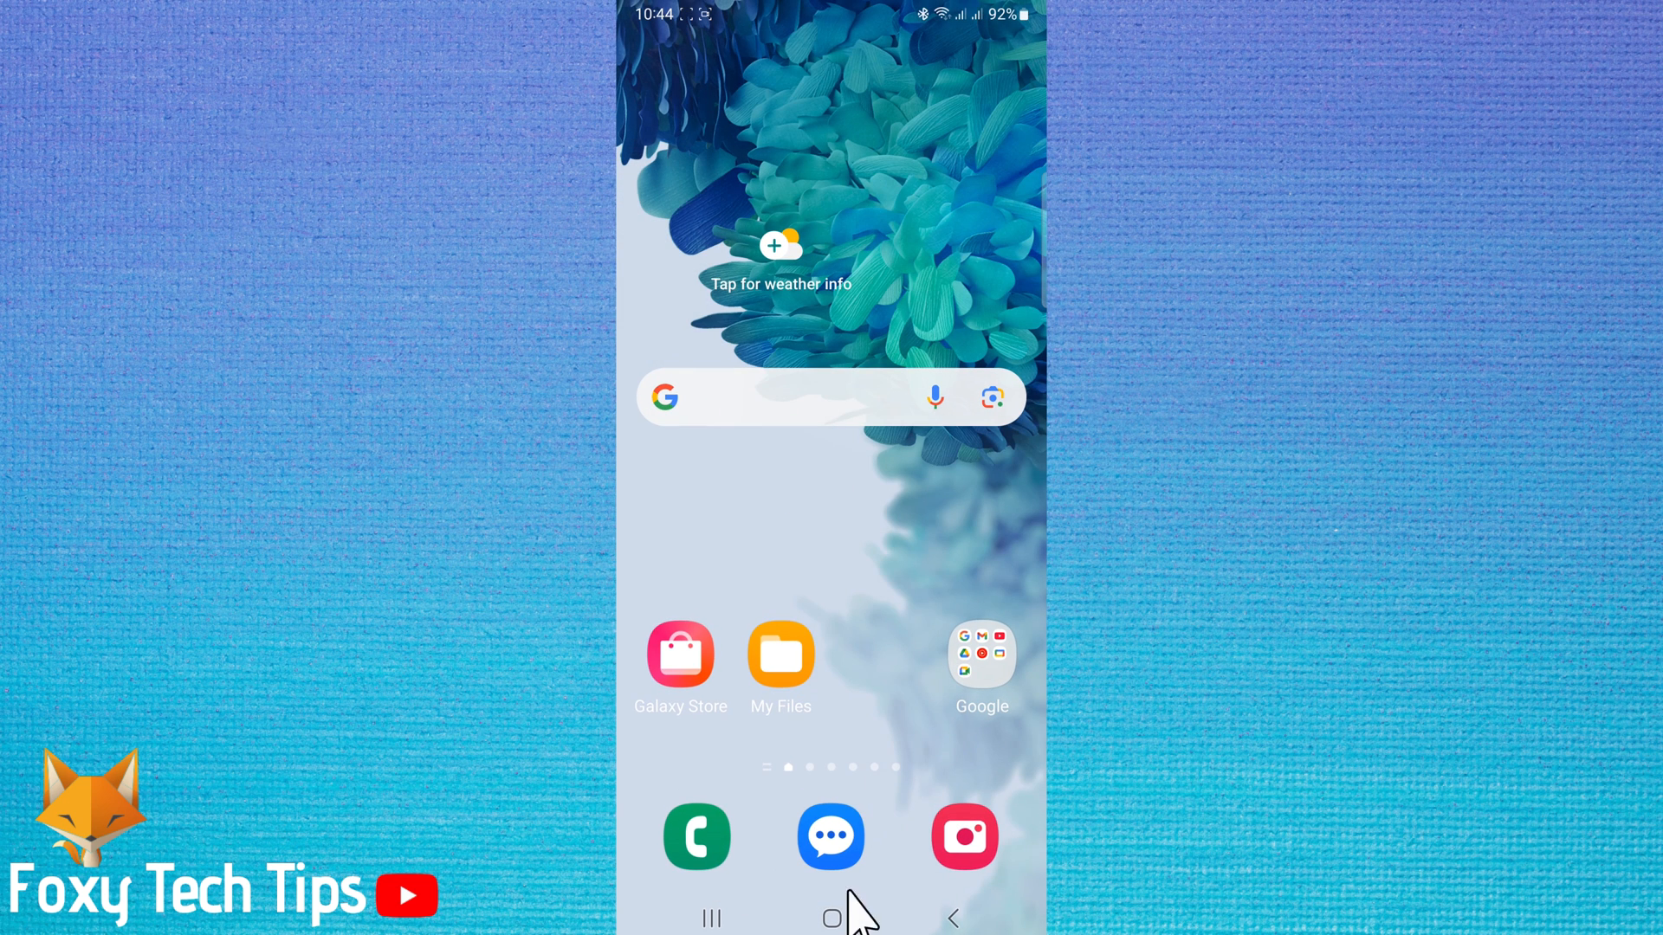
mouse_move(899, 582)
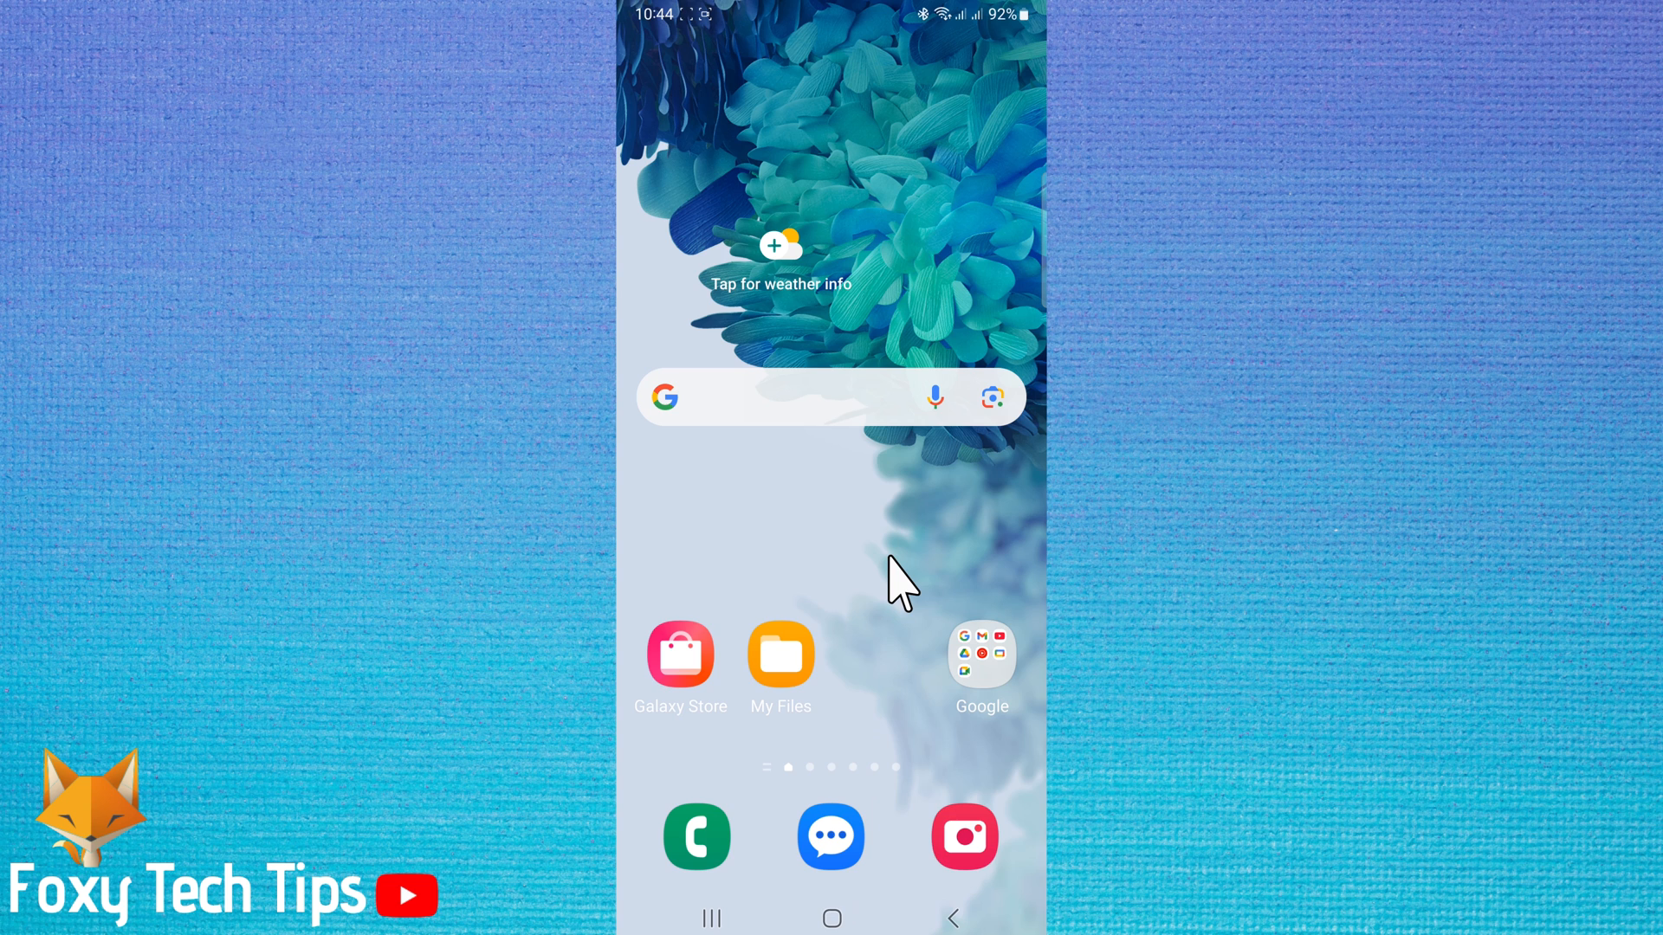